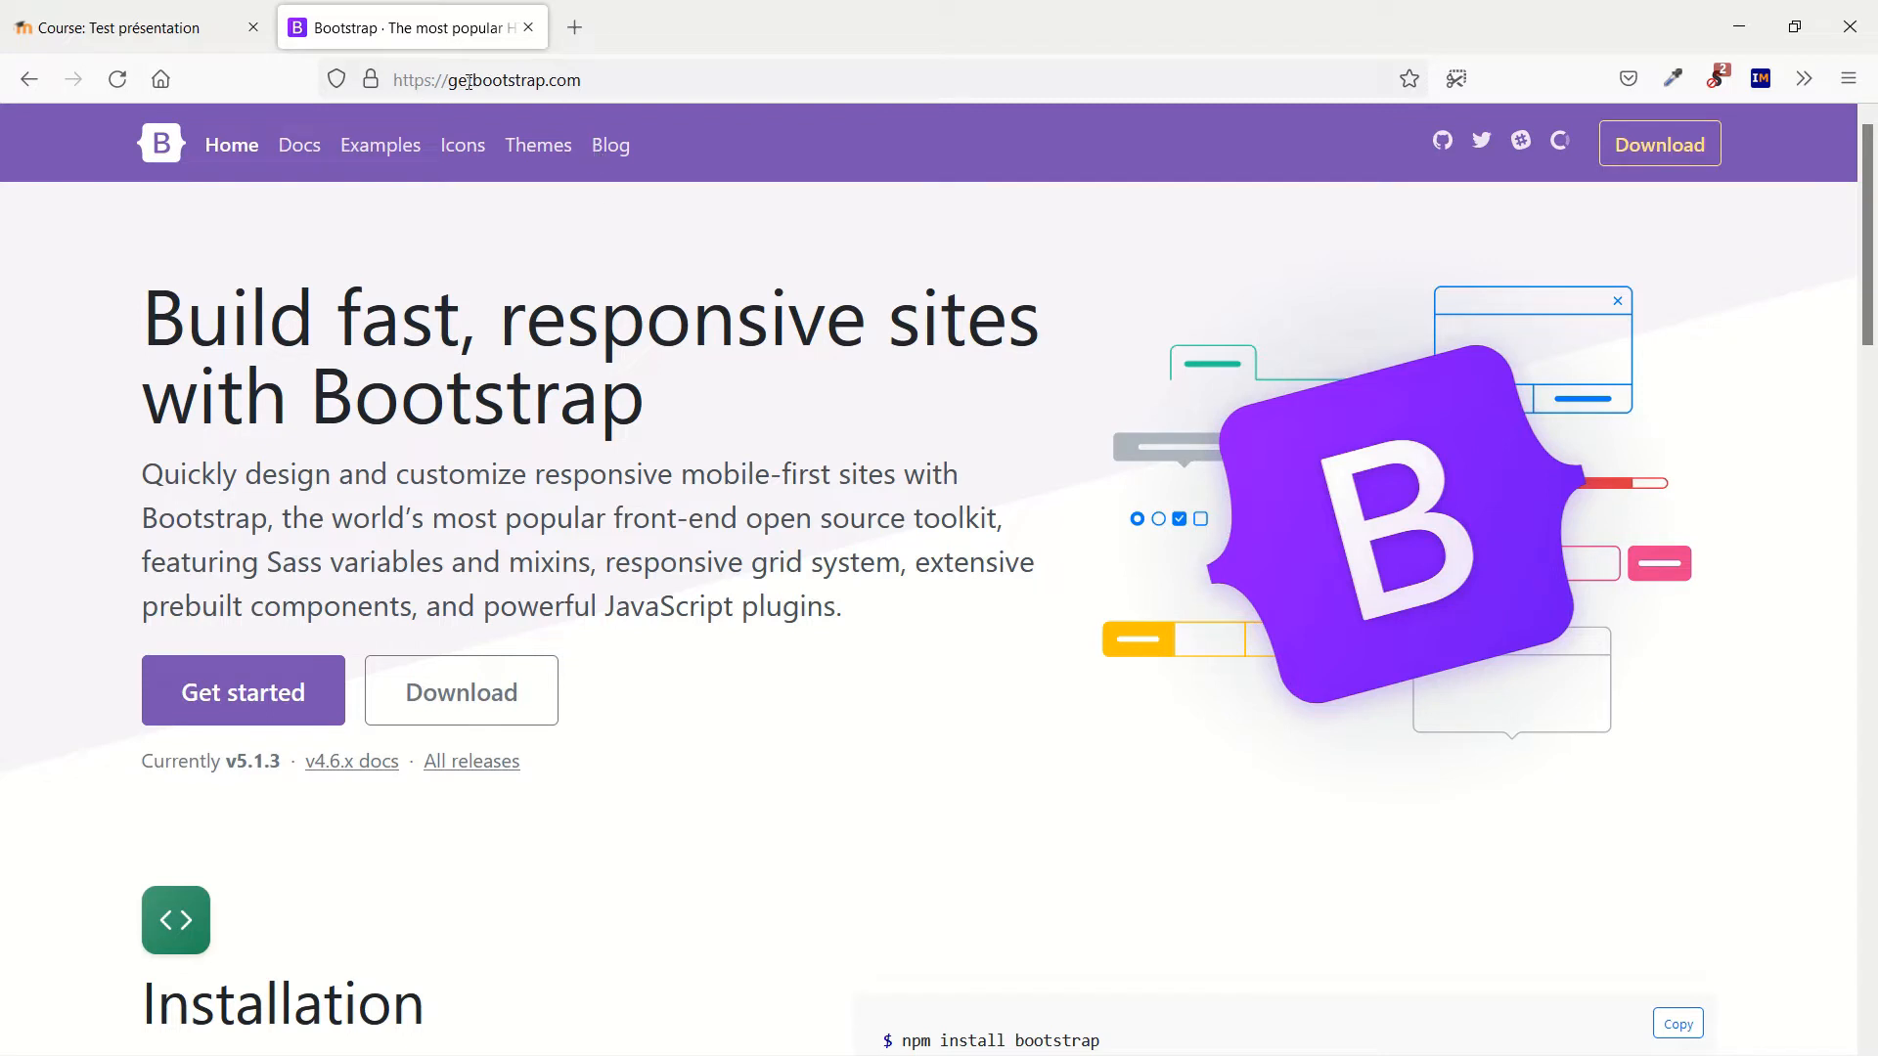
mouse_move(390, 429)
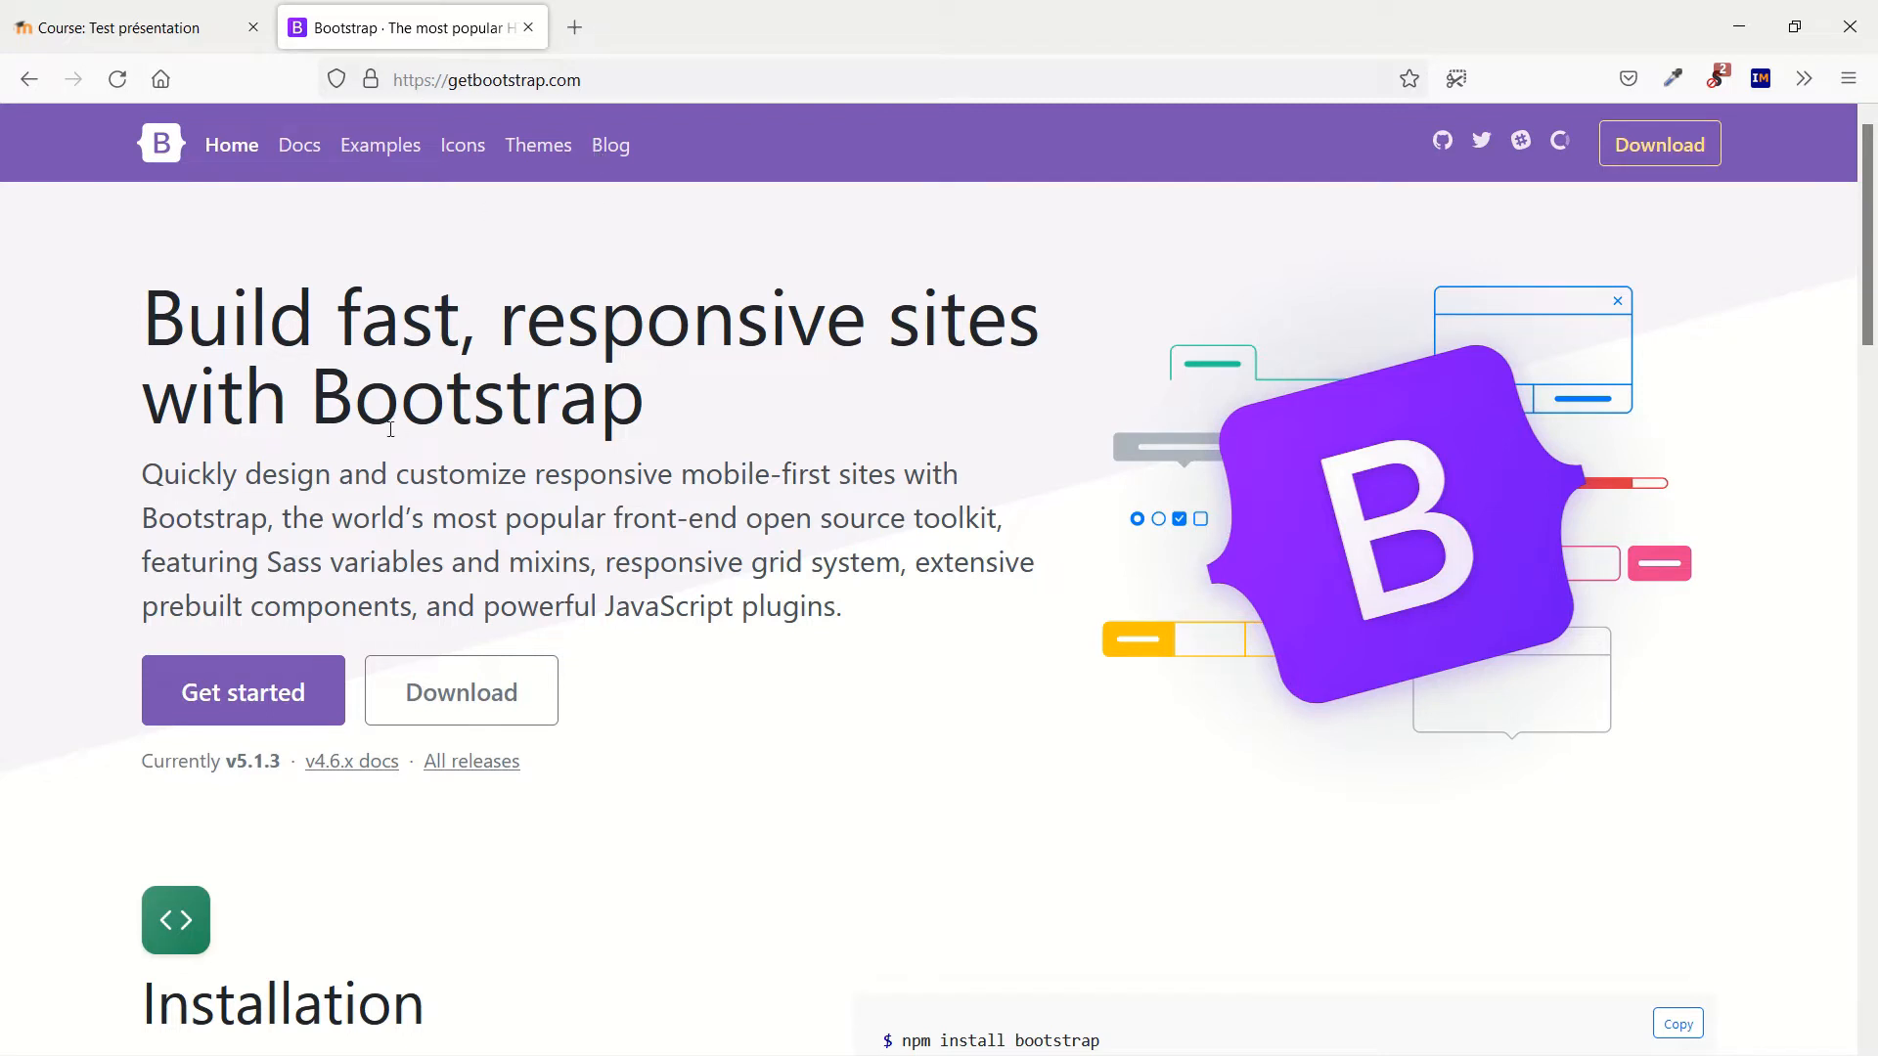
mouse_move(353, 426)
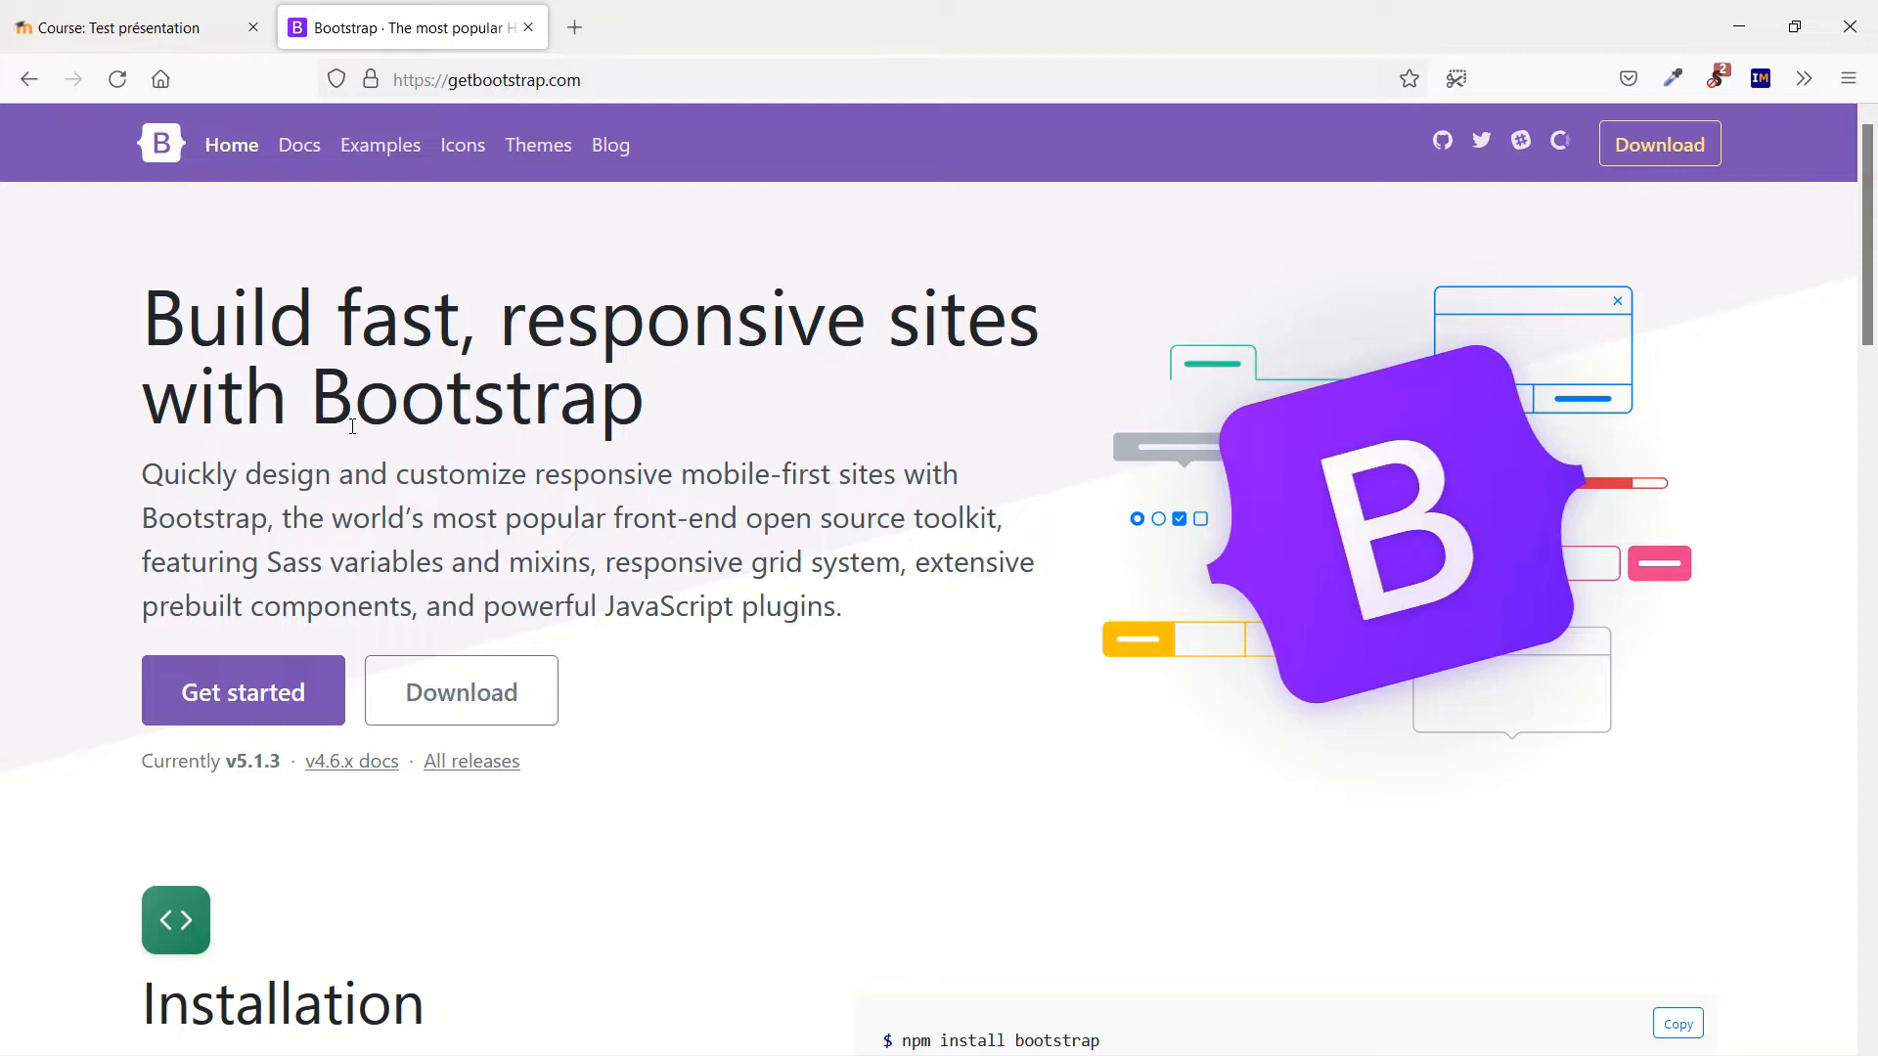
mouse_move(314, 242)
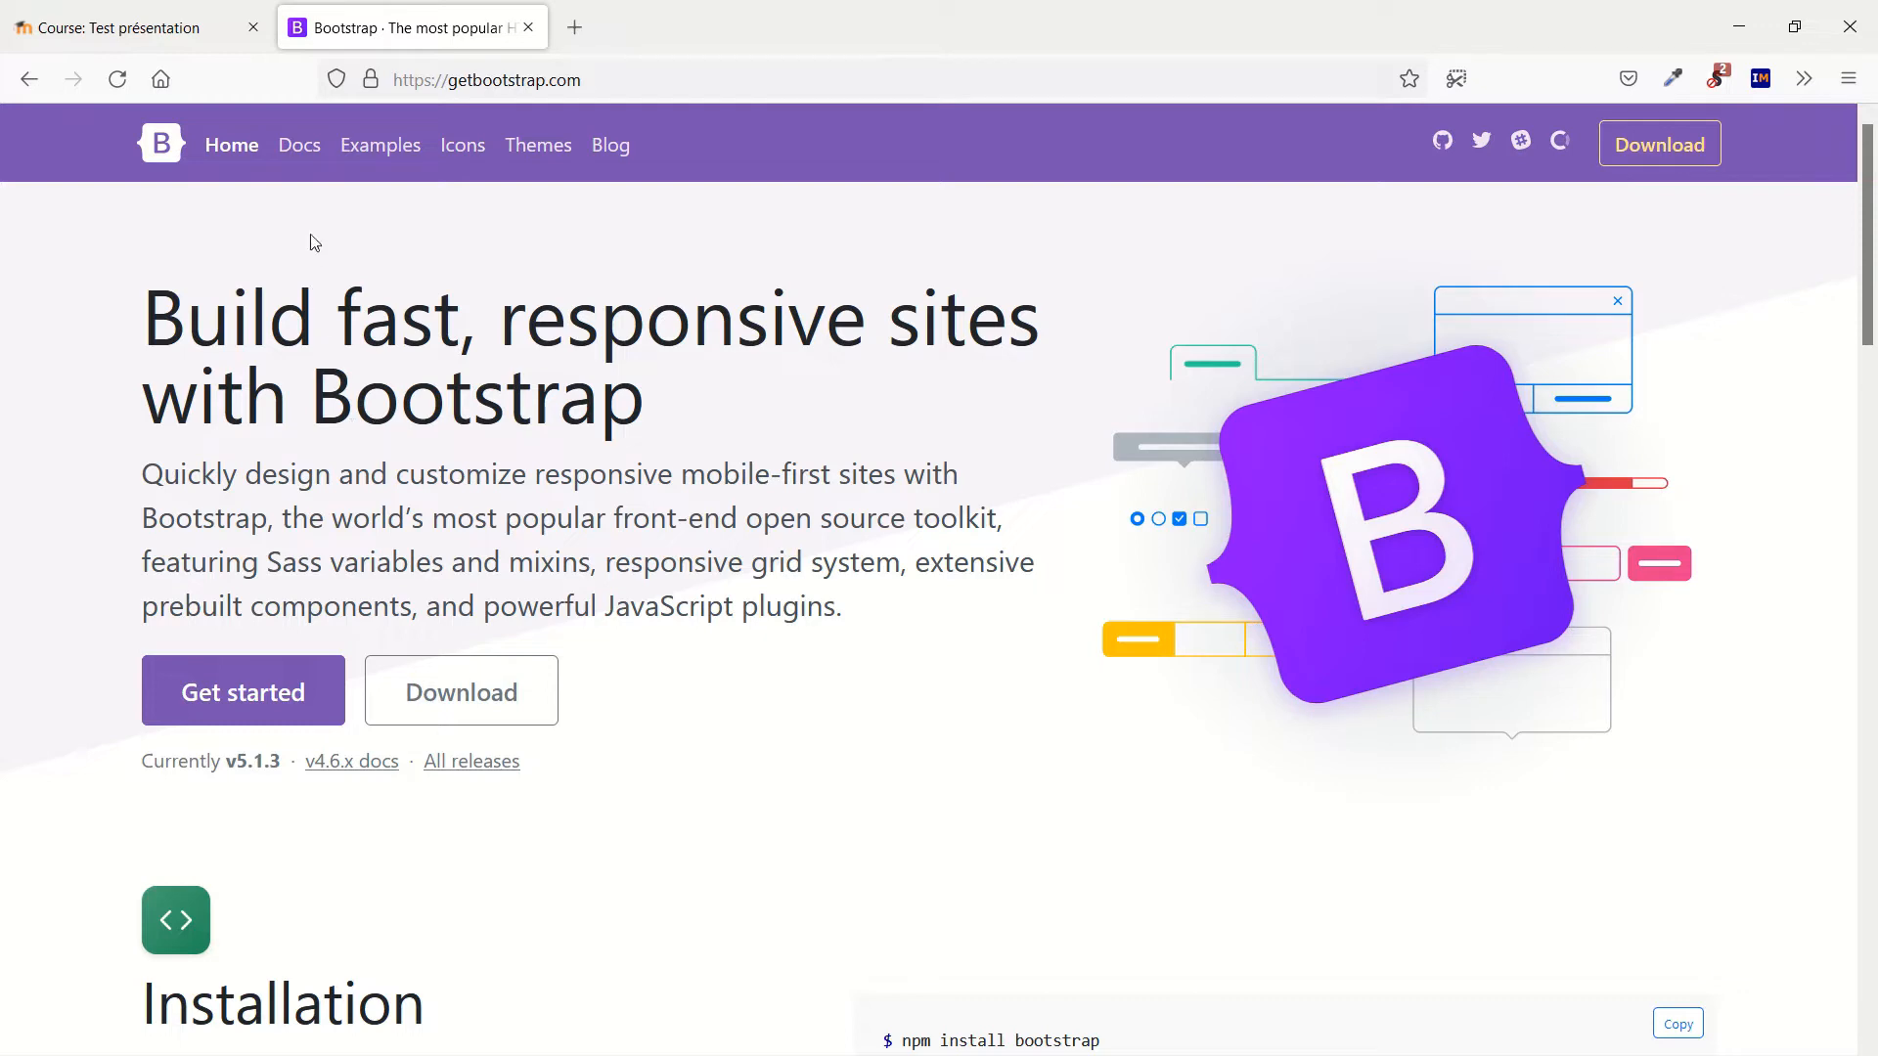
Step: Open the Bootstrap Docs and expand the Components list in the sidebar
left_click(298, 144)
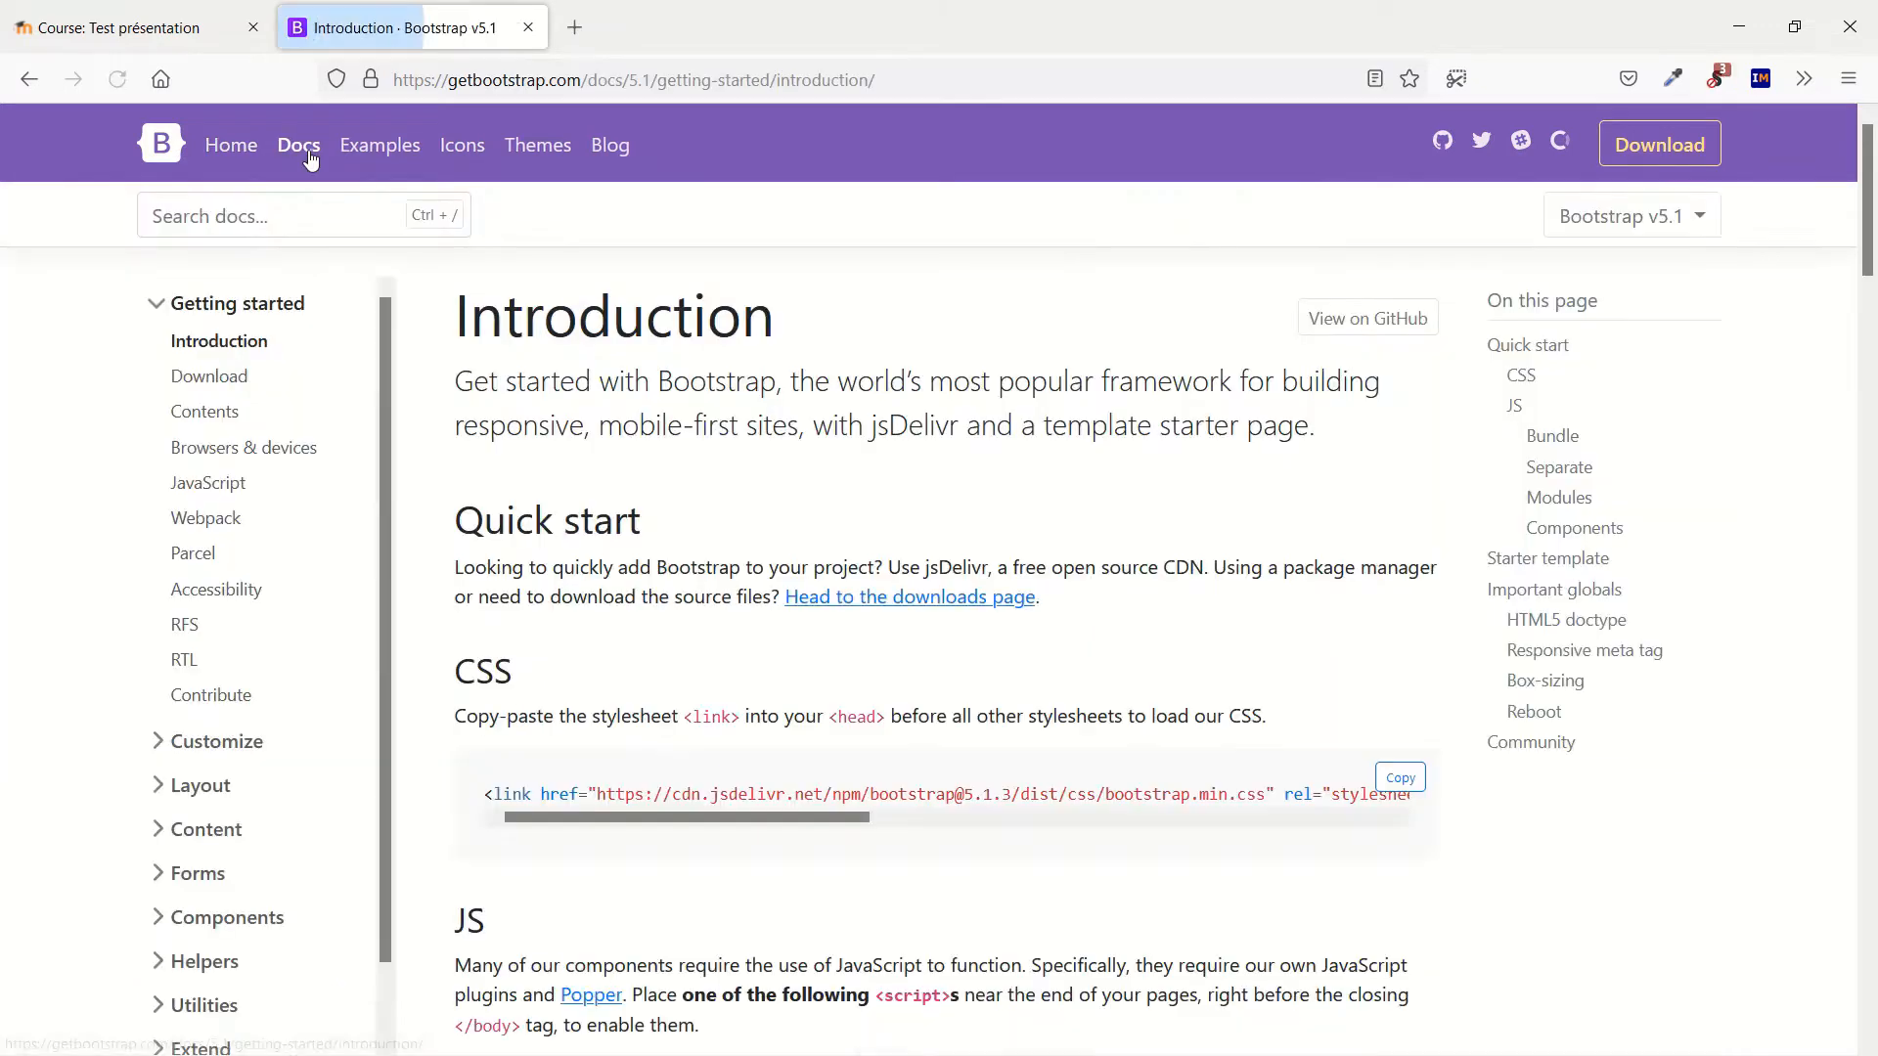
scroll("down", 3)
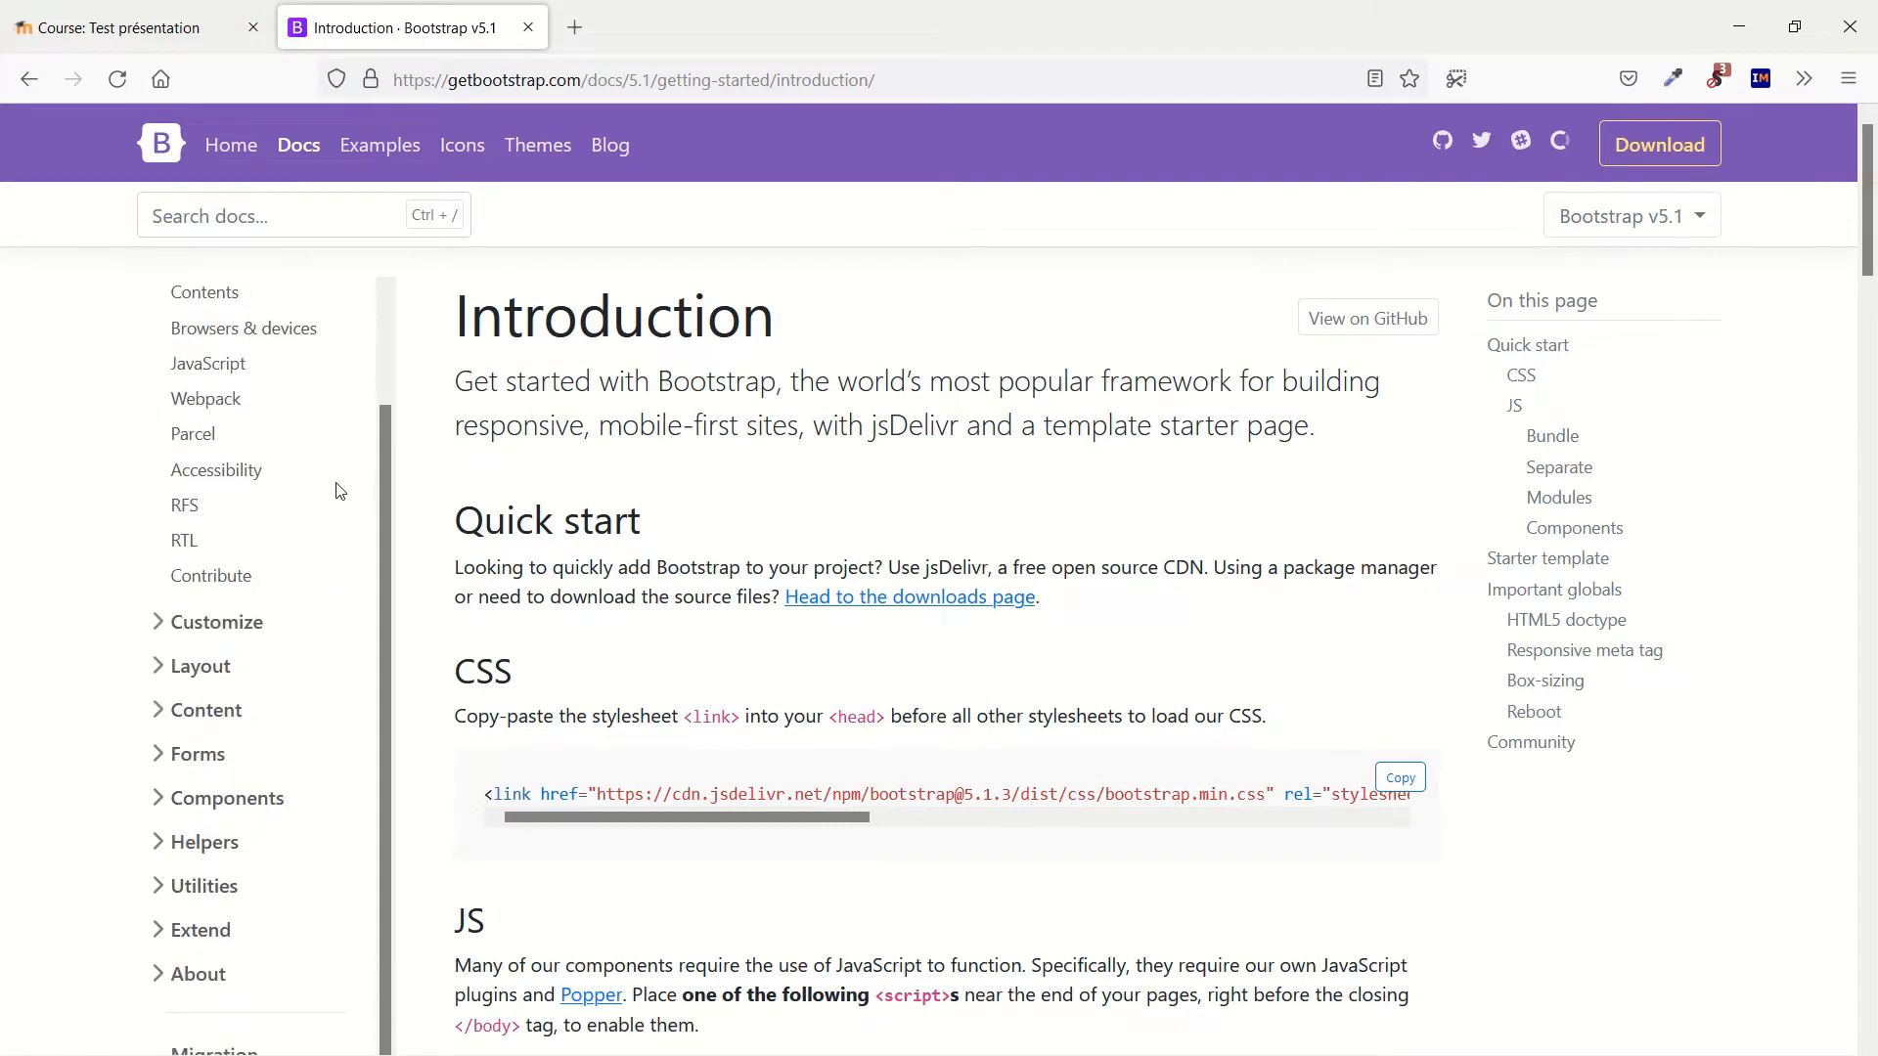
left_click(224, 798)
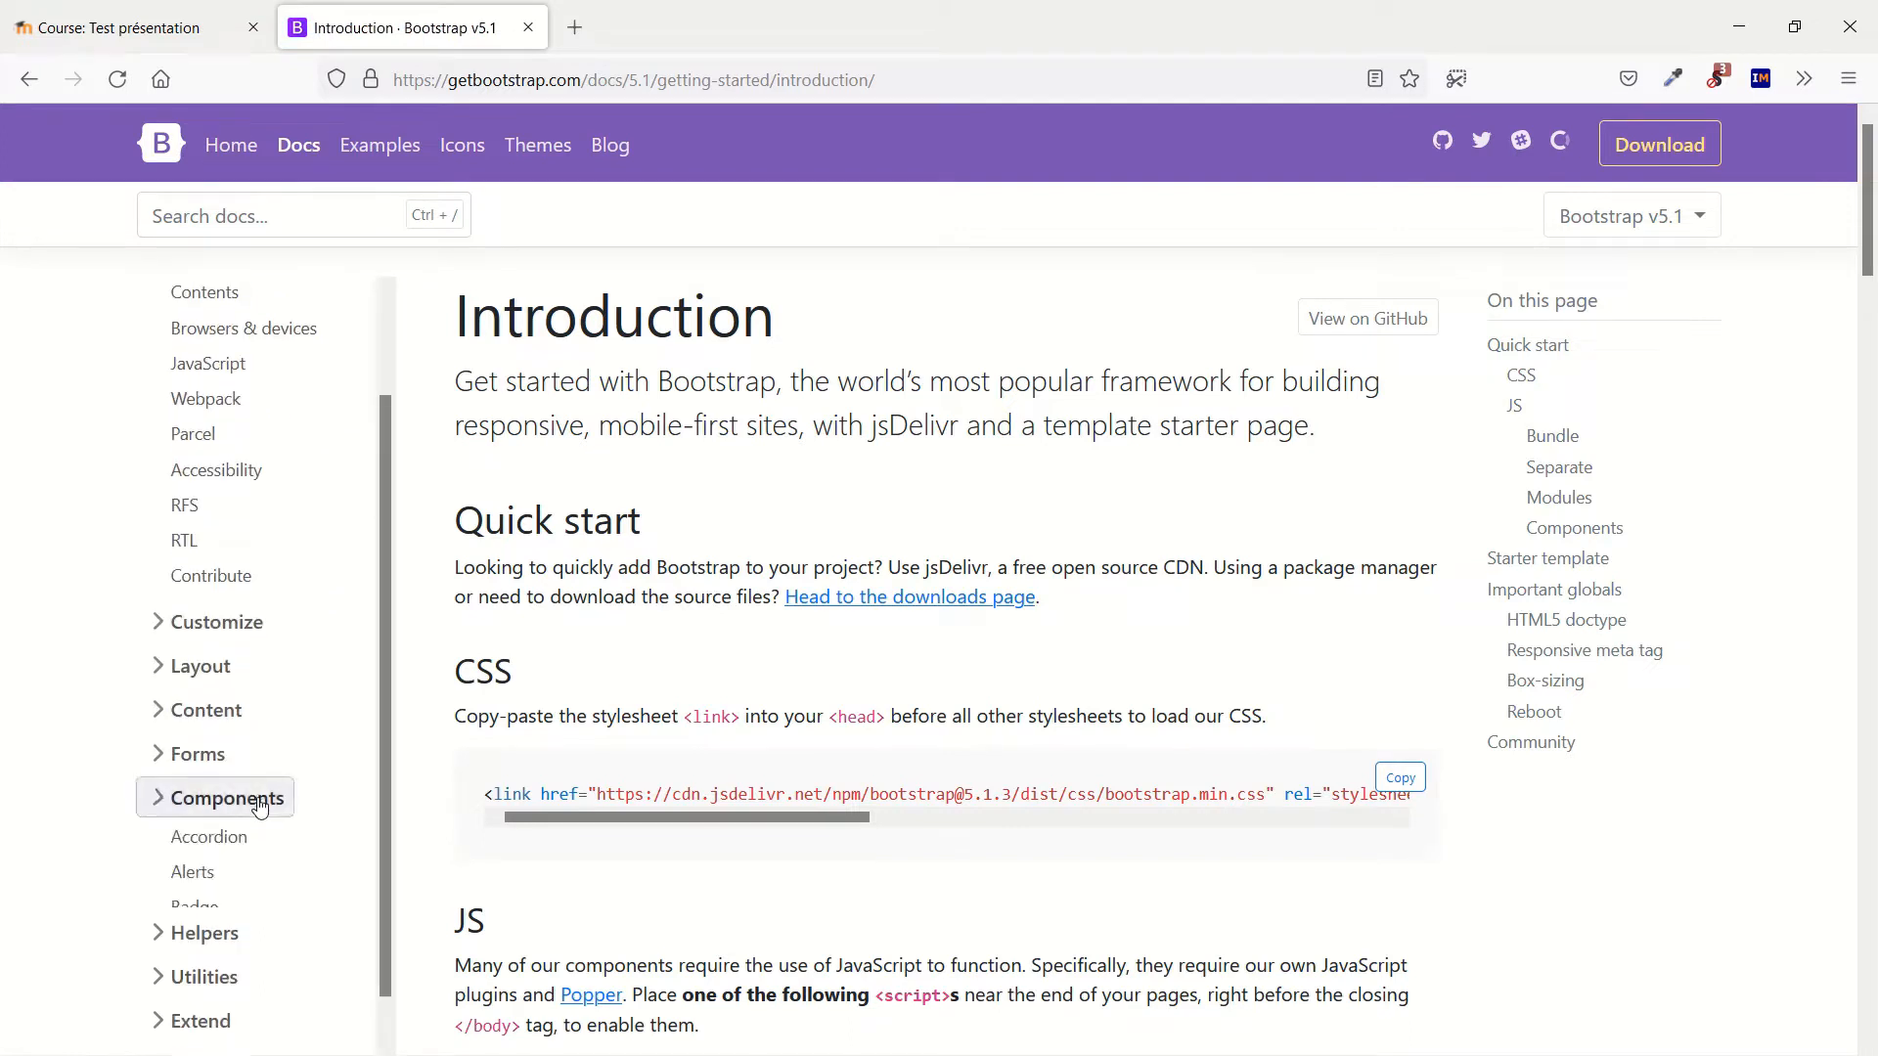
left_click(225, 798)
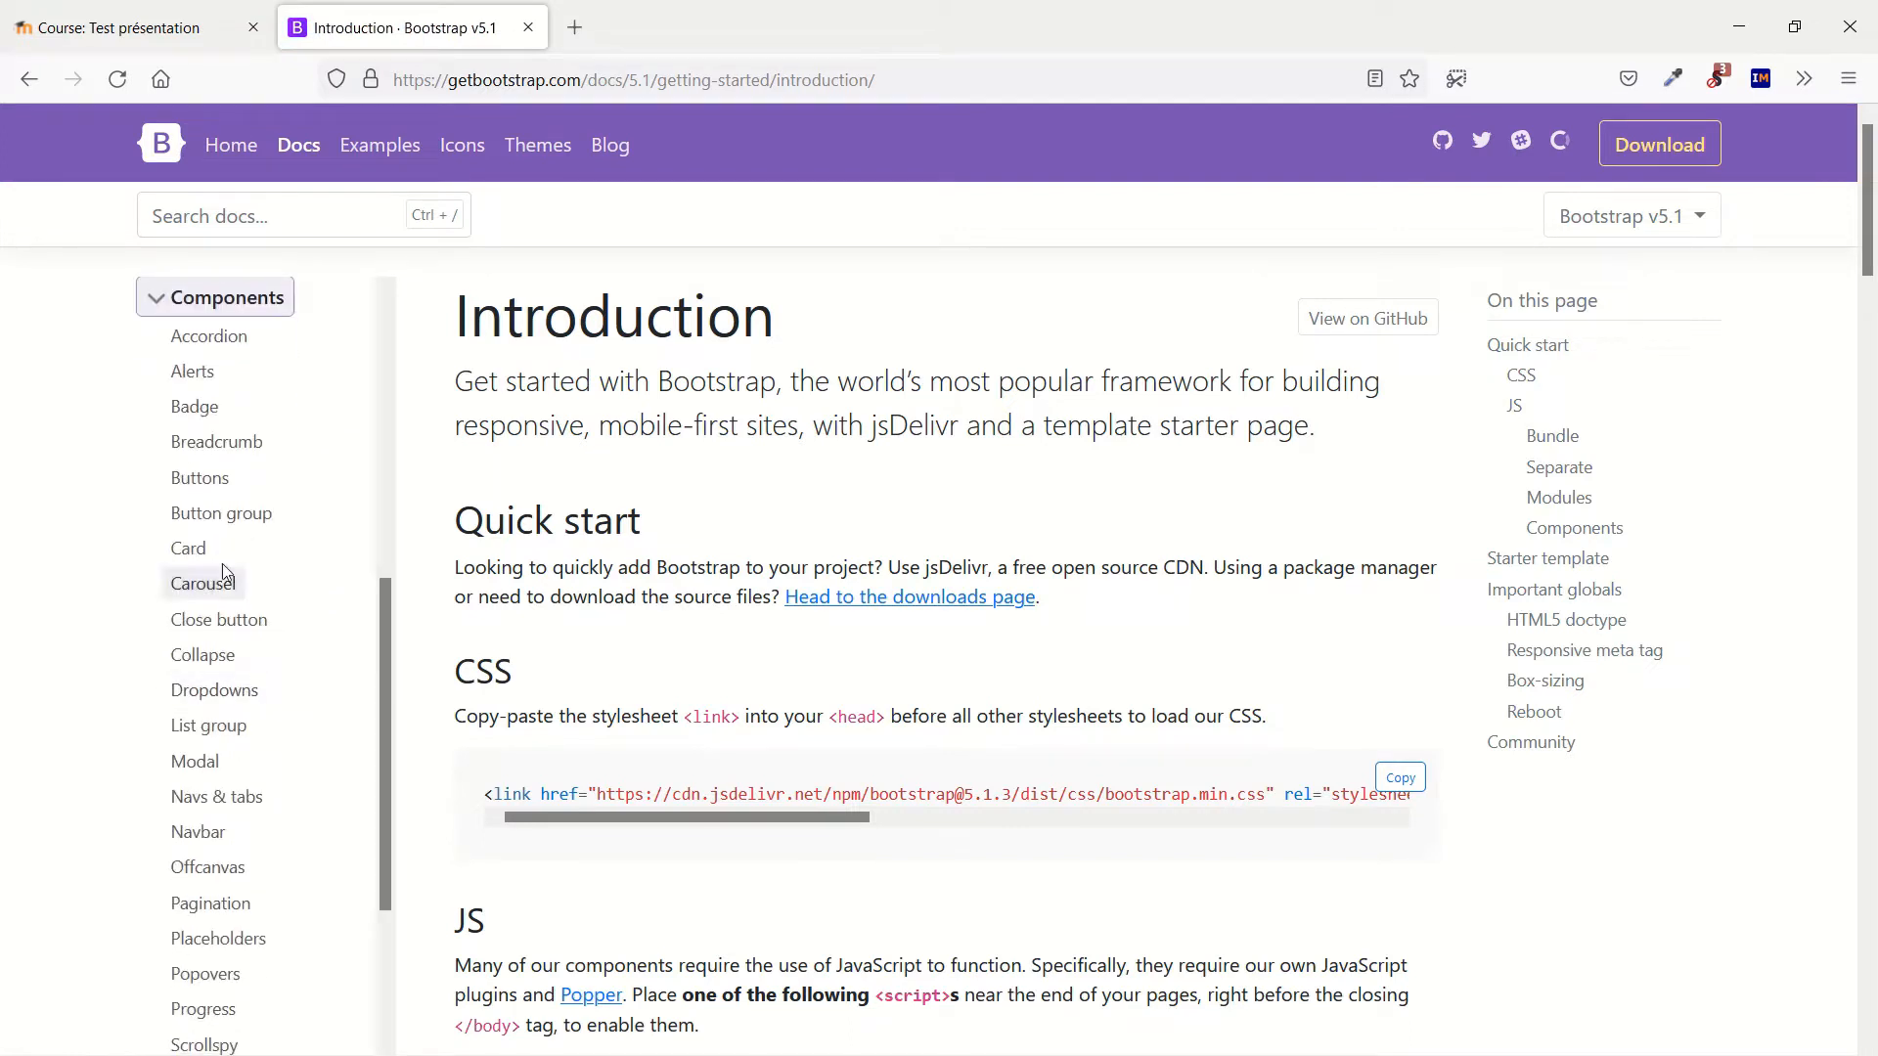
mouse_move(188, 548)
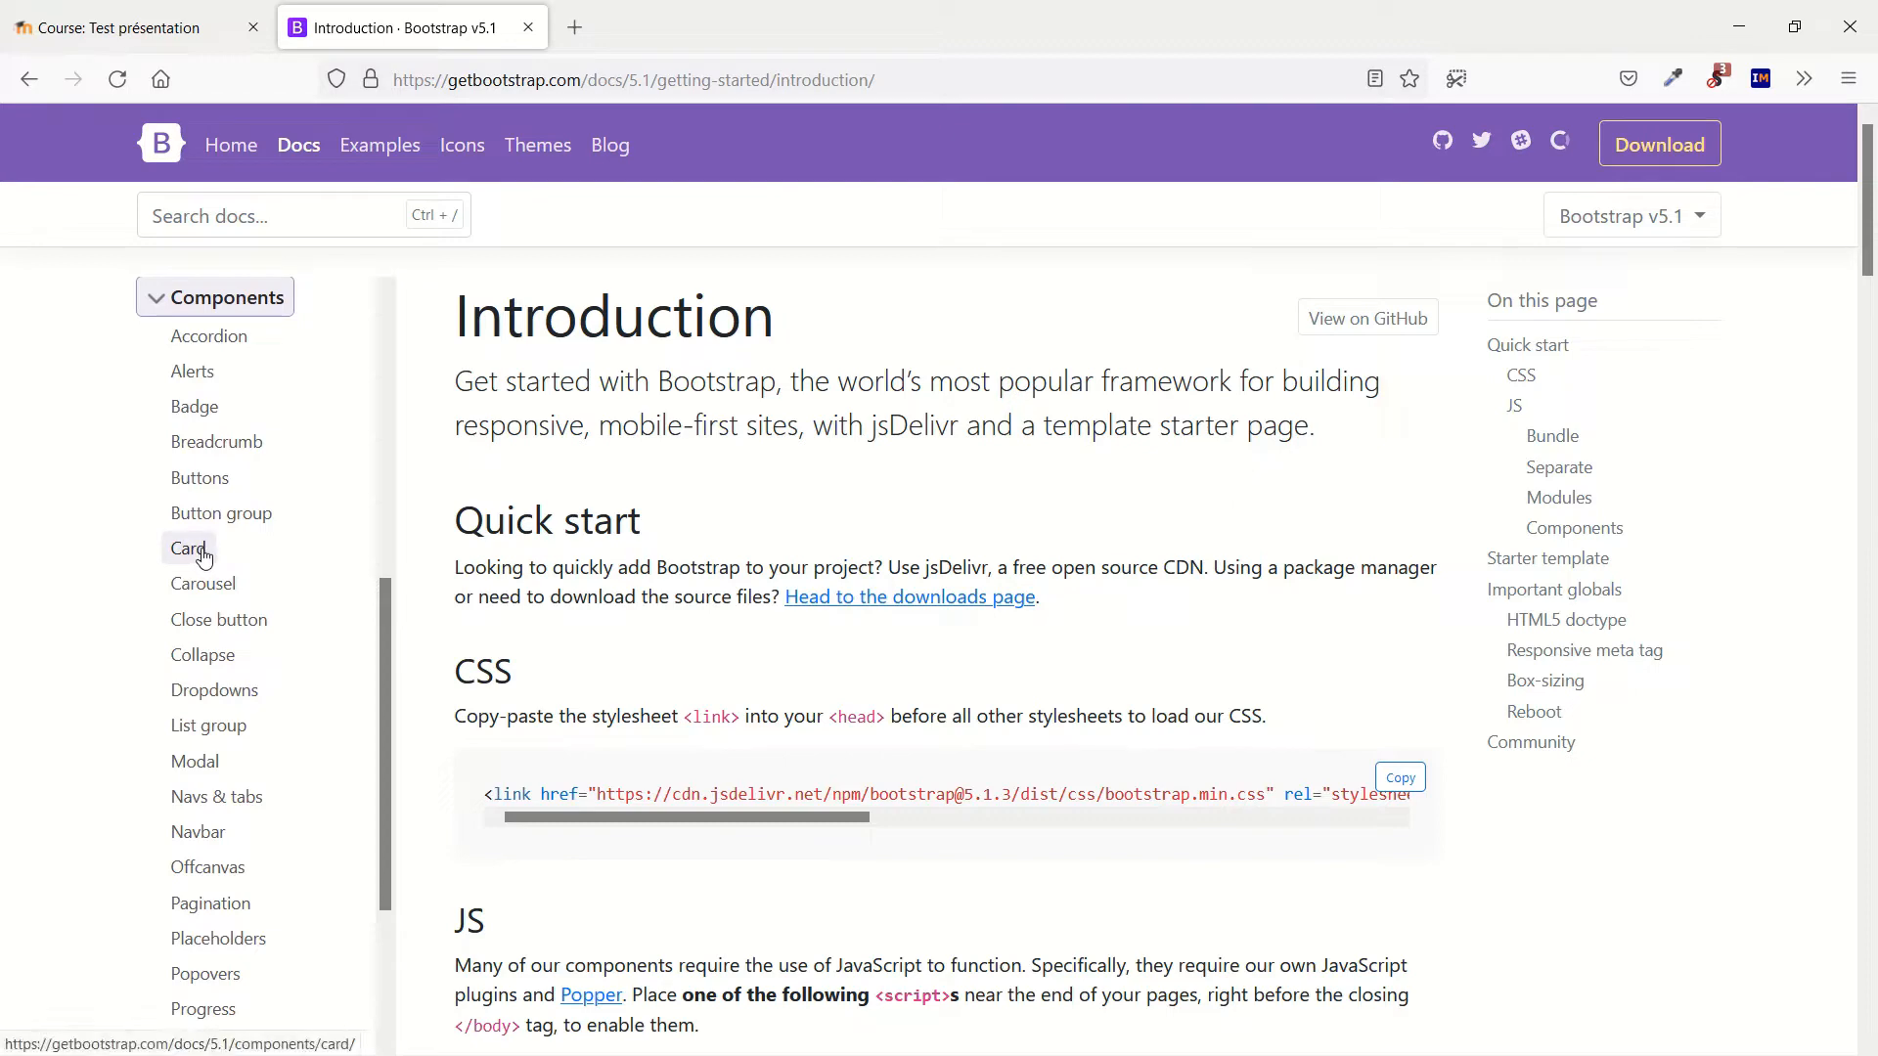
Step: Open the Card component page and scroll to its basic card example markup
left_click(188, 548)
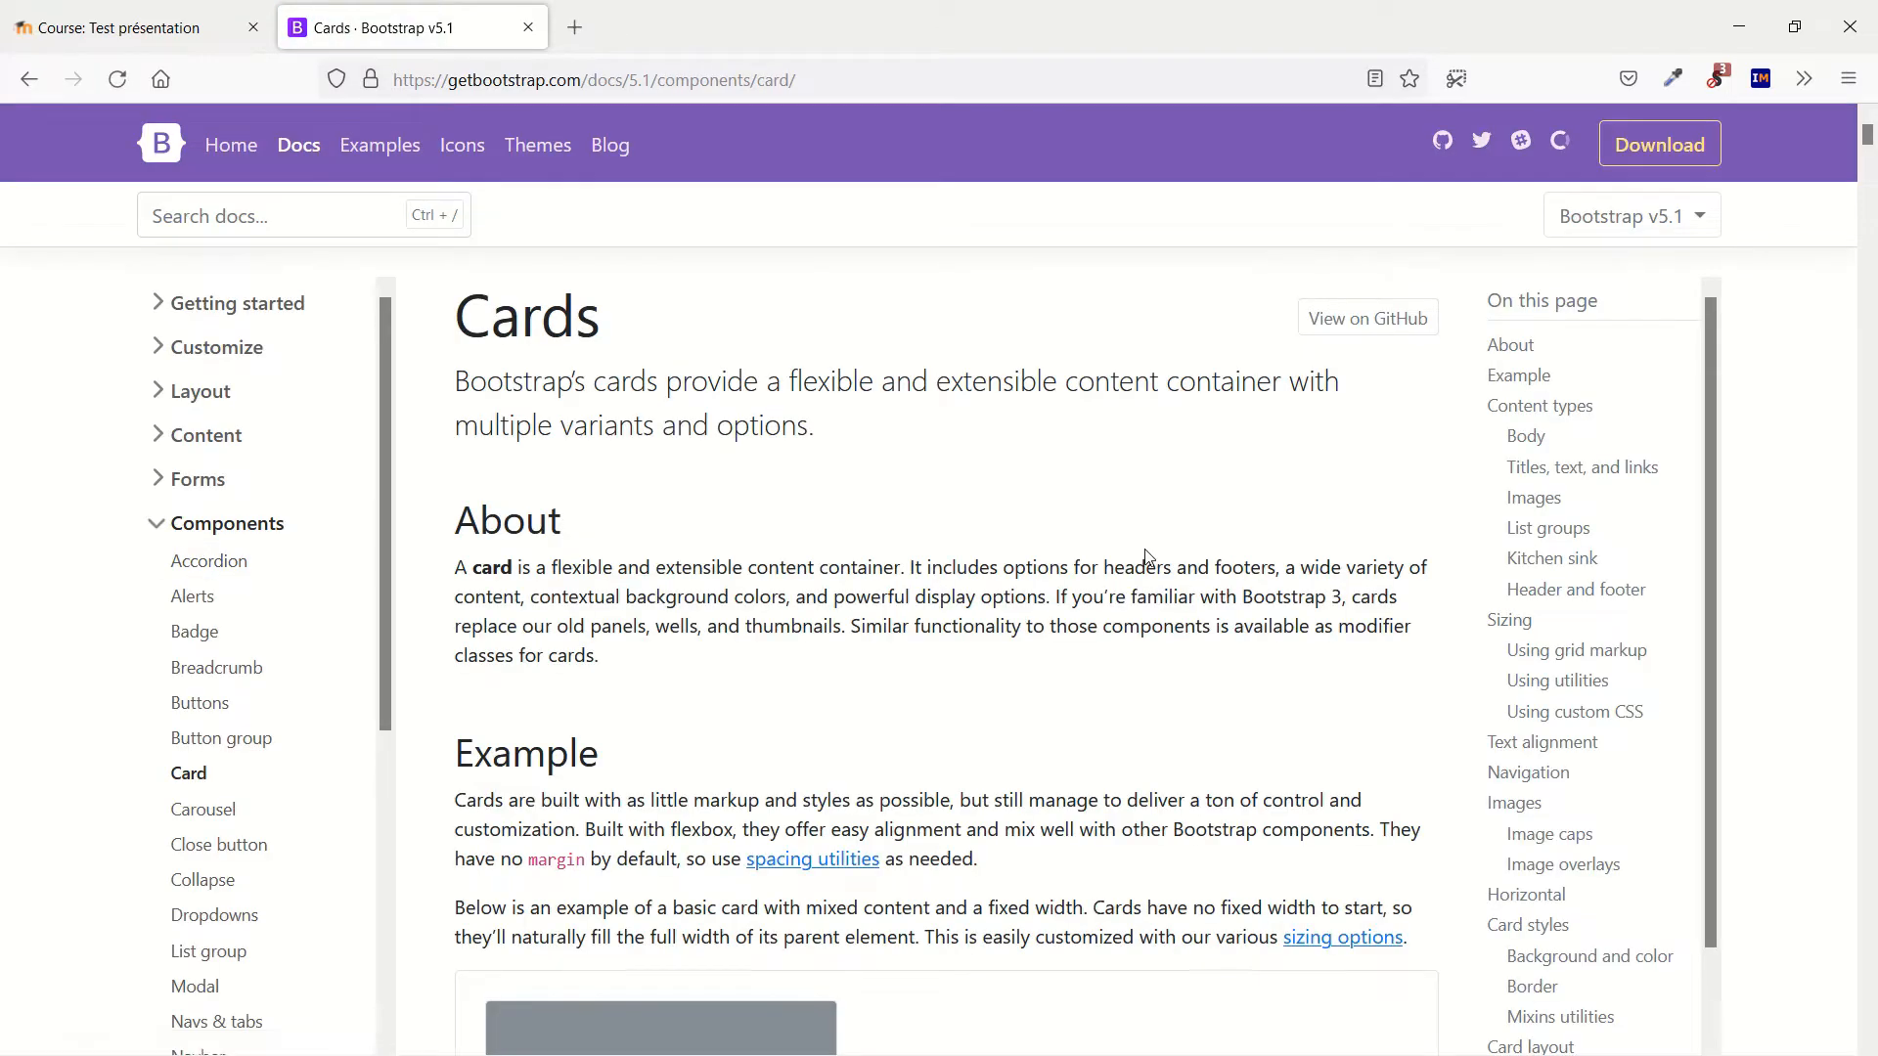
scroll("down", 3)
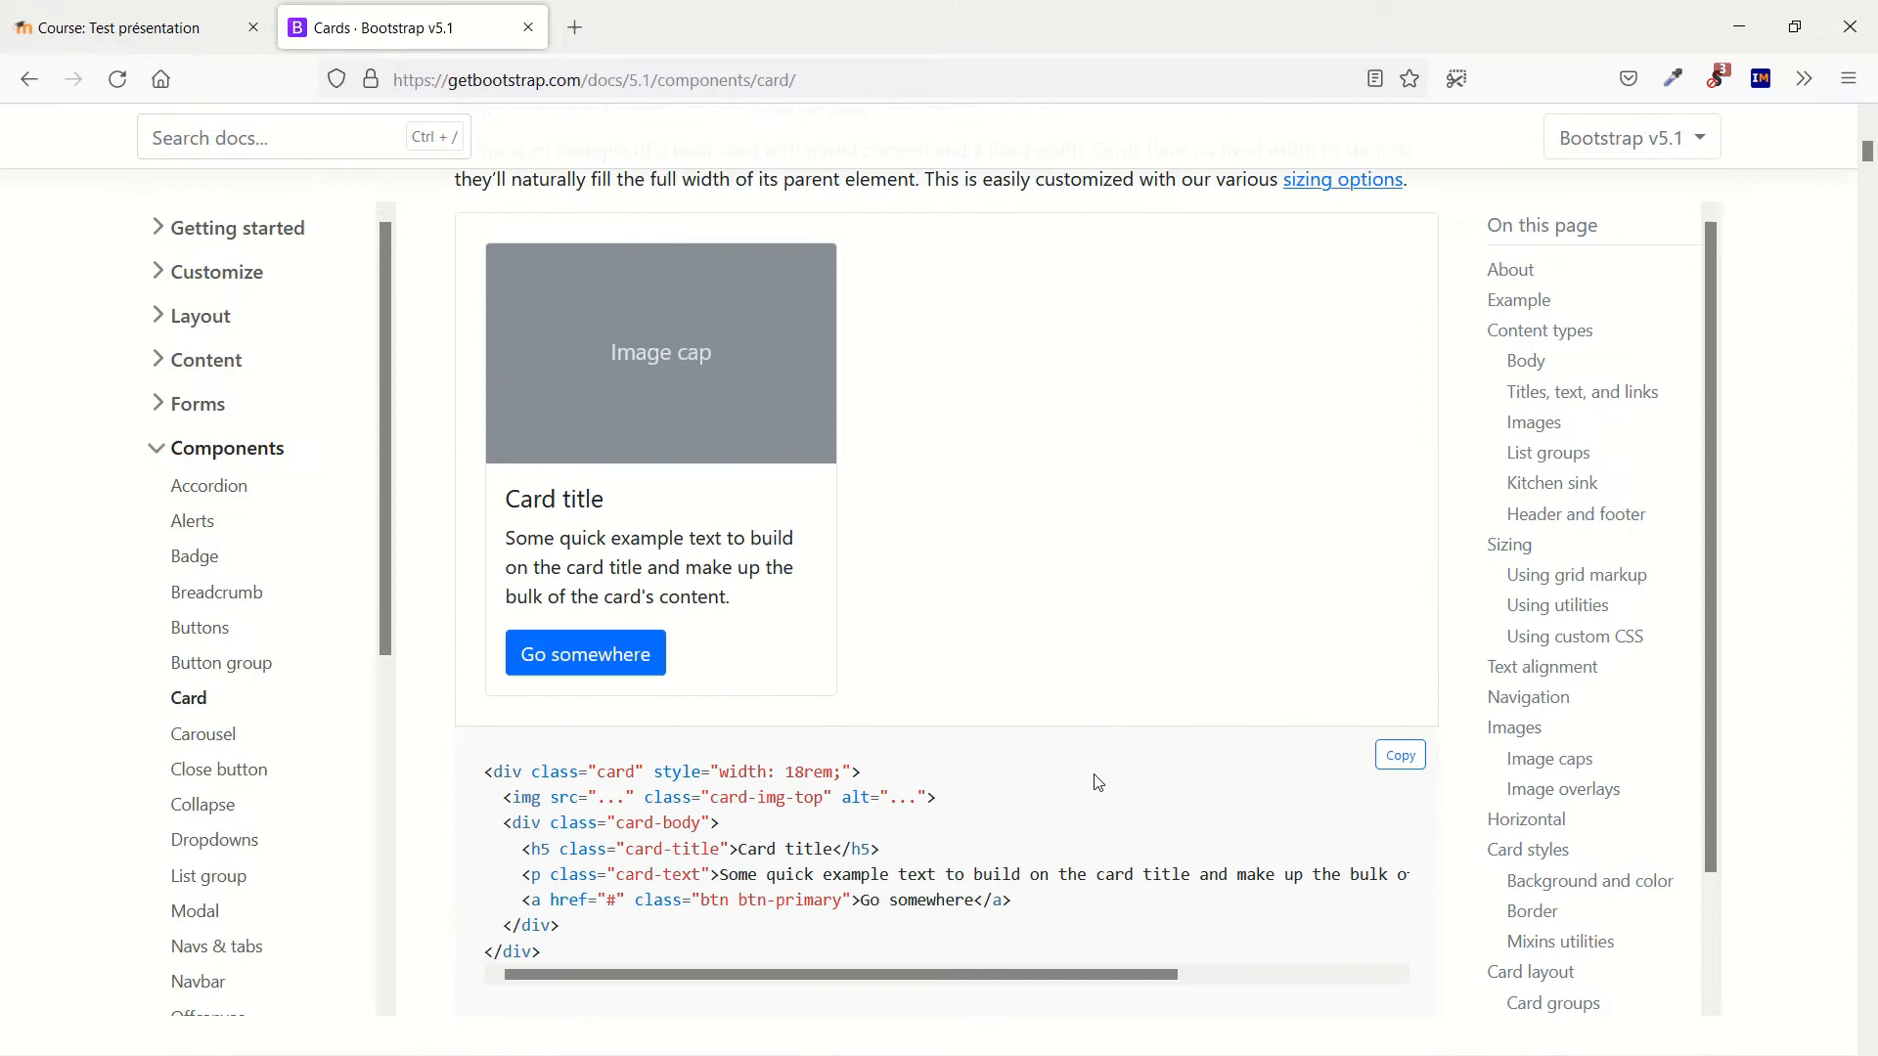
scroll("down", 3)
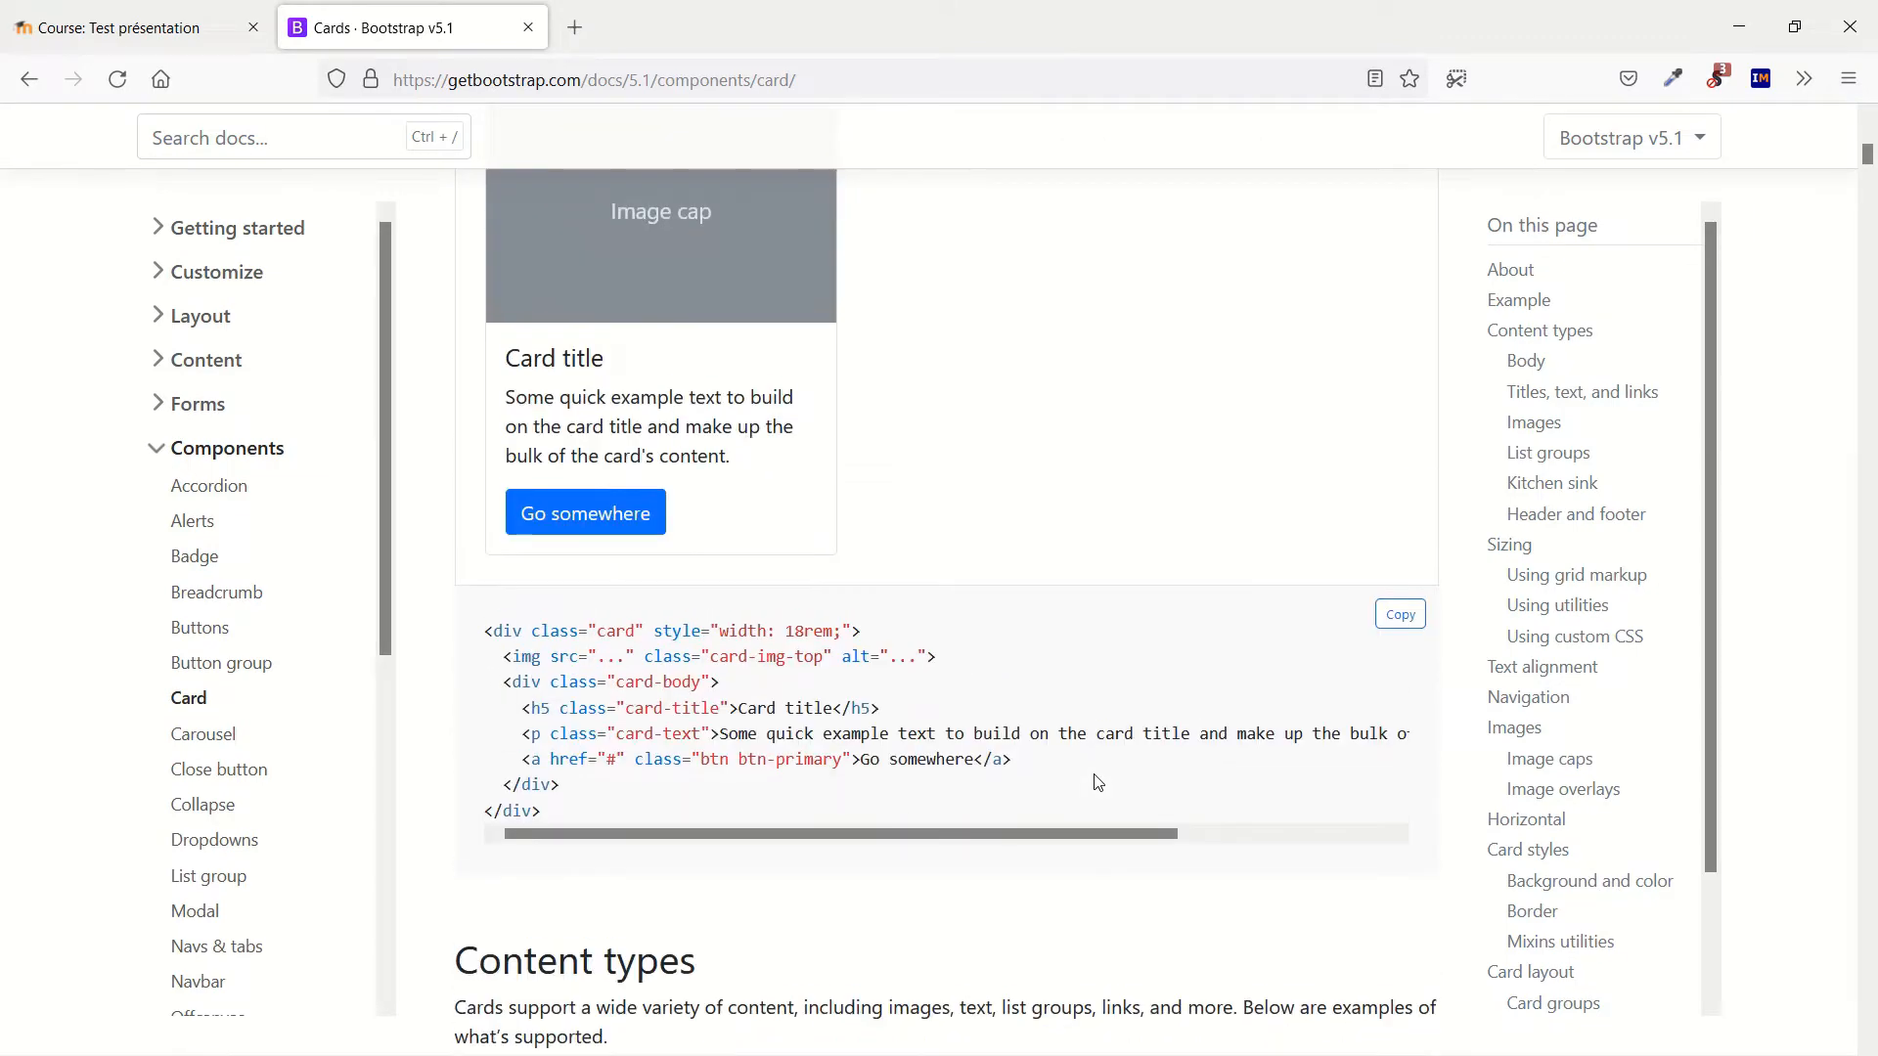
mouse_move(934, 485)
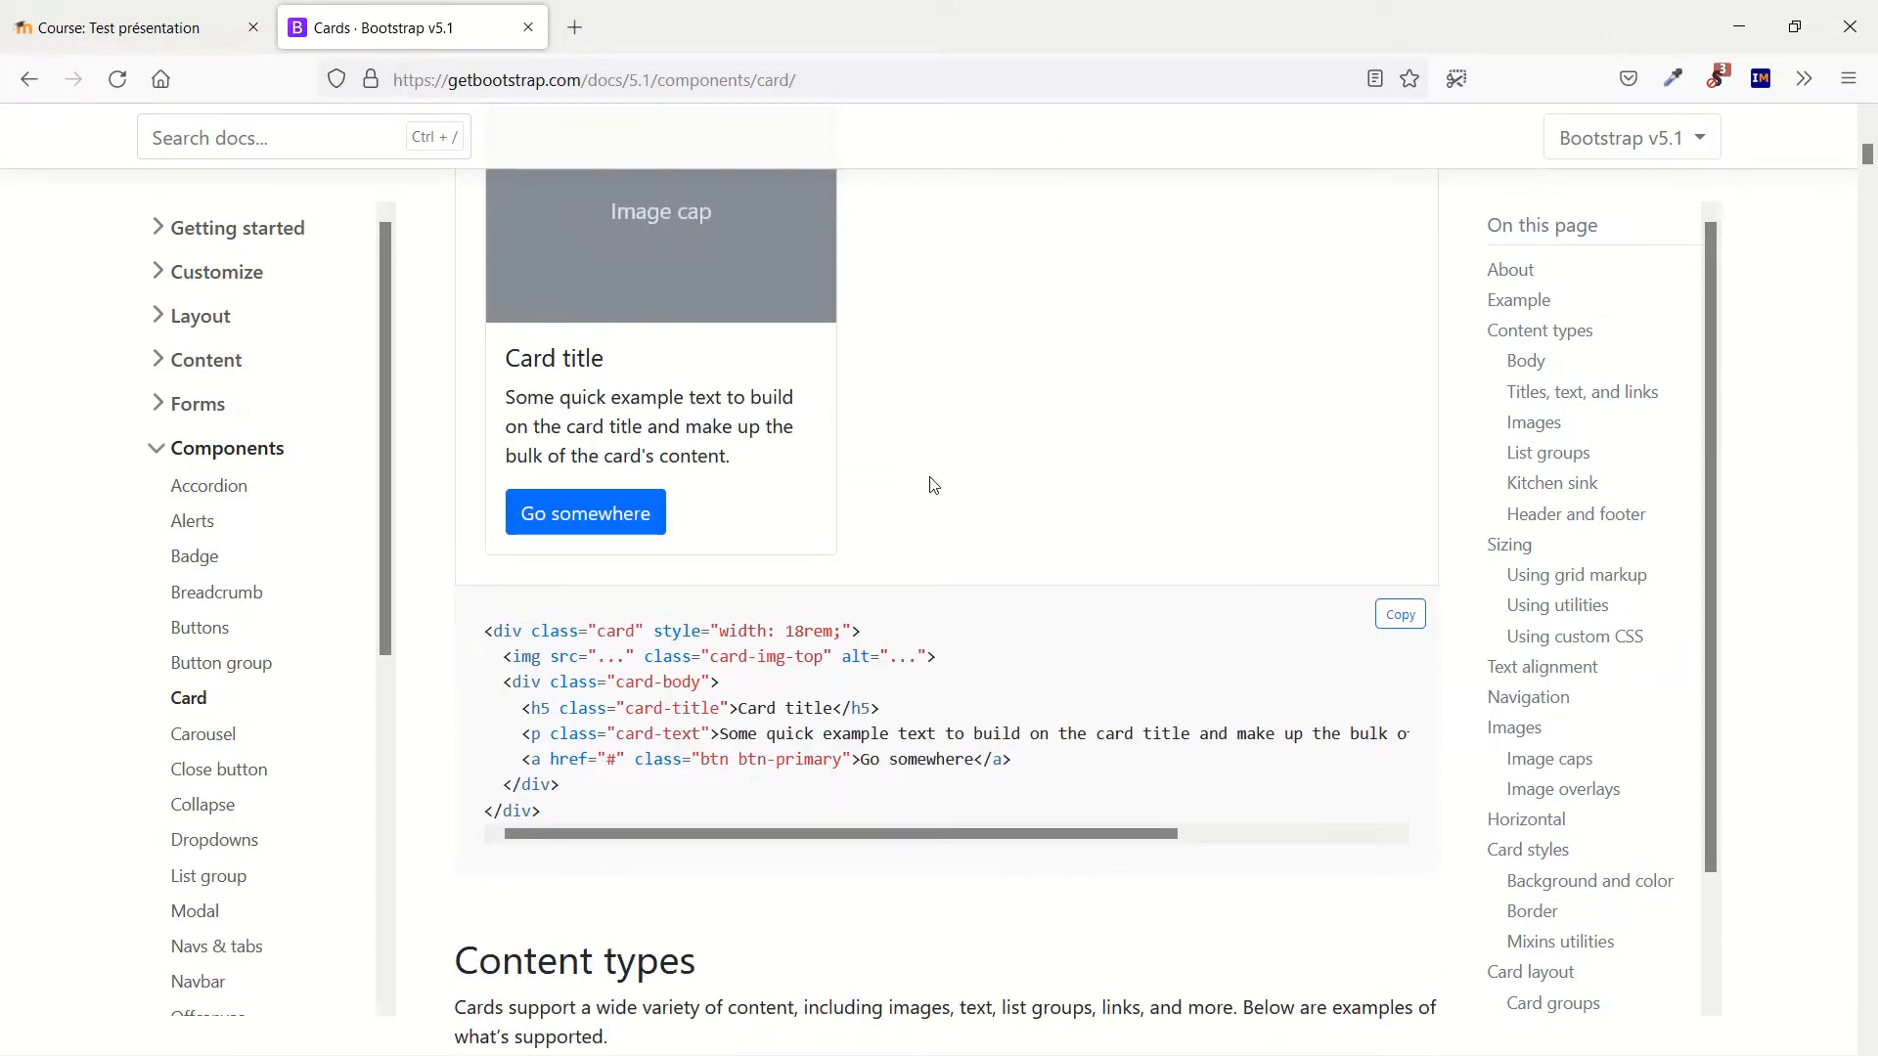
mouse_move(1308, 434)
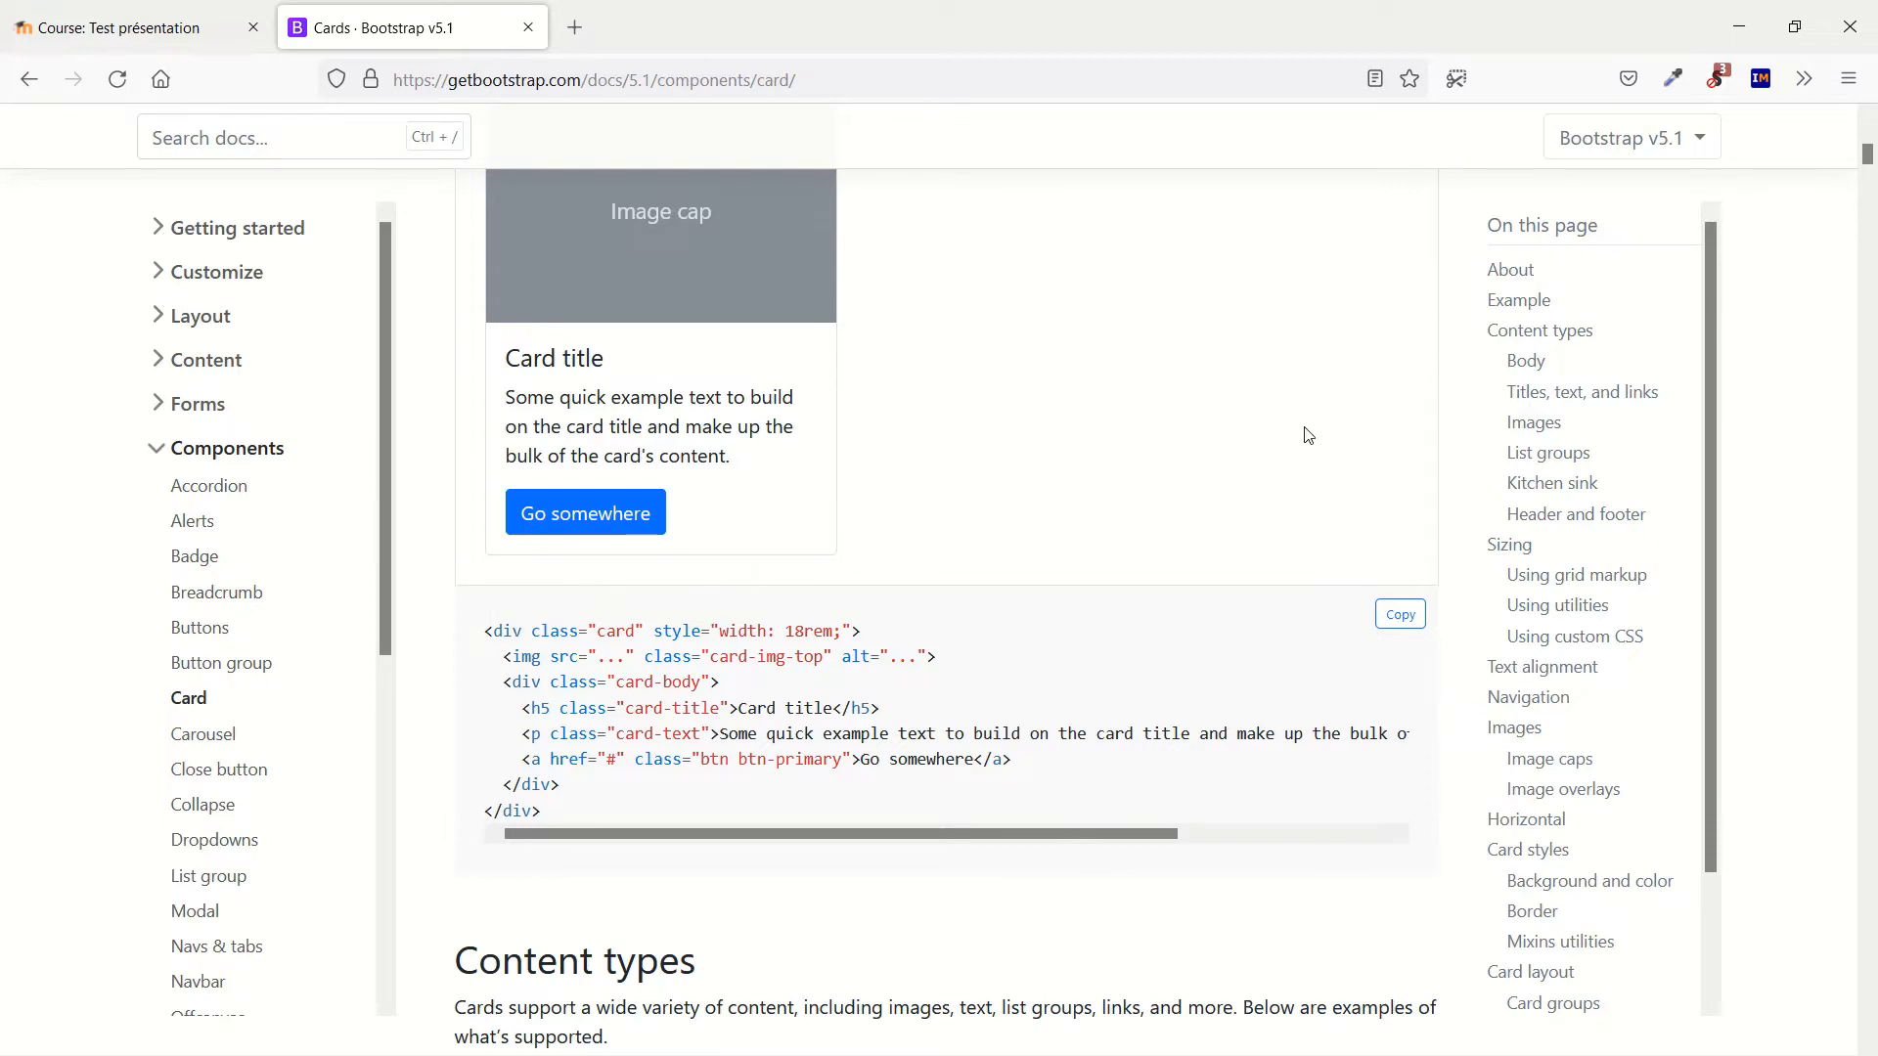
mouse_move(1575, 513)
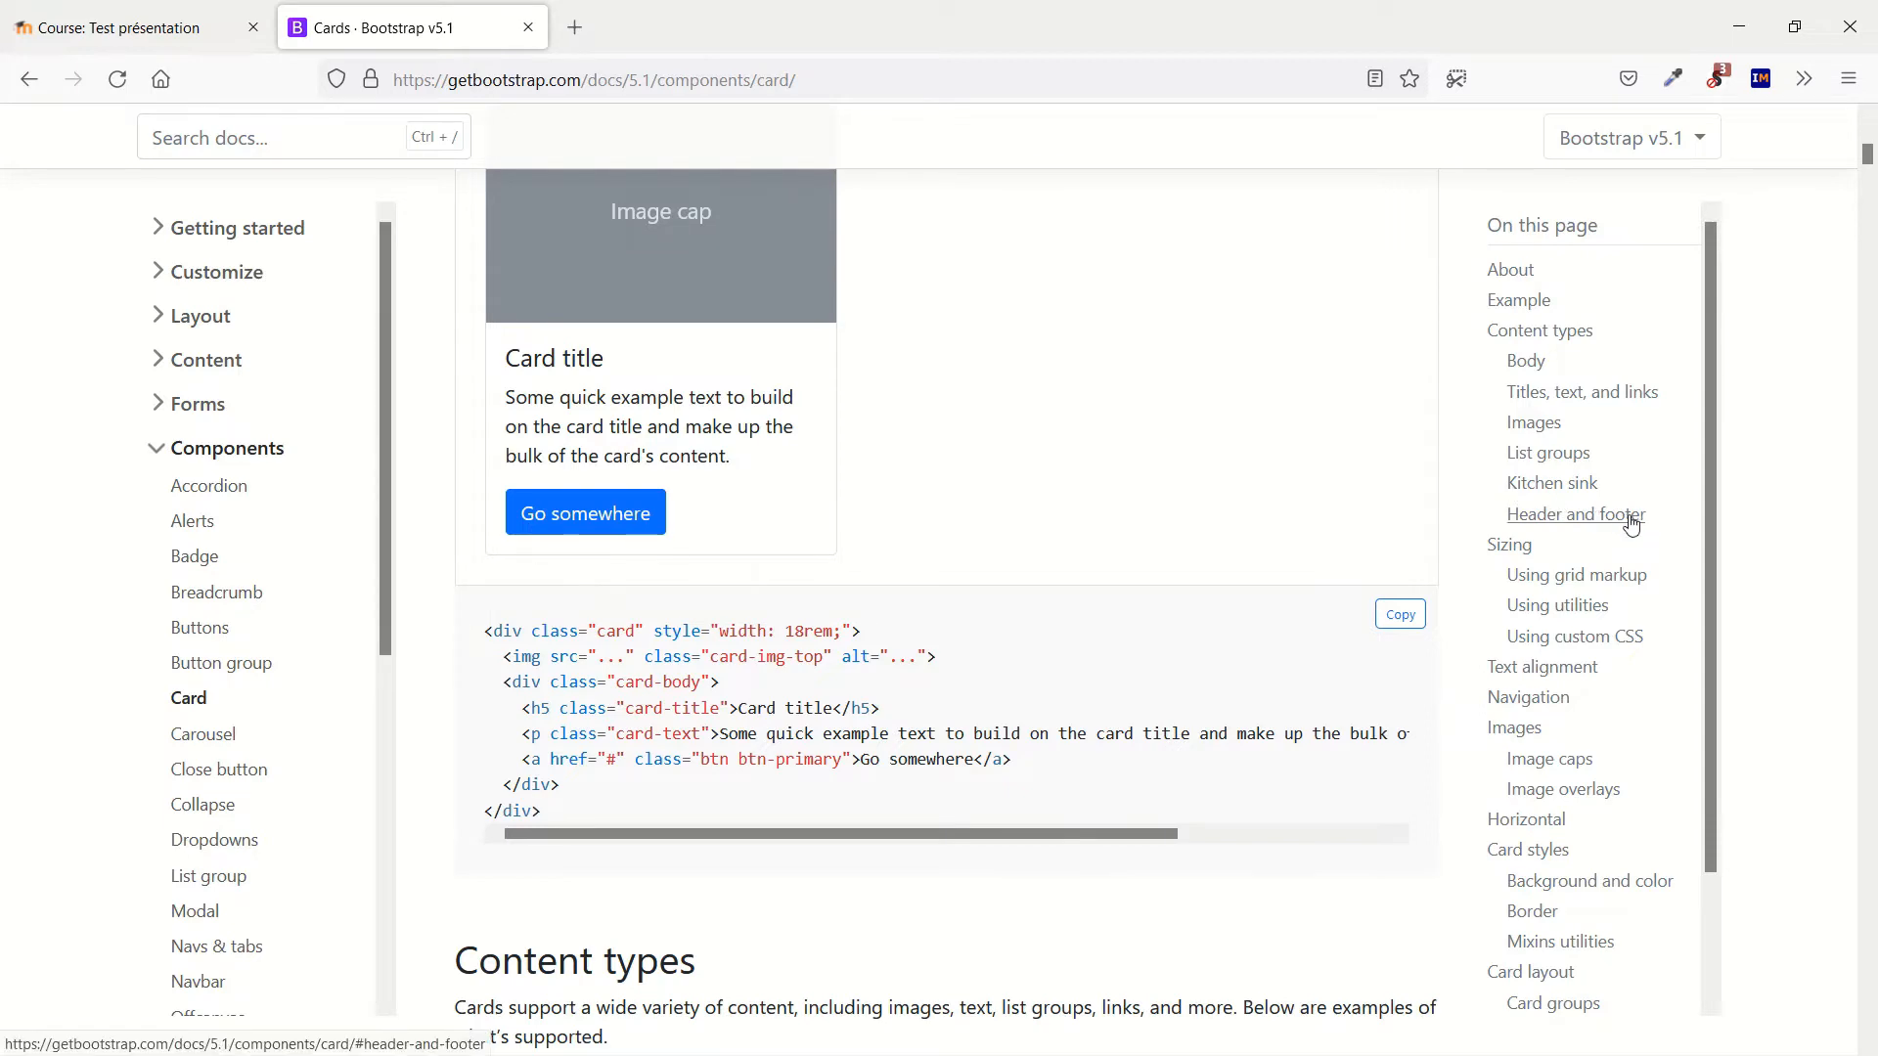
mouse_move(1620, 527)
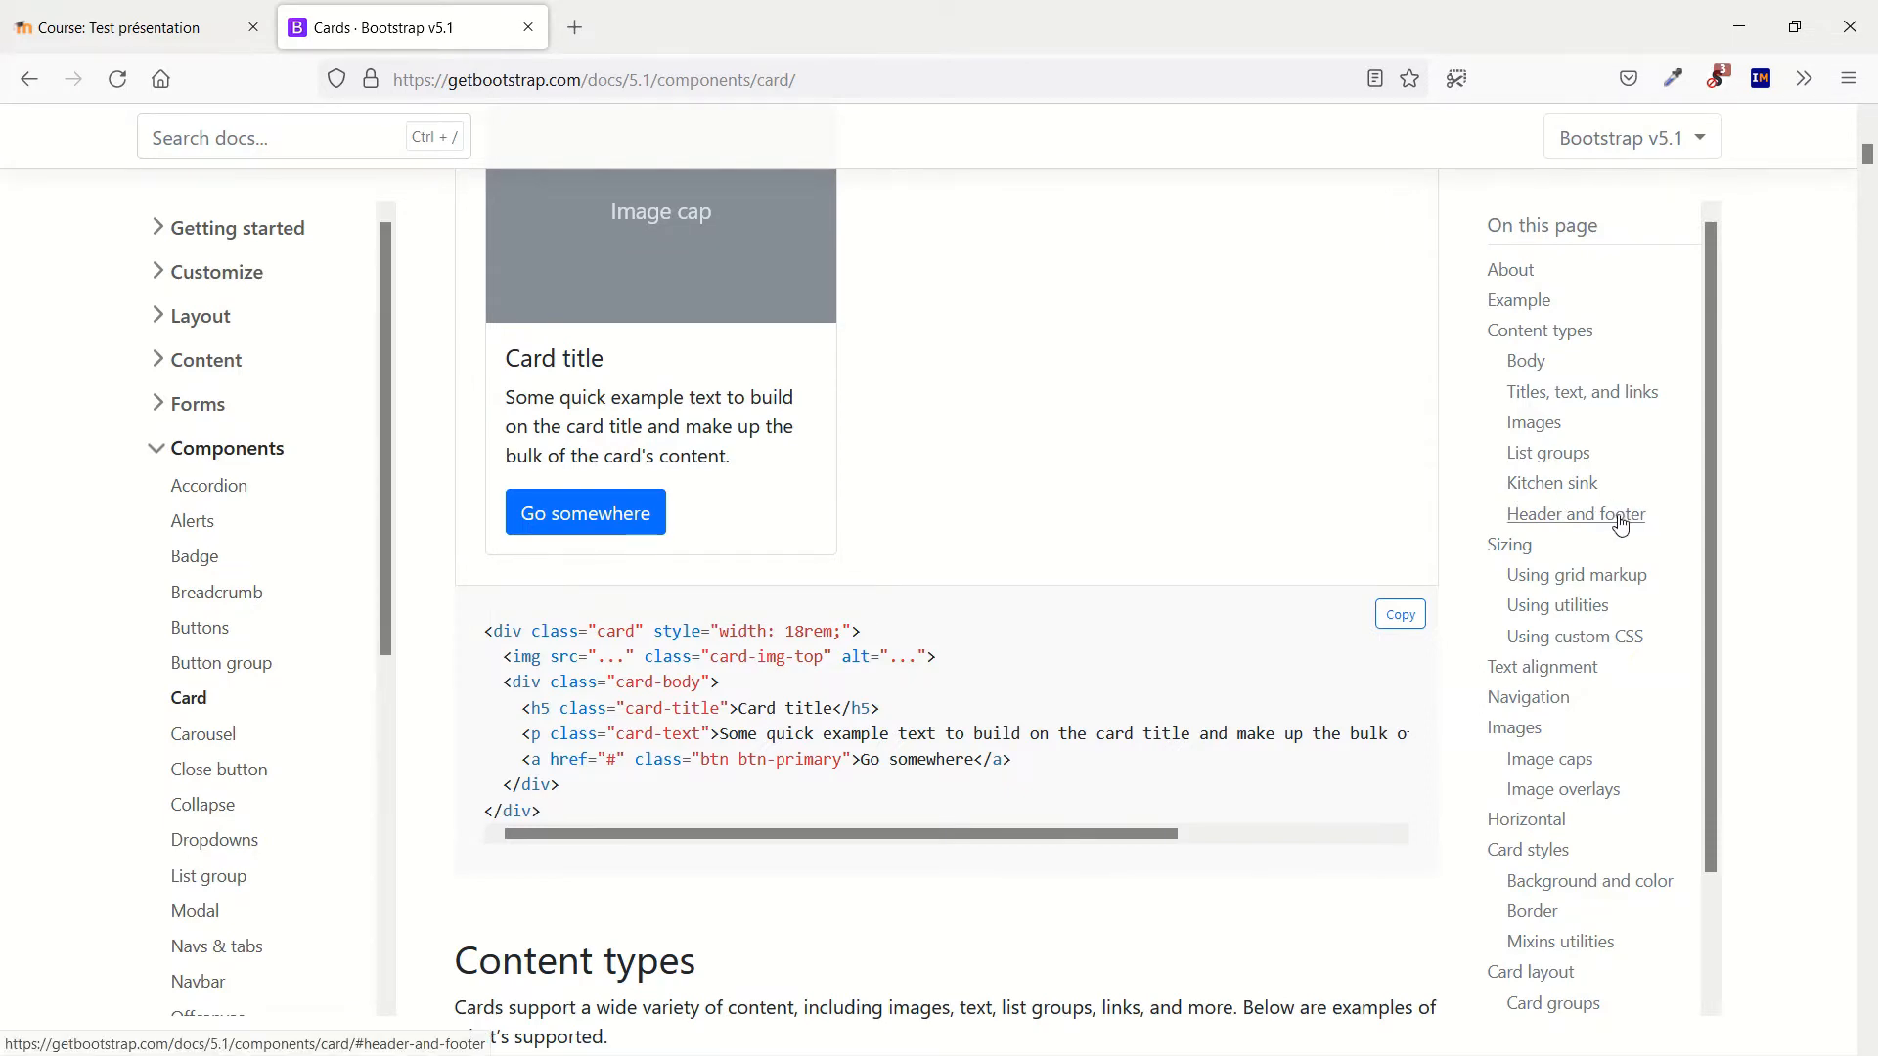
Step: Copy the 'Header and footer' card example code and return to the Moodle course tab
left_click(1575, 513)
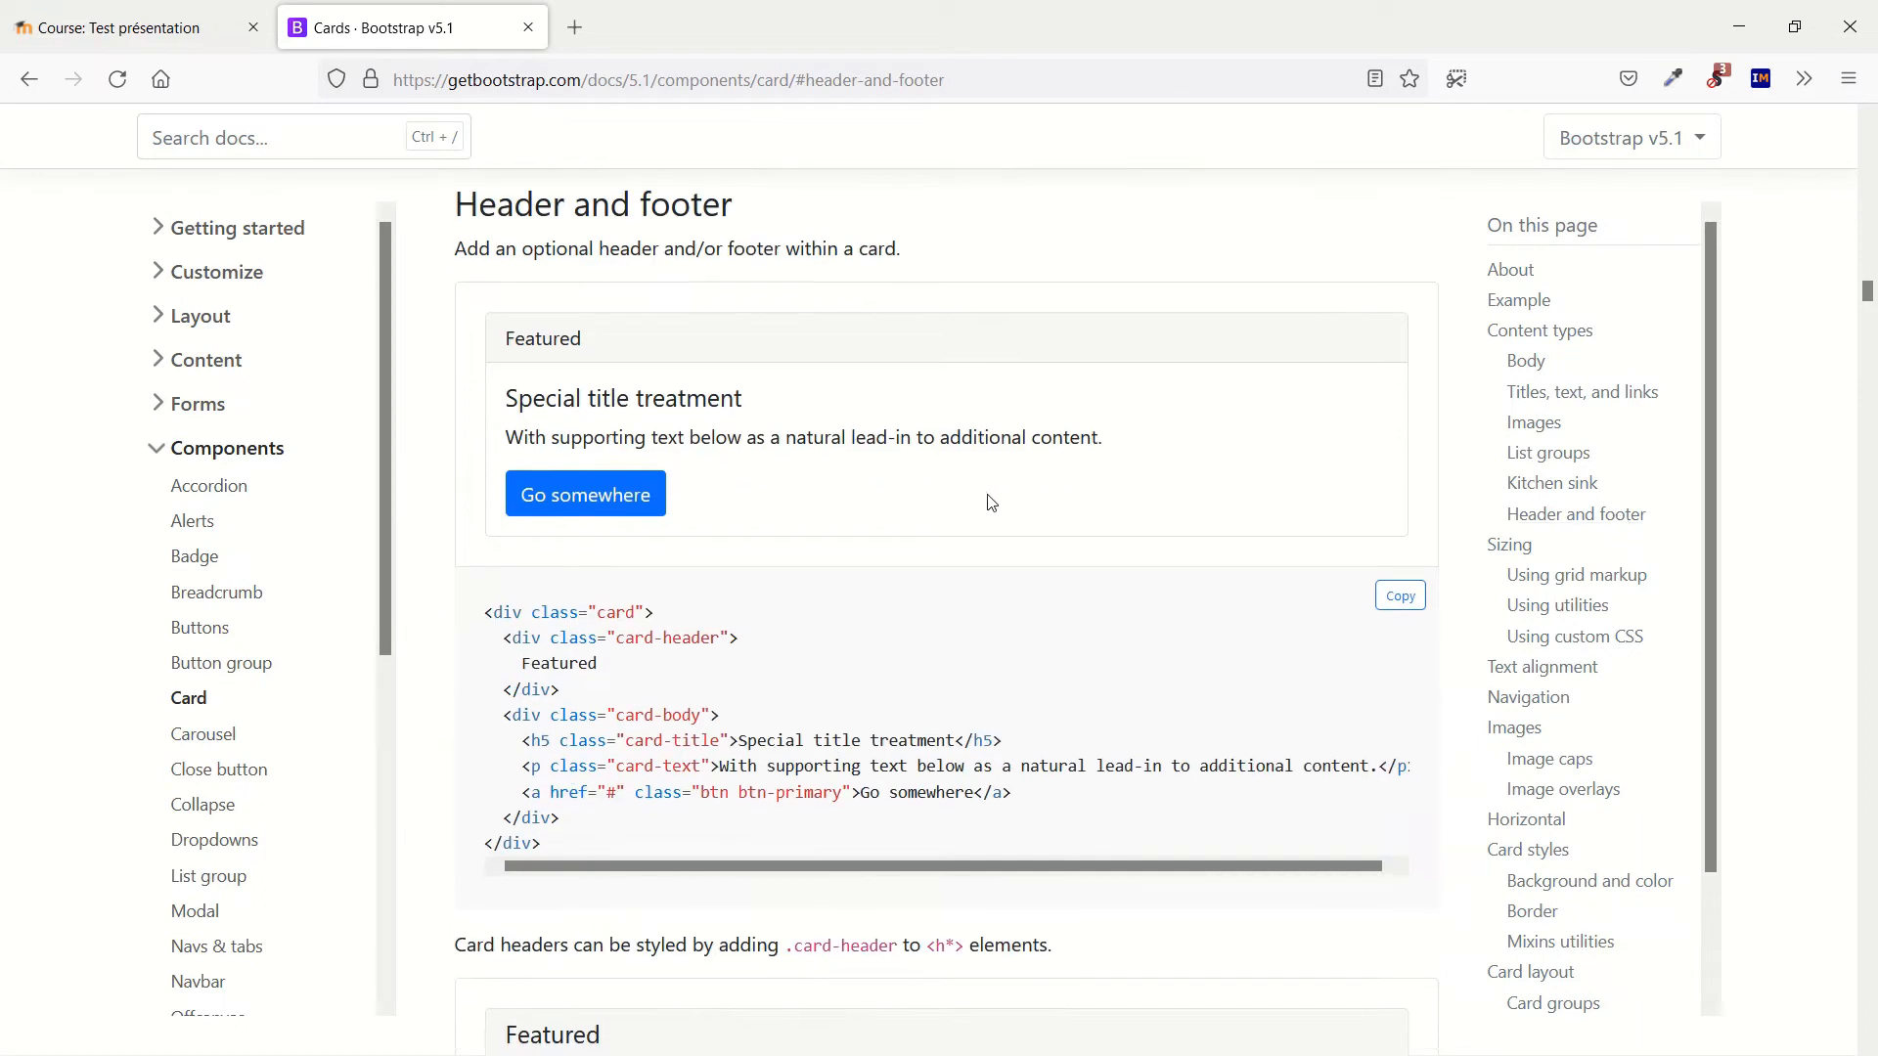
mouse_move(567, 406)
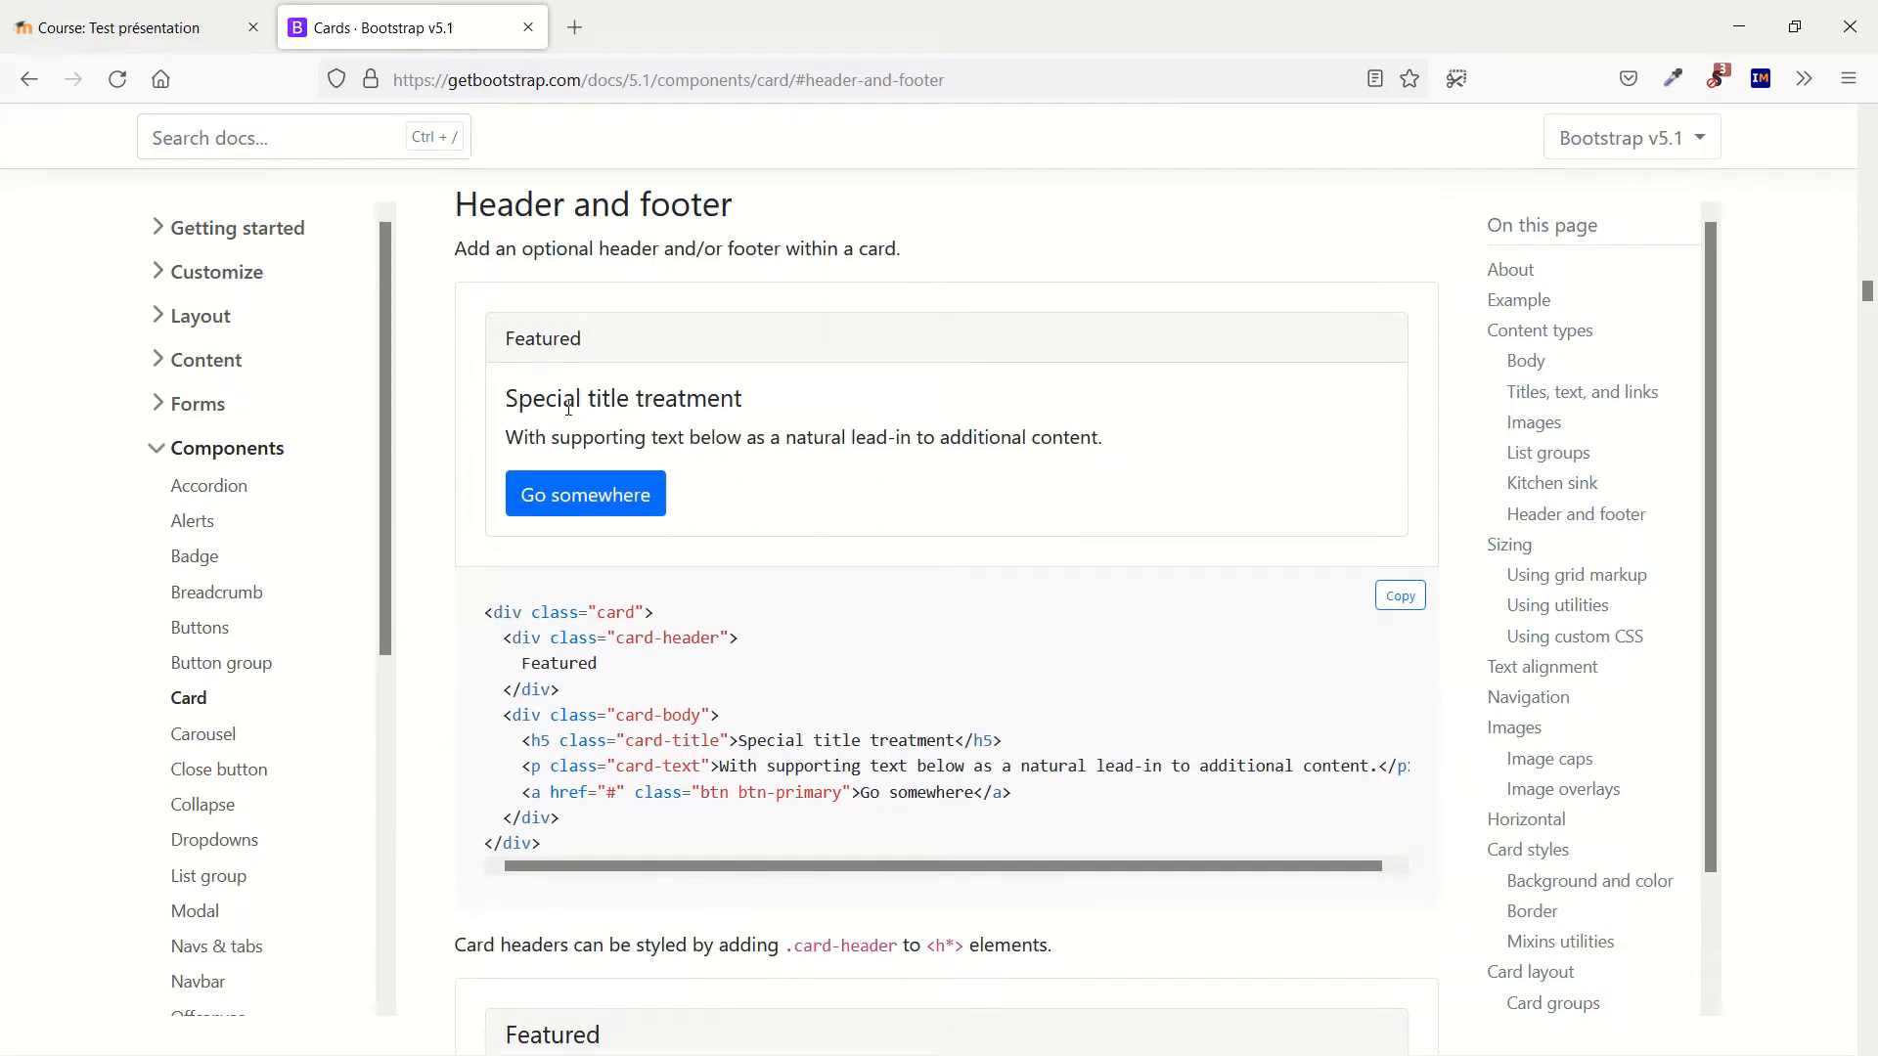
mouse_move(868, 621)
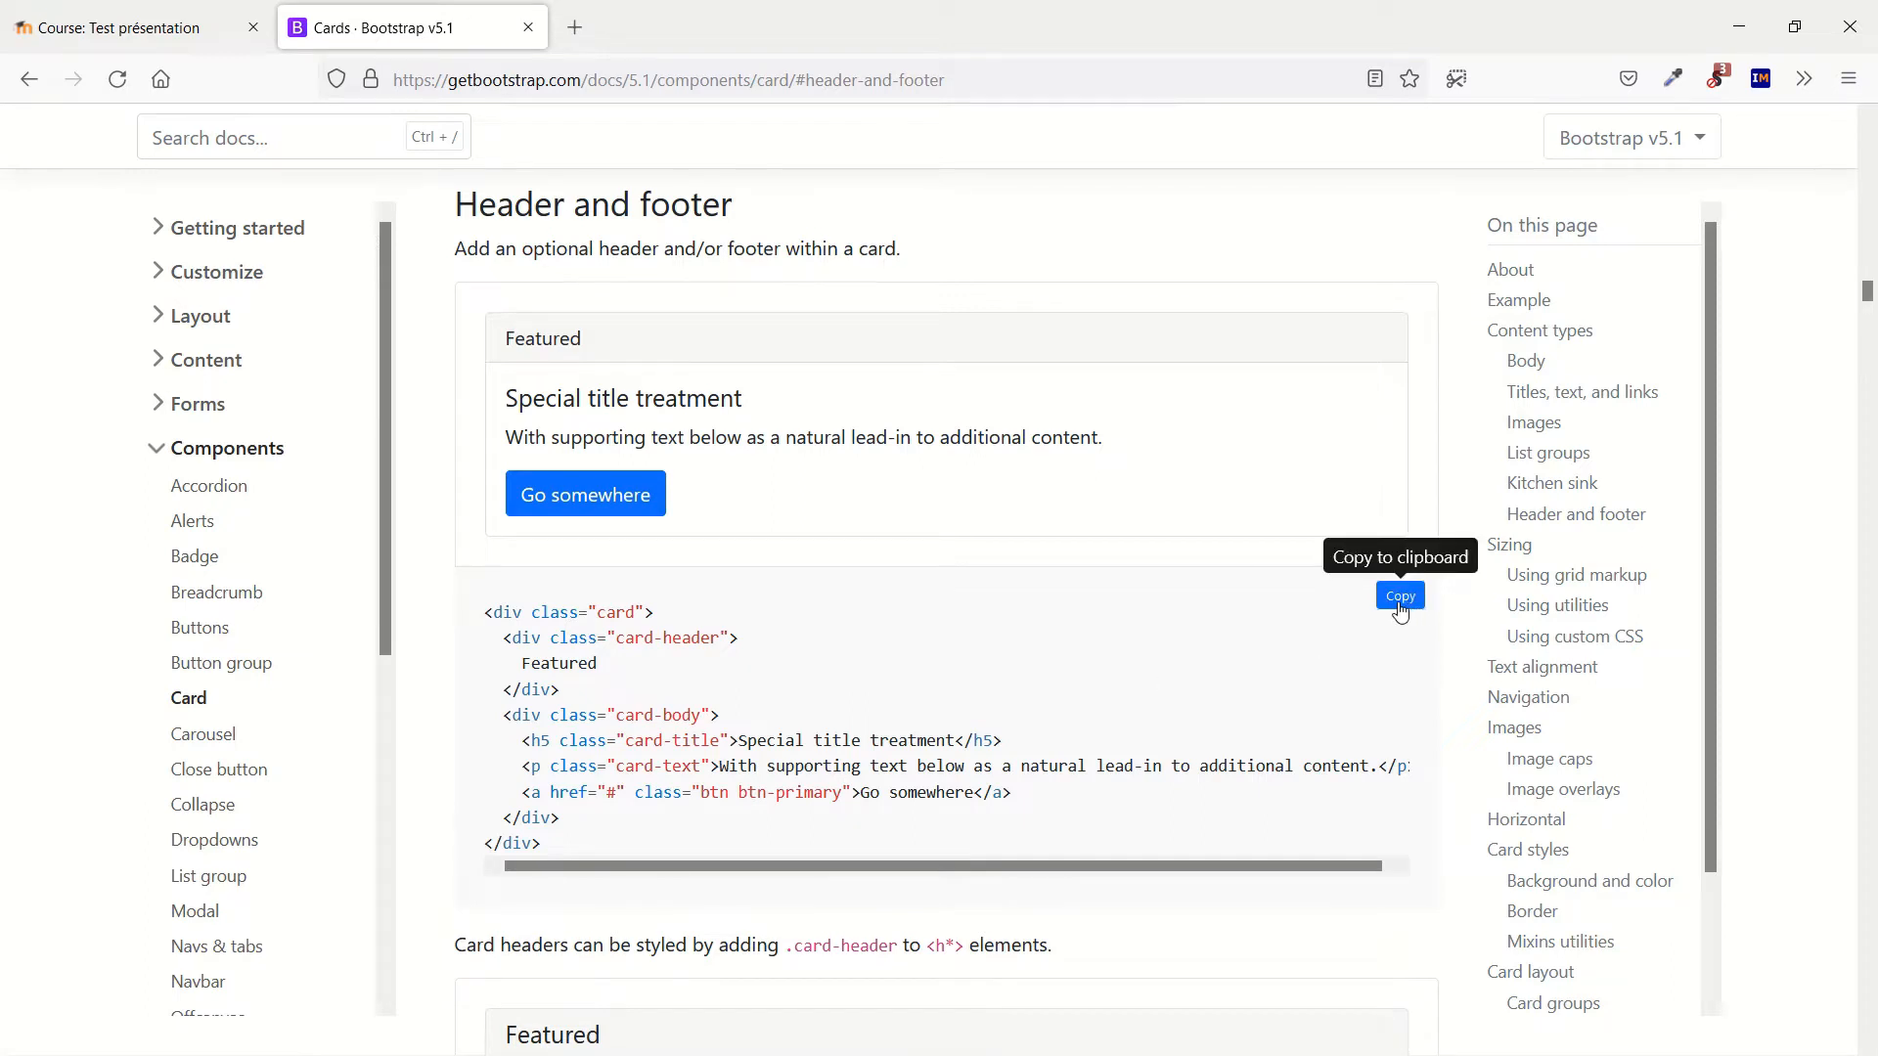
left_click(1399, 595)
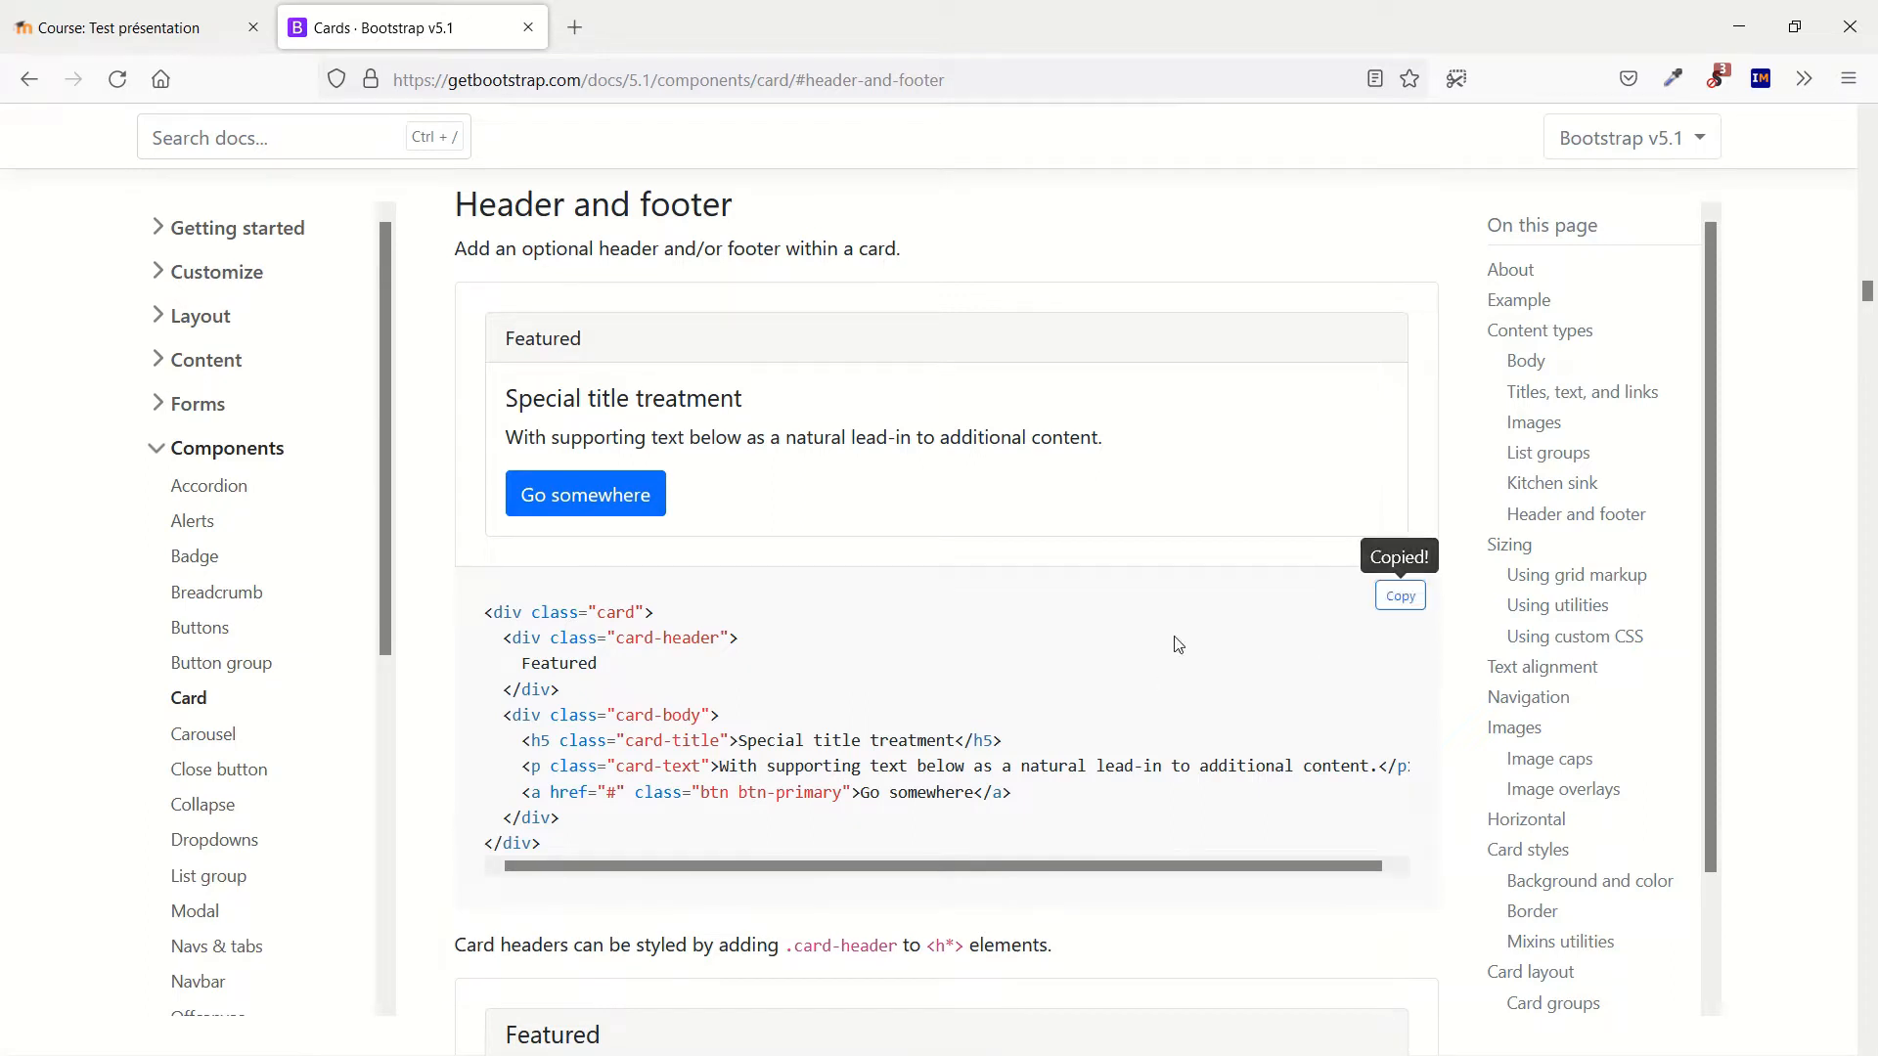
mouse_move(844, 636)
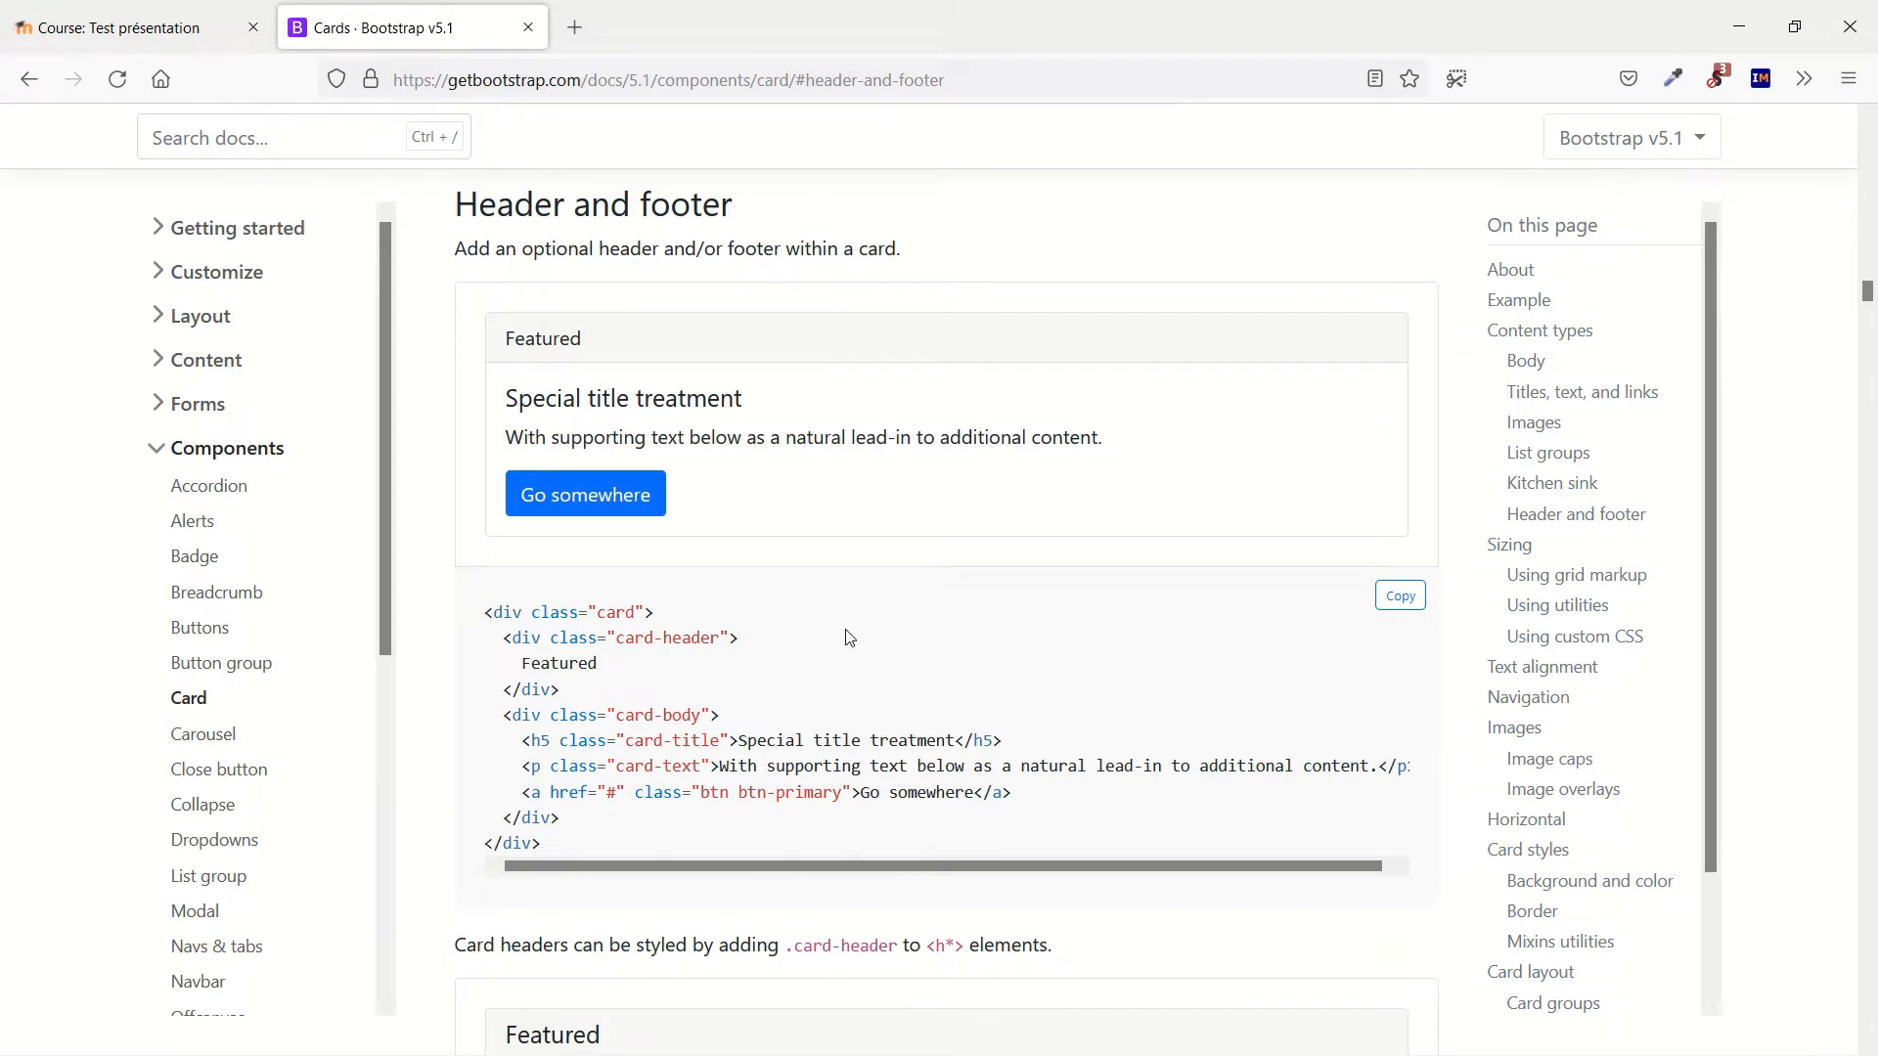
left_click(132, 27)
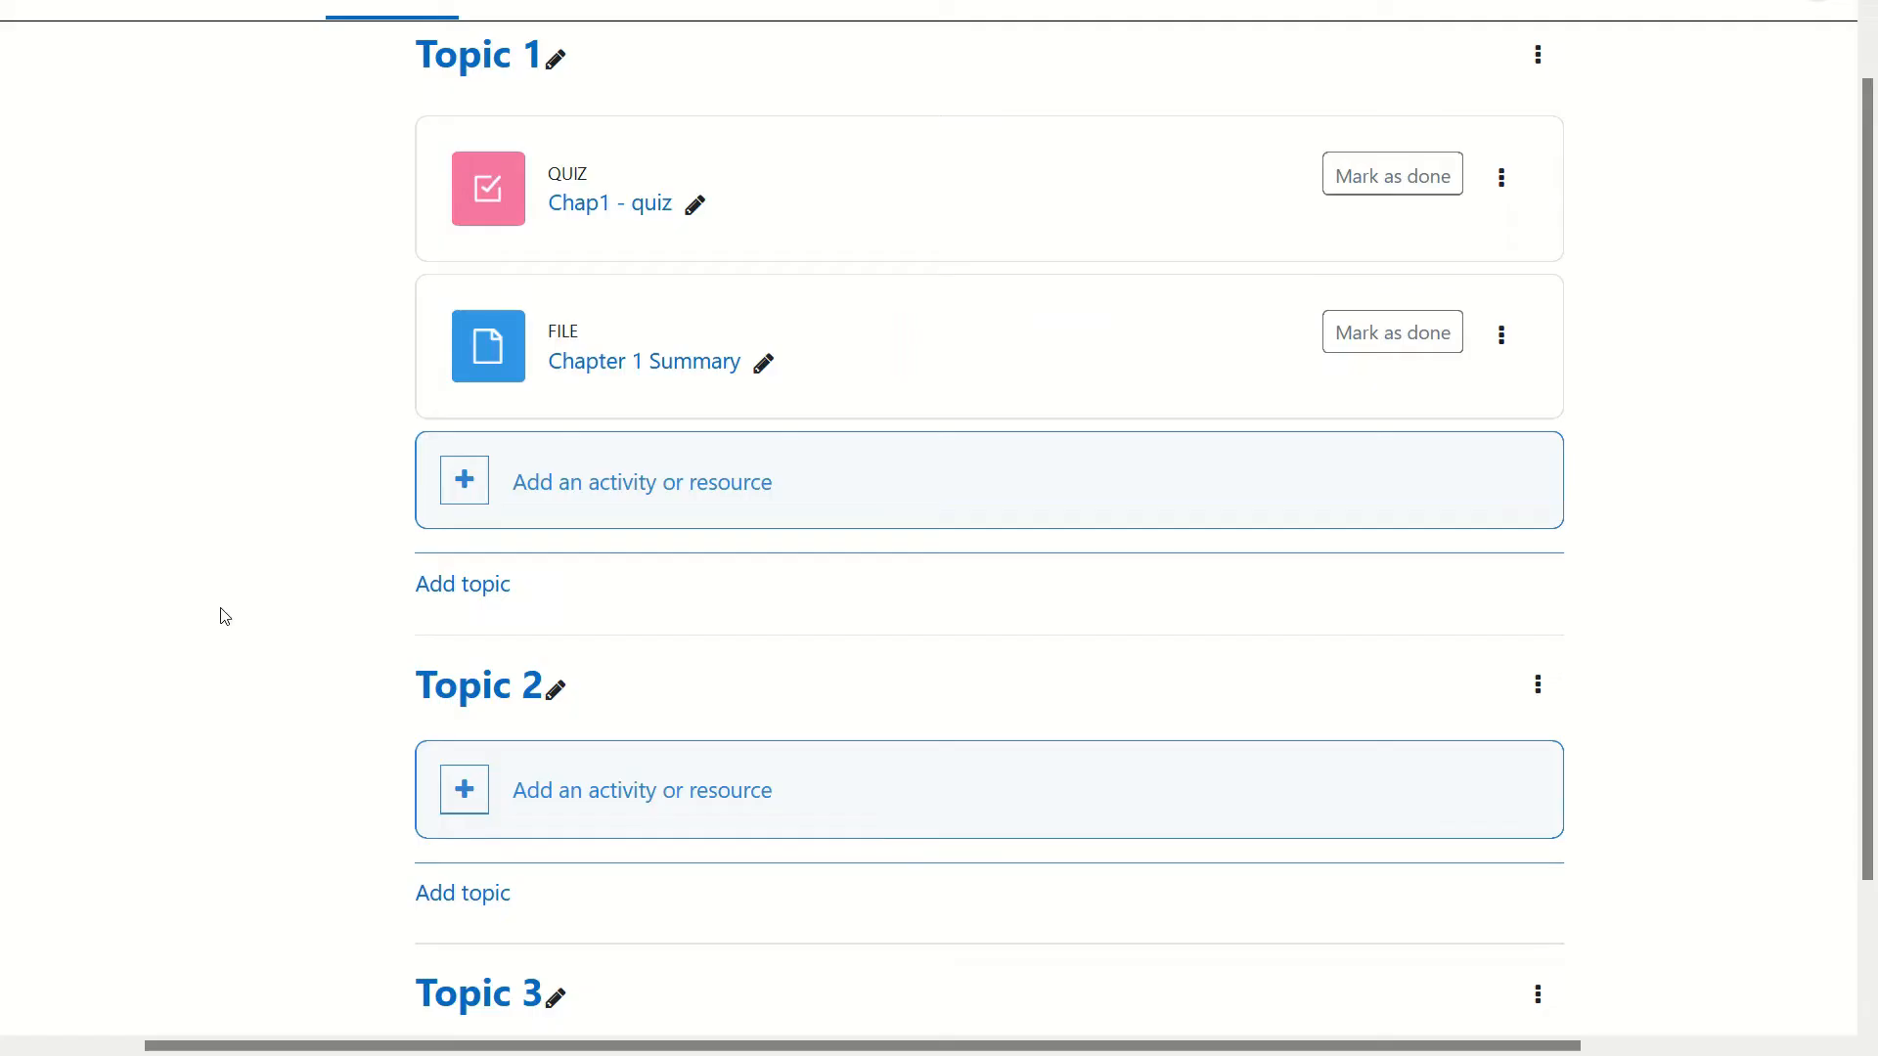
mouse_move(640, 789)
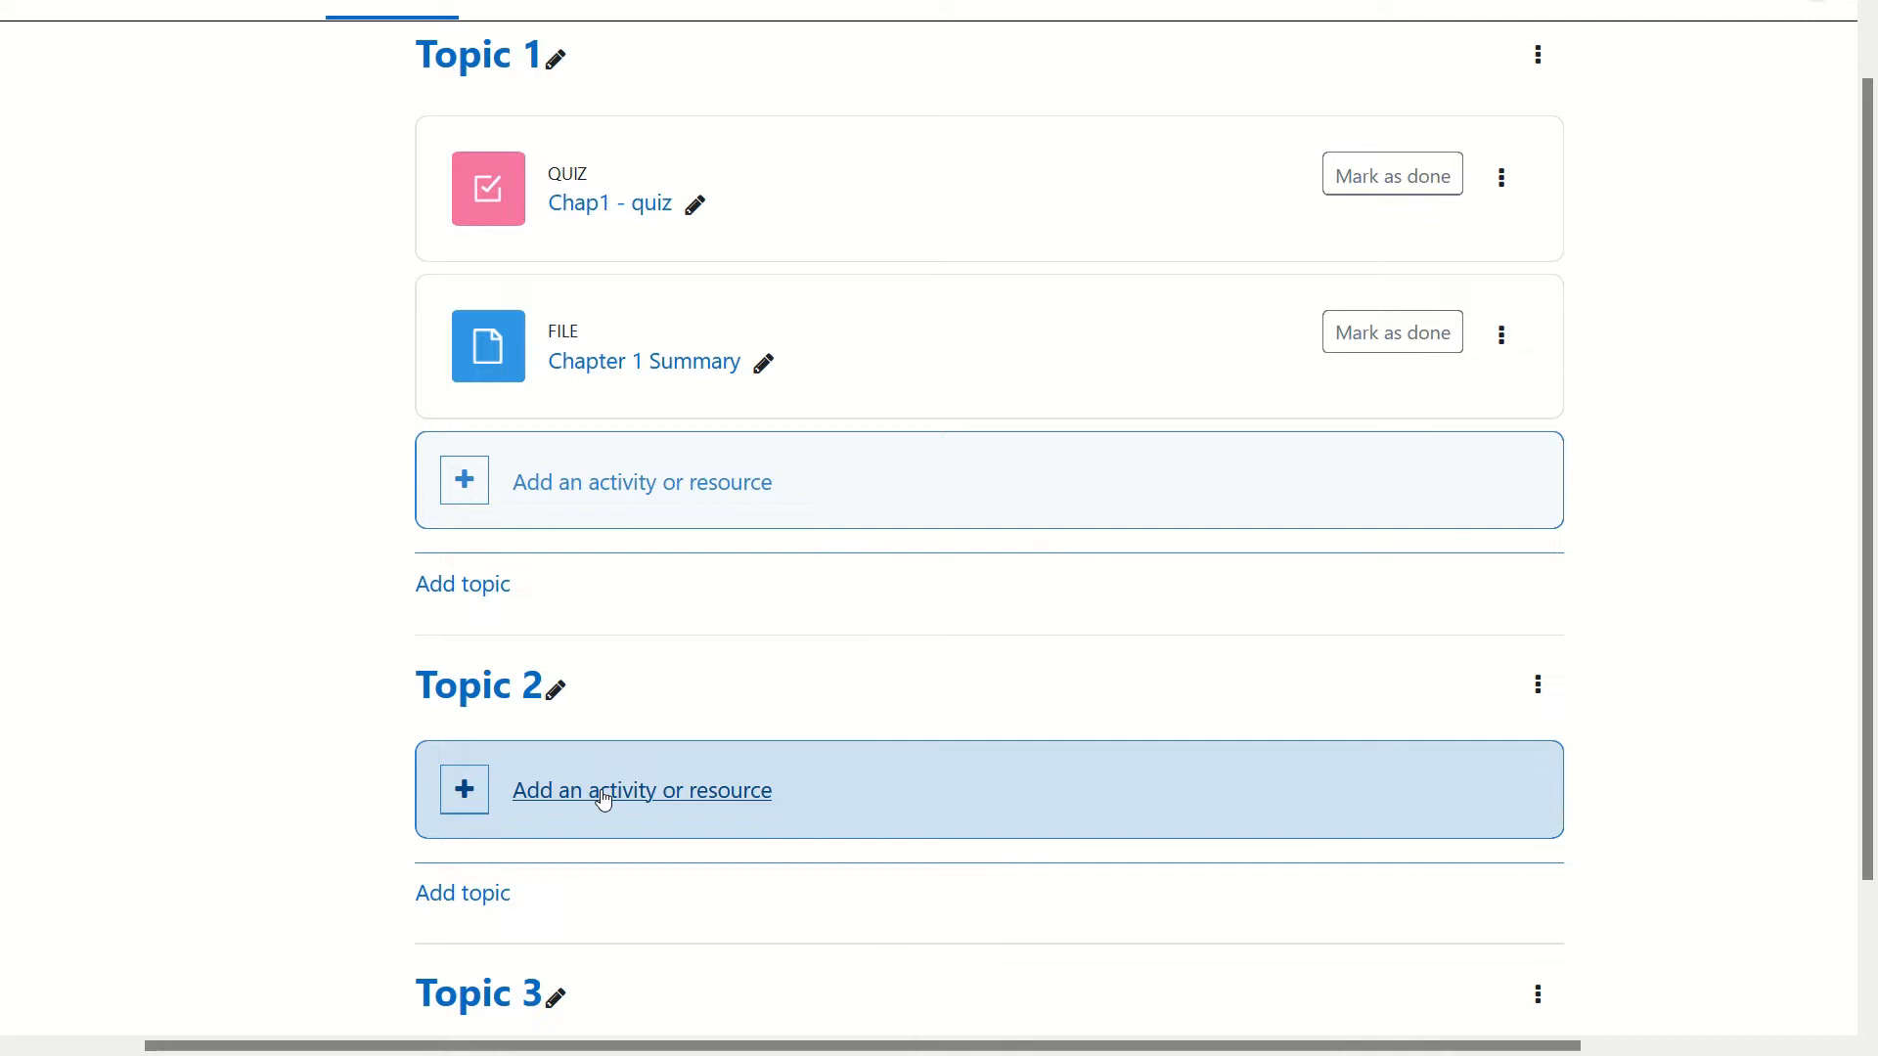
Step: Open the activity chooser for Topic 2 via 'Add an activity or resource'
left_click(640, 790)
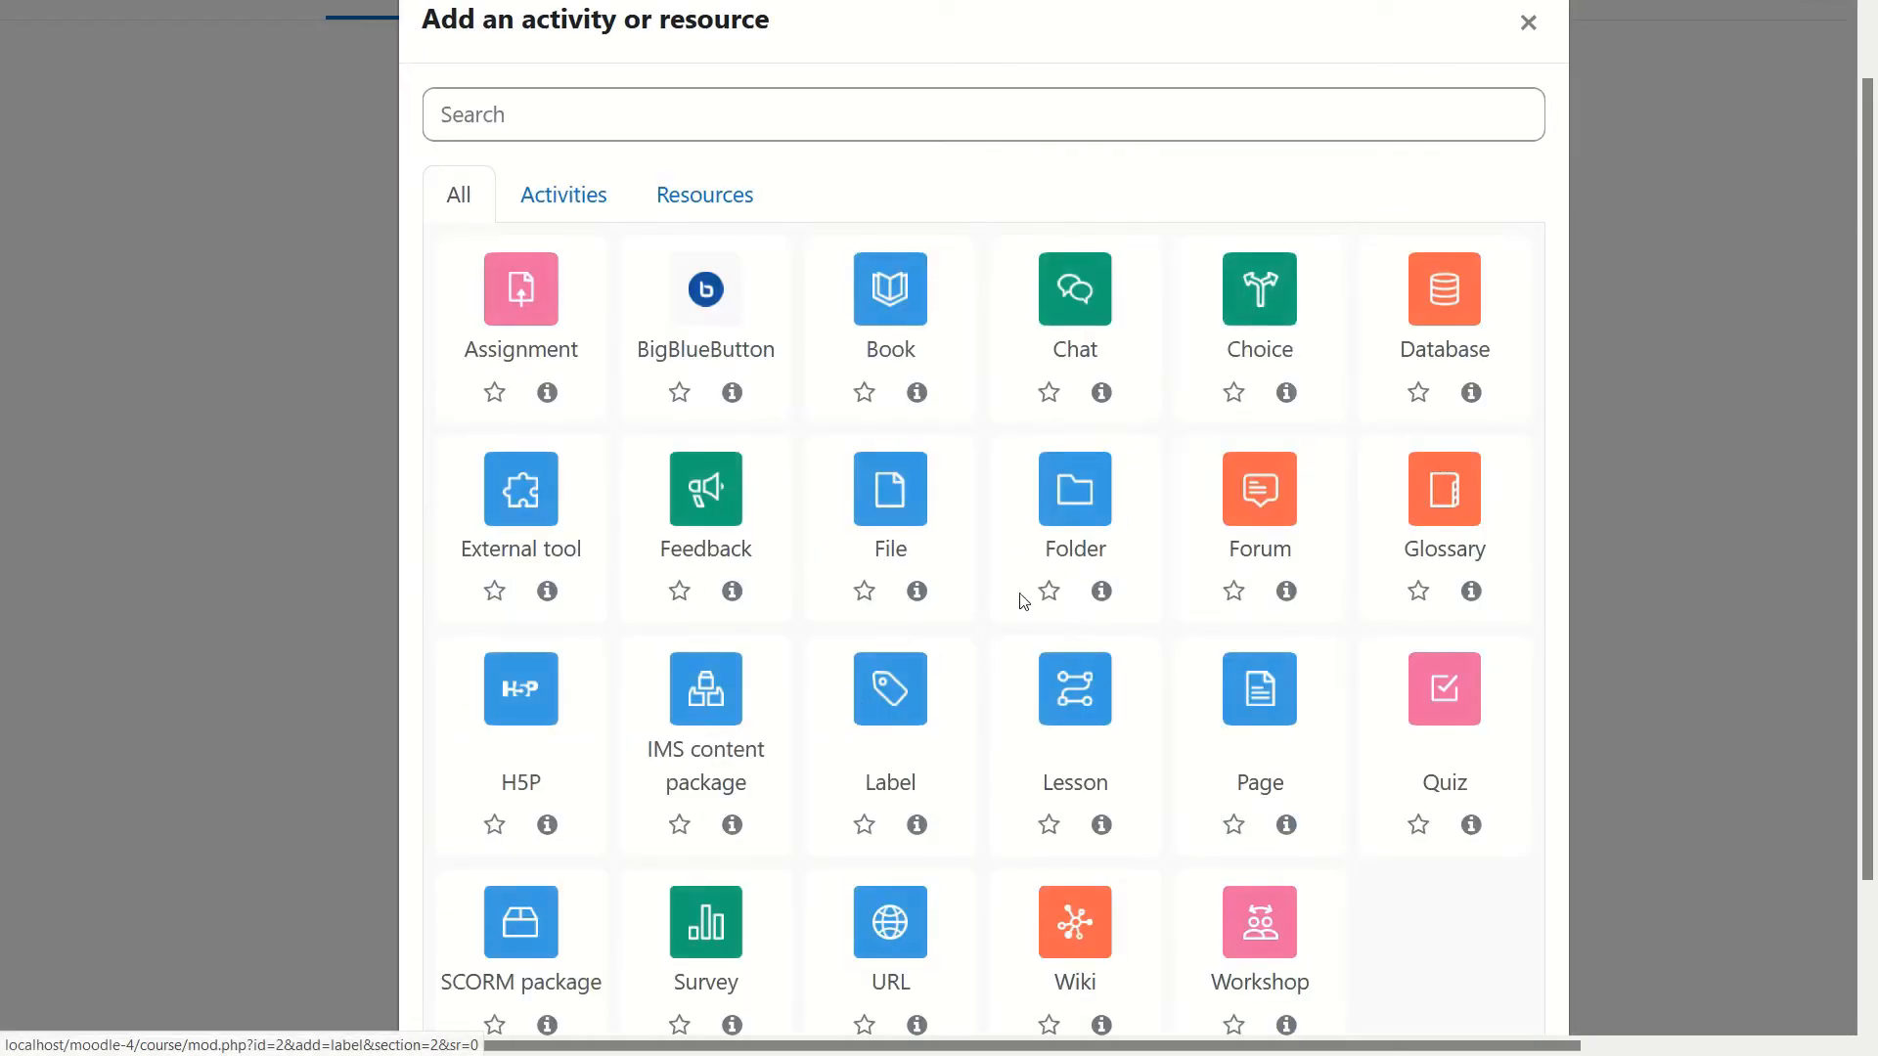
mouse_move(903, 691)
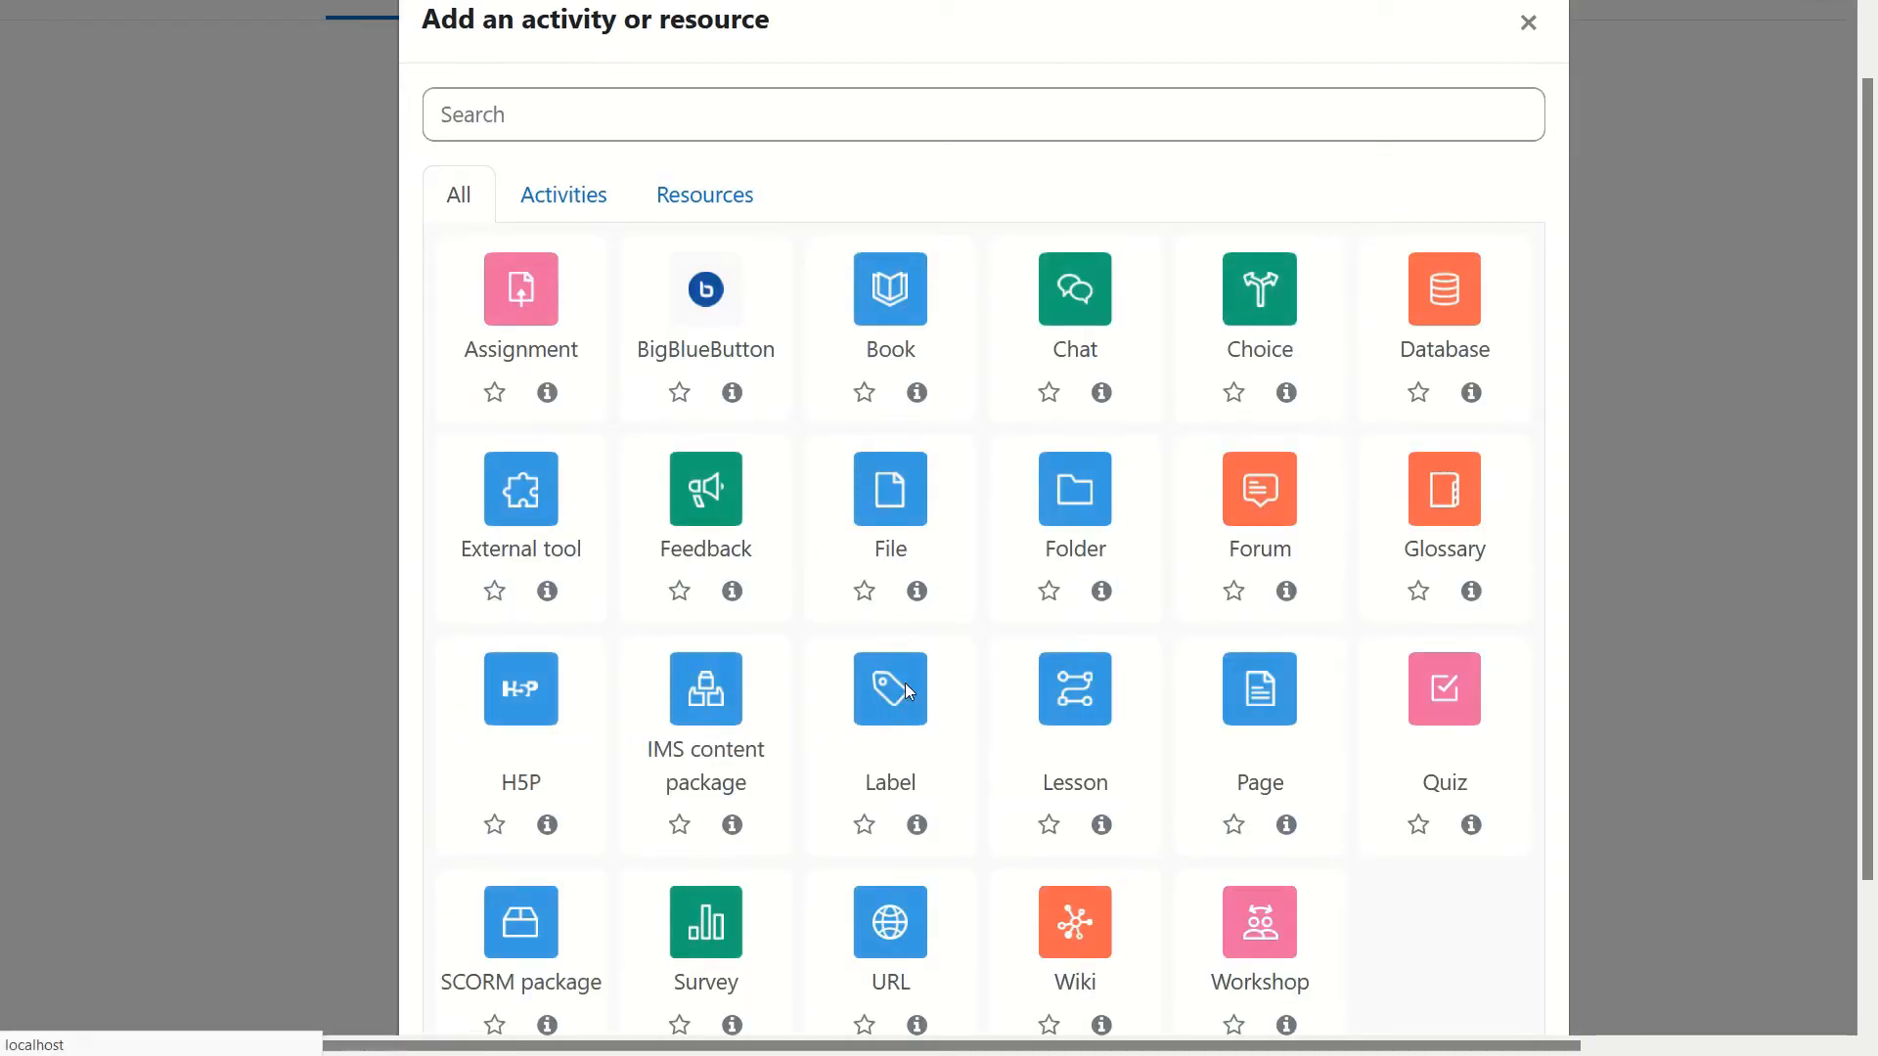
Step: Add a Label to Topic 2 and switch its Atto editor to HTML source
left_click(889, 689)
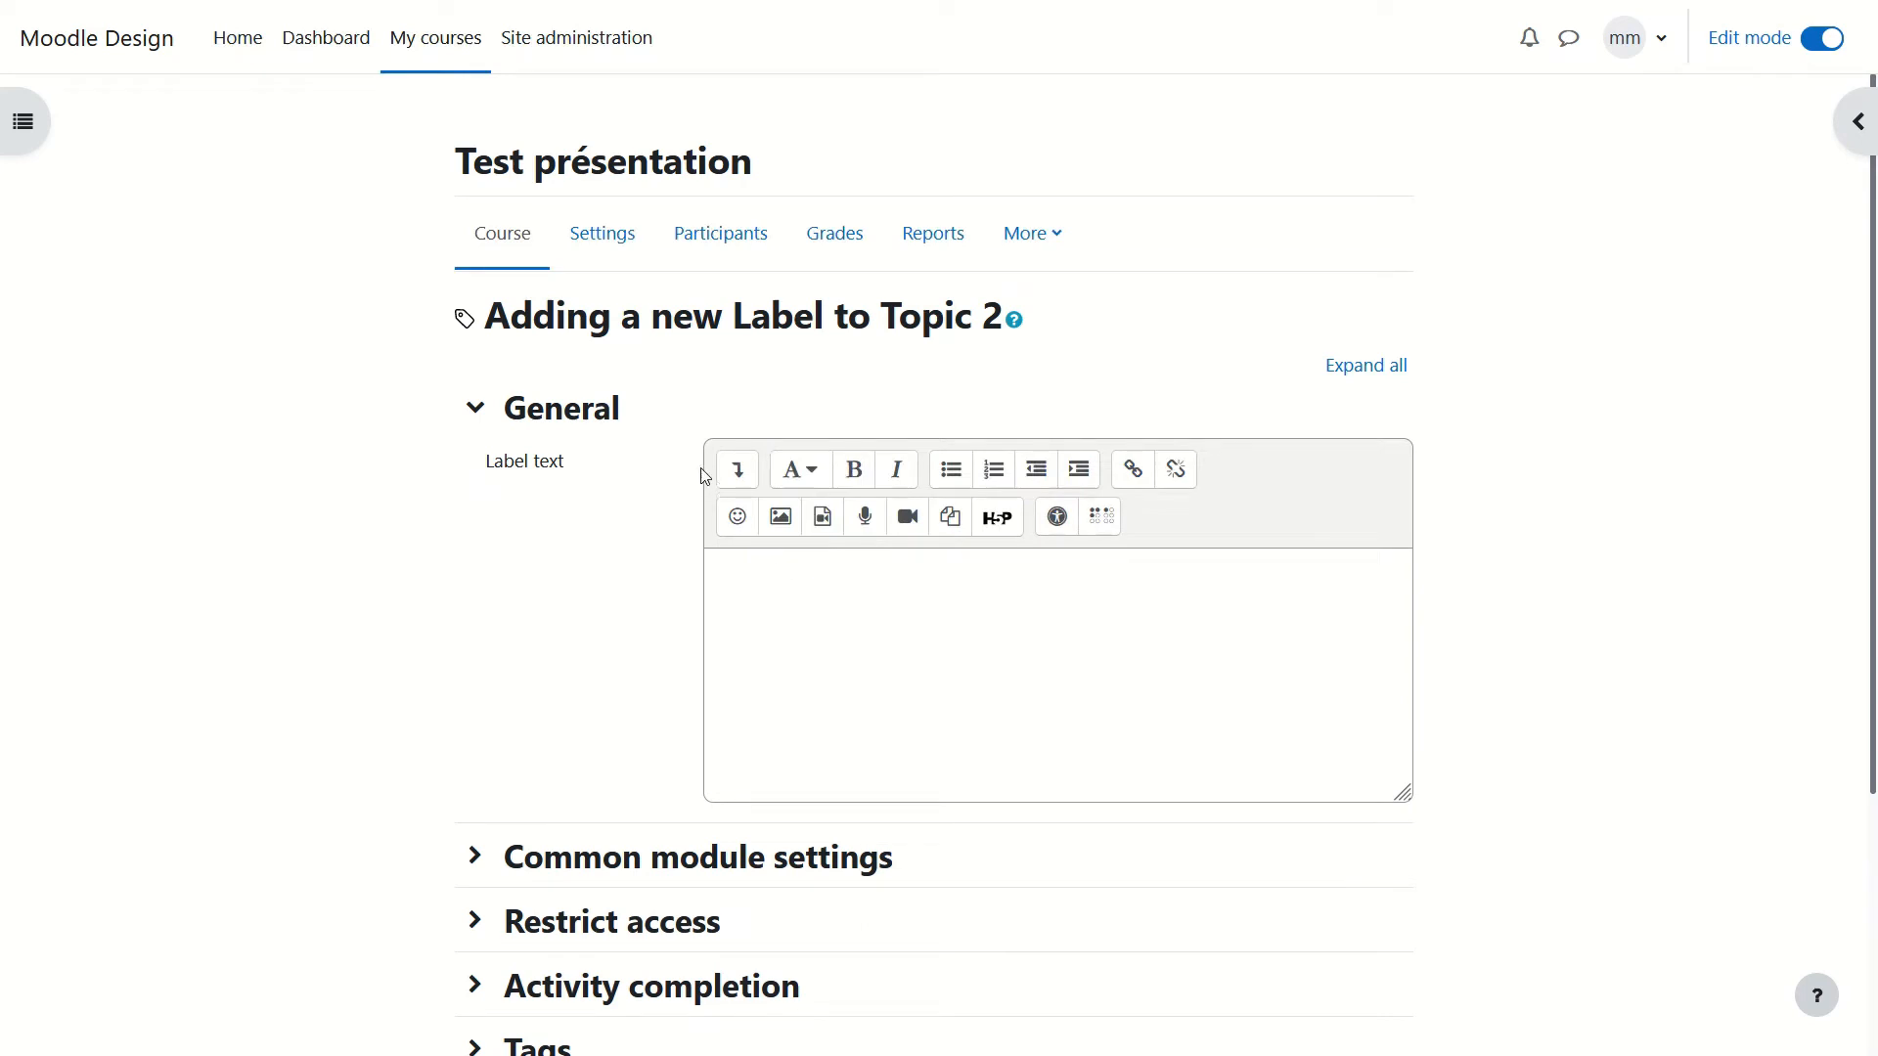
left_click(735, 469)
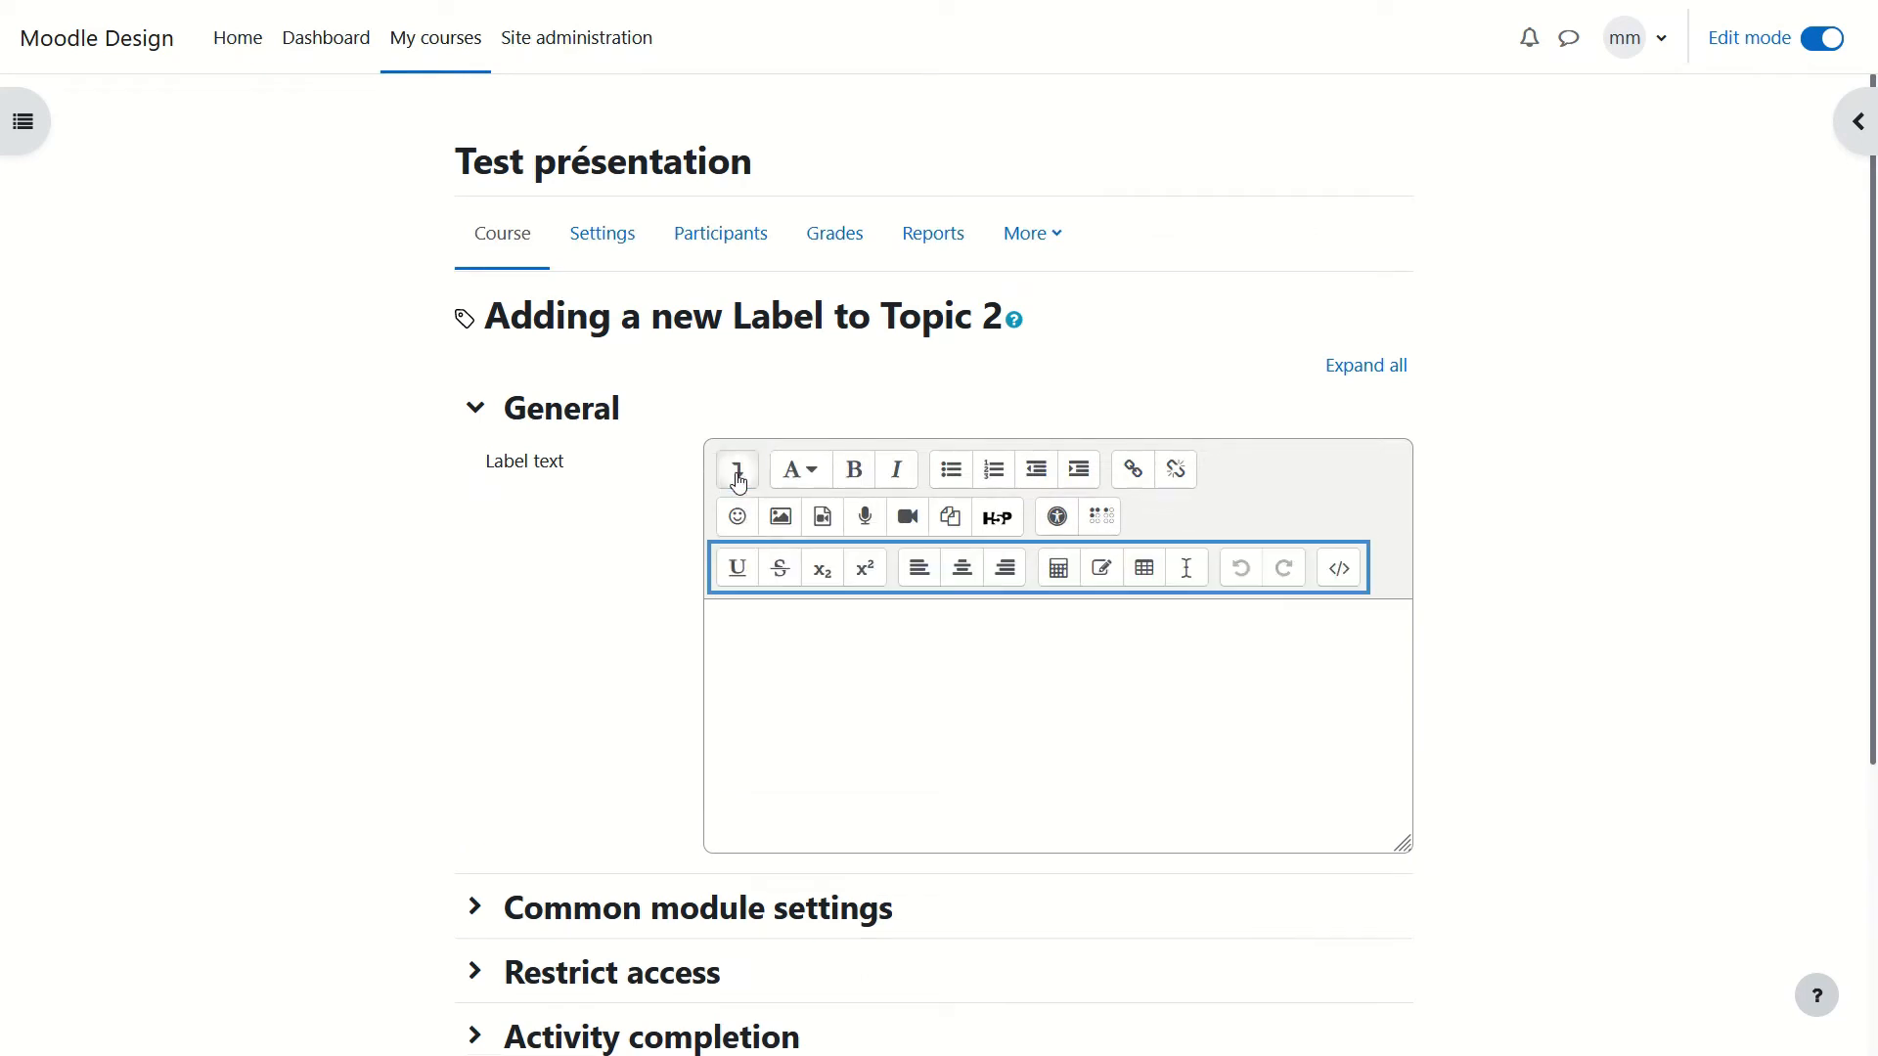
mouse_move(1312, 577)
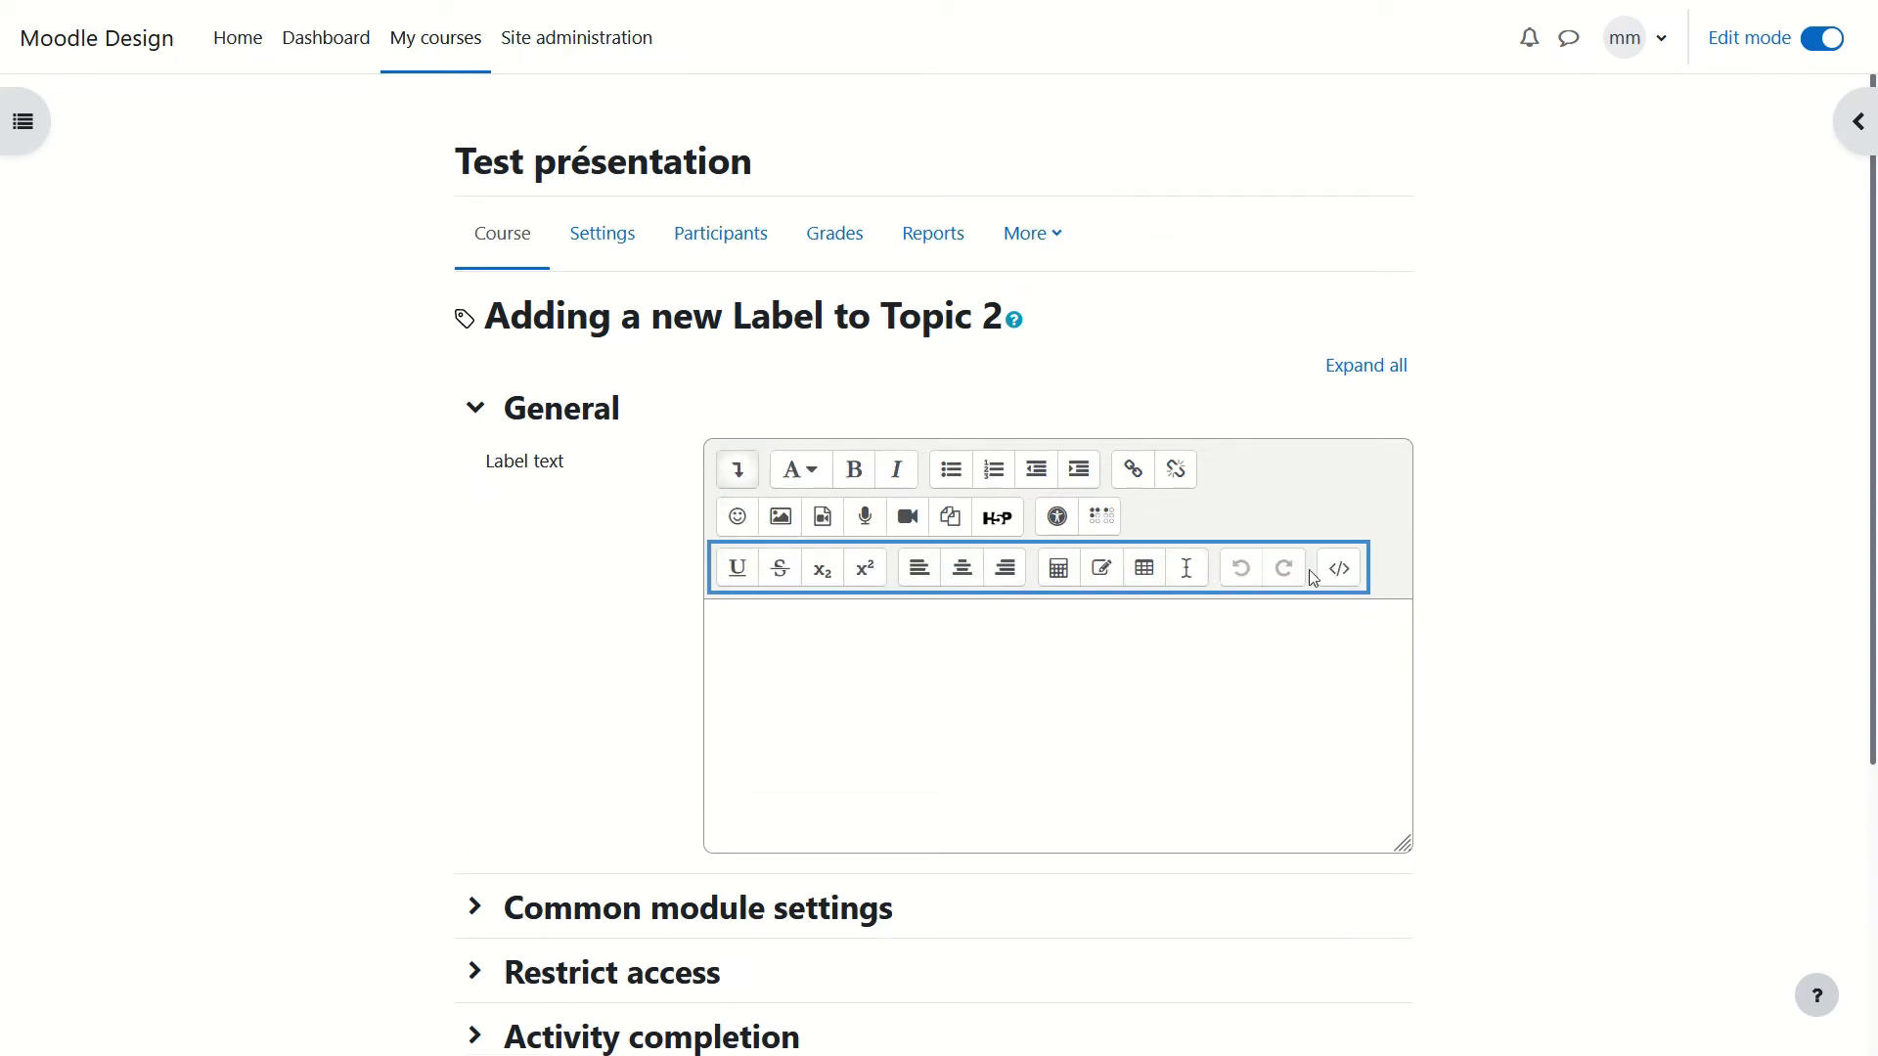
mouse_move(1338, 566)
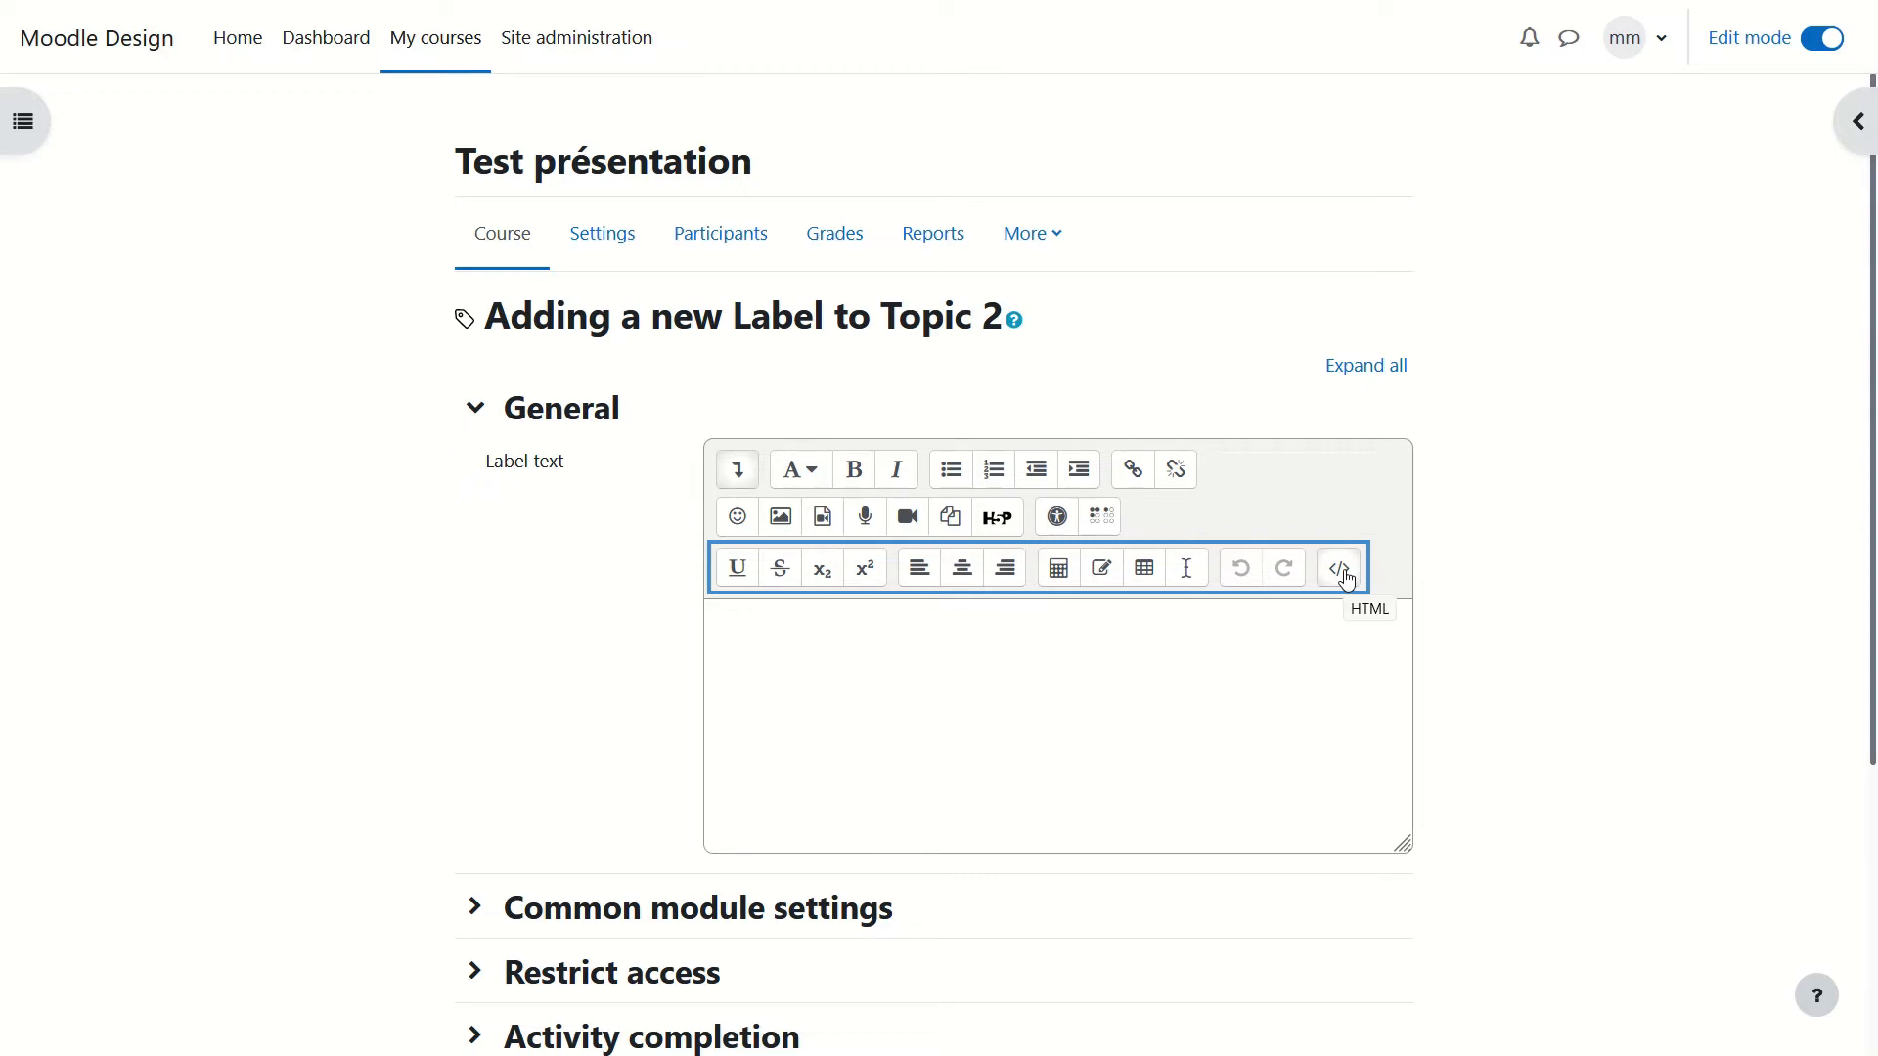
left_click(1338, 567)
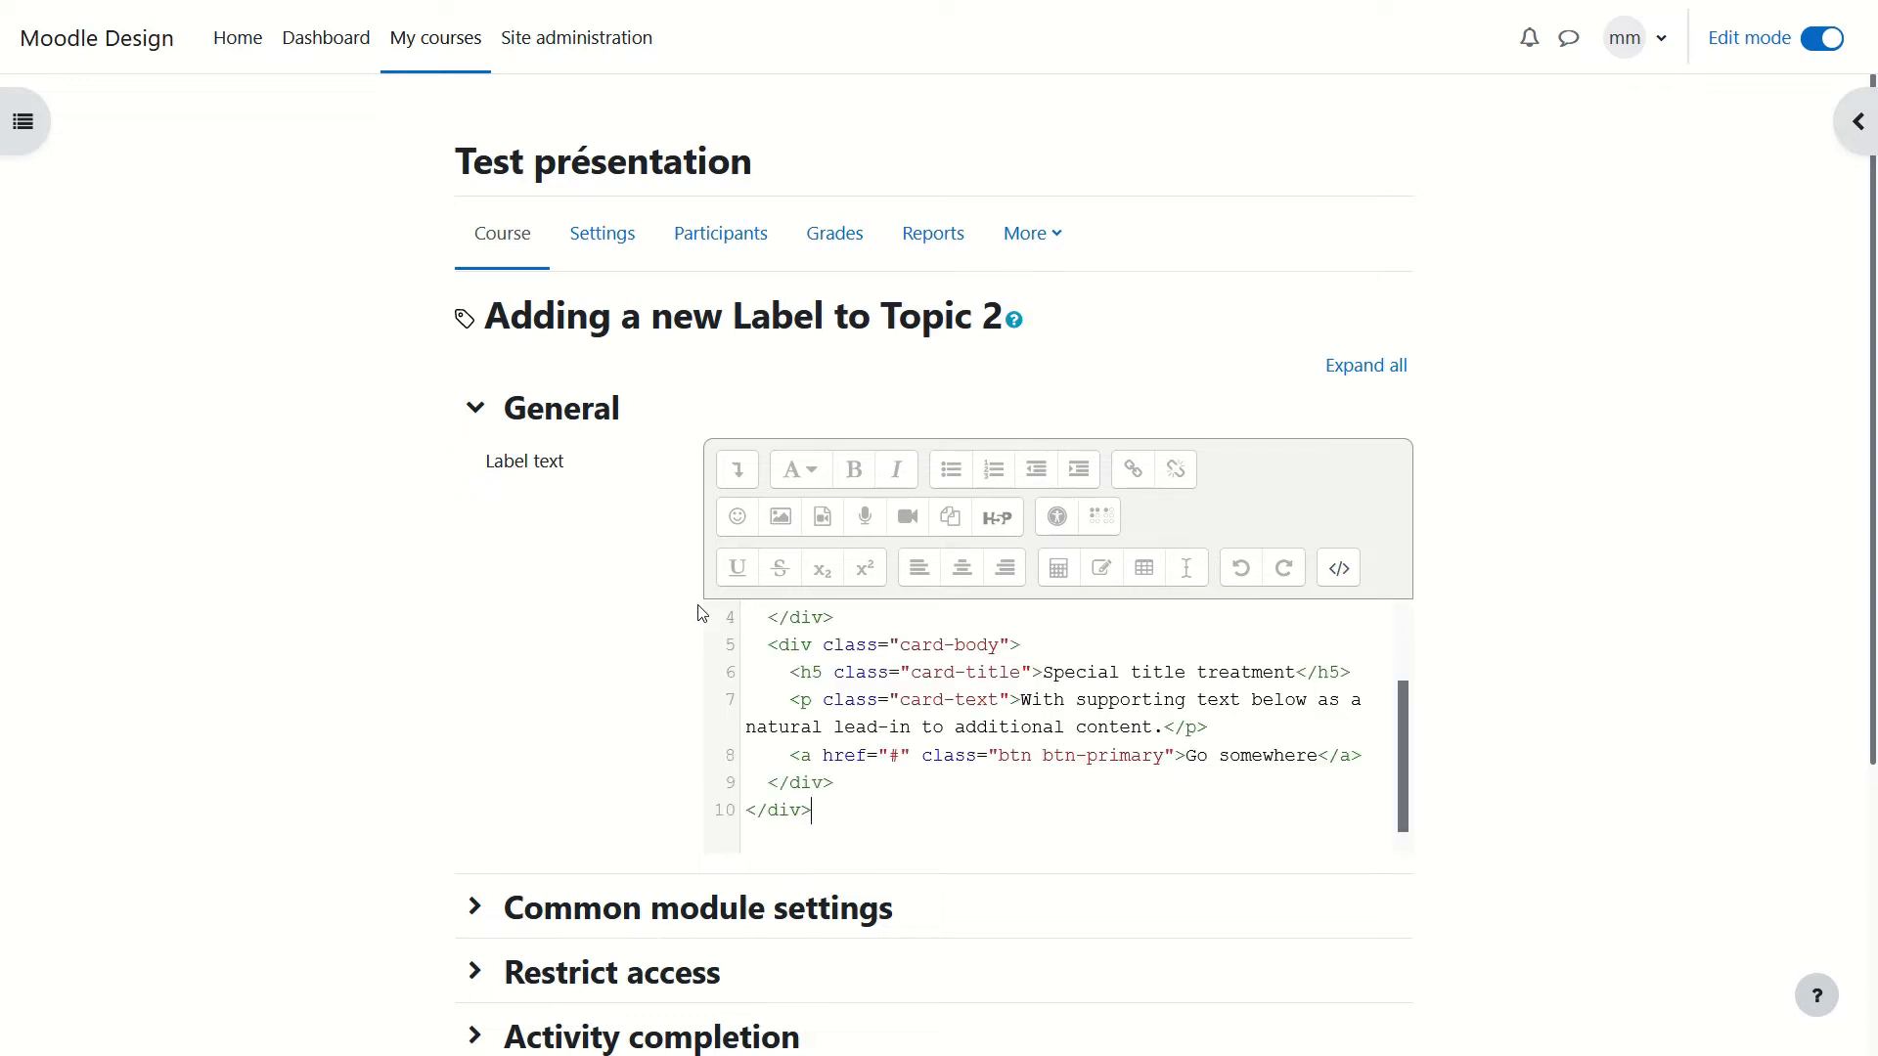
scroll("up", 3)
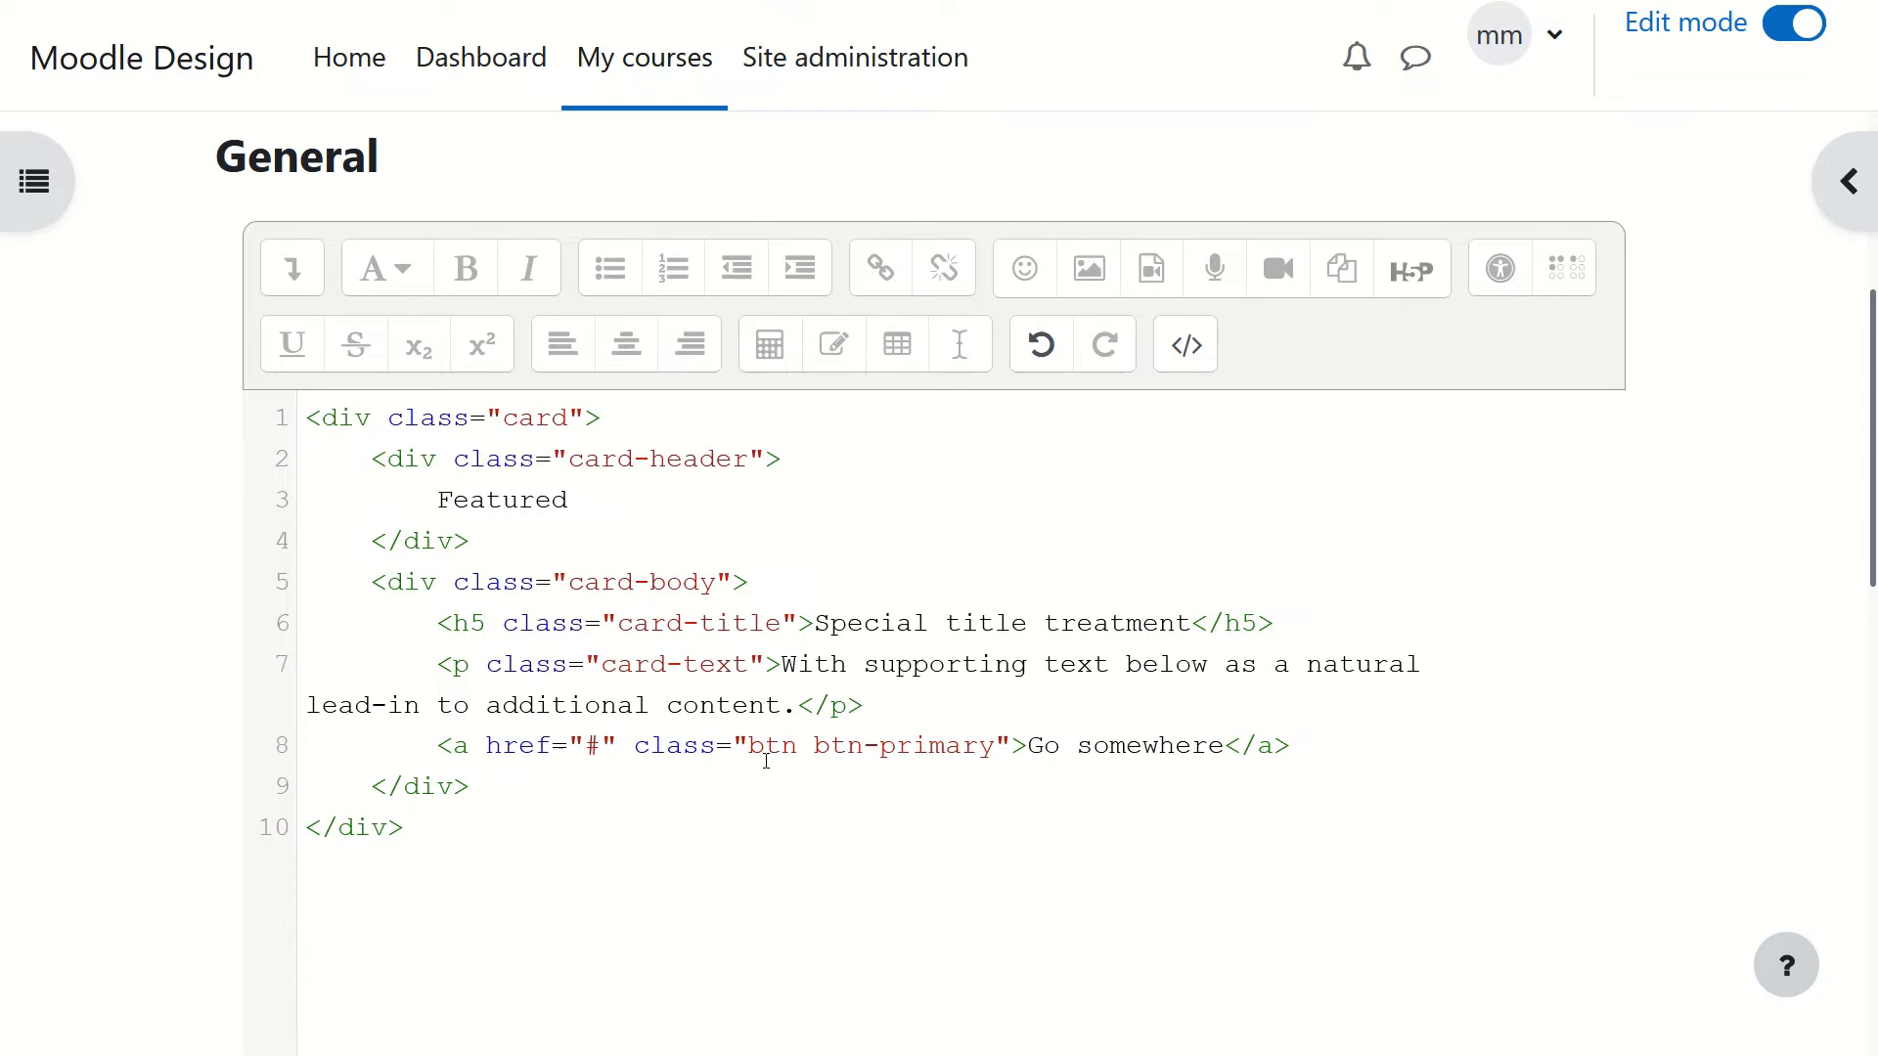
left_click(470, 786)
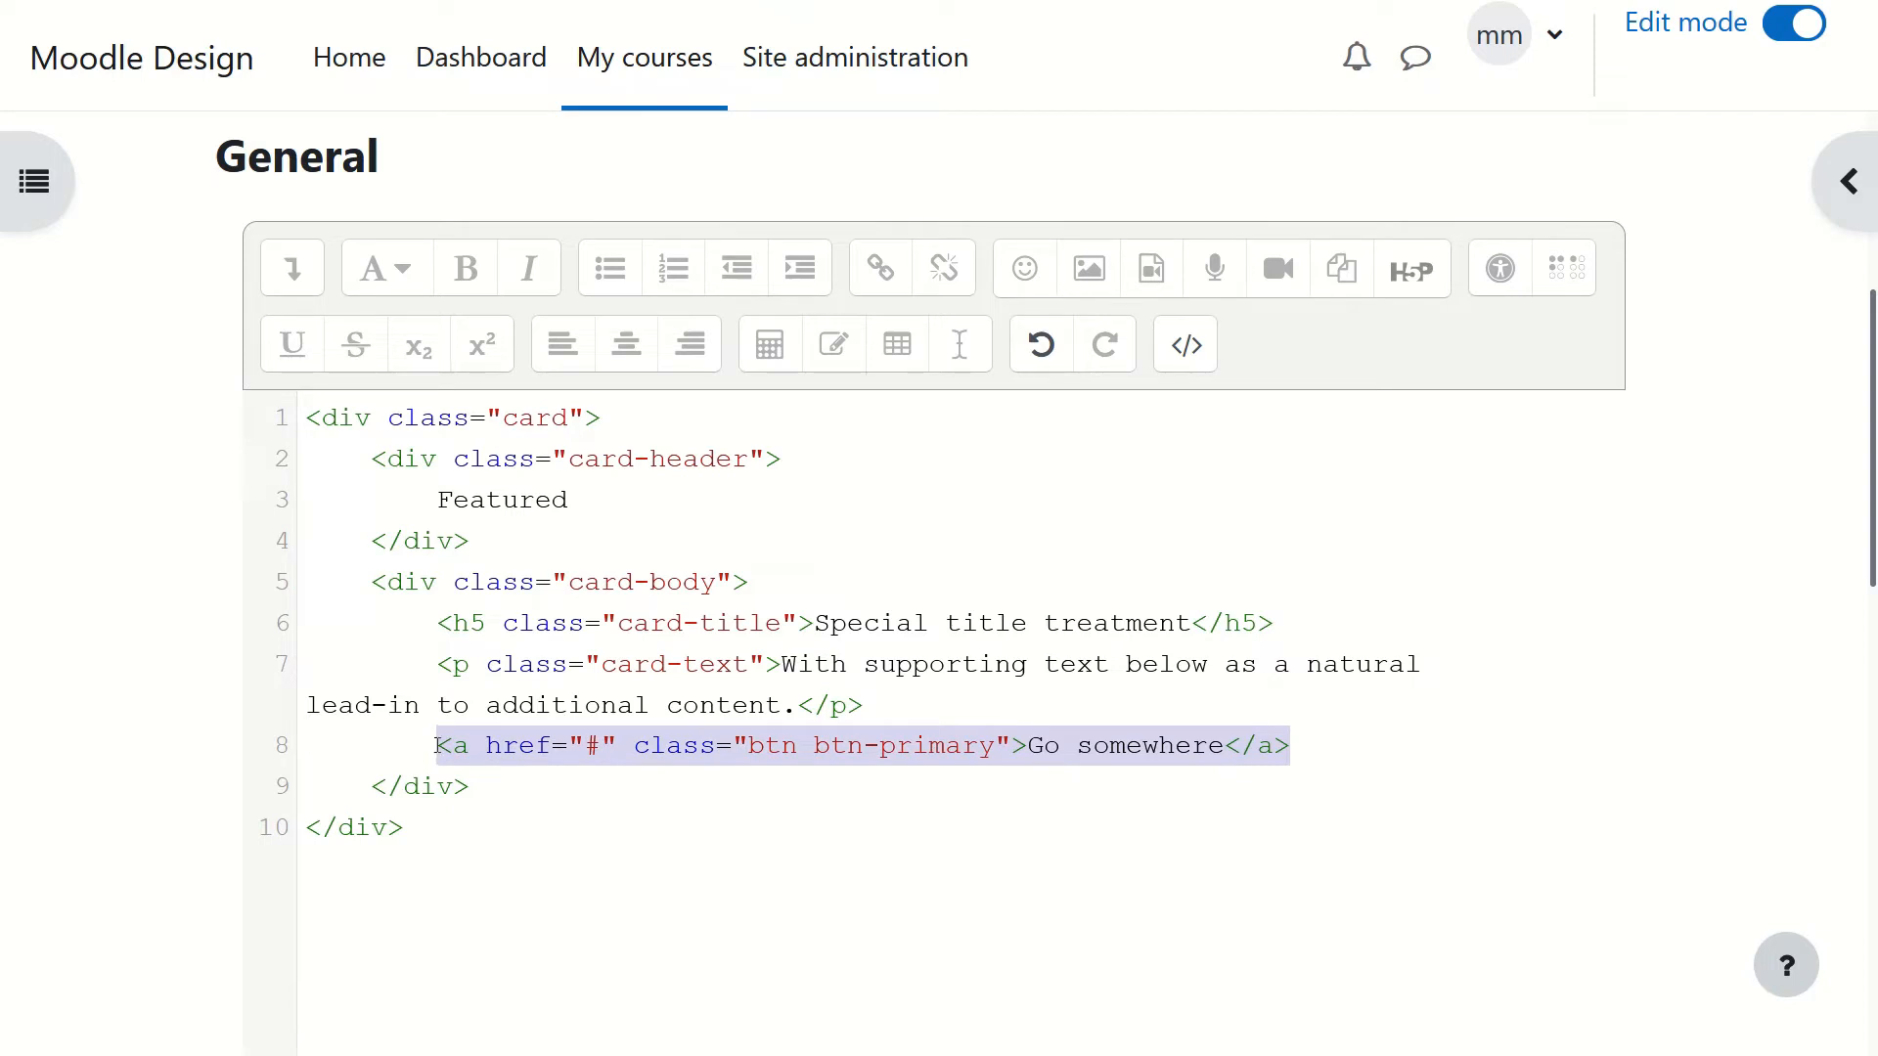
Step: Paste two copies of the Go somewhere button line below the original
left_click(1293, 745)
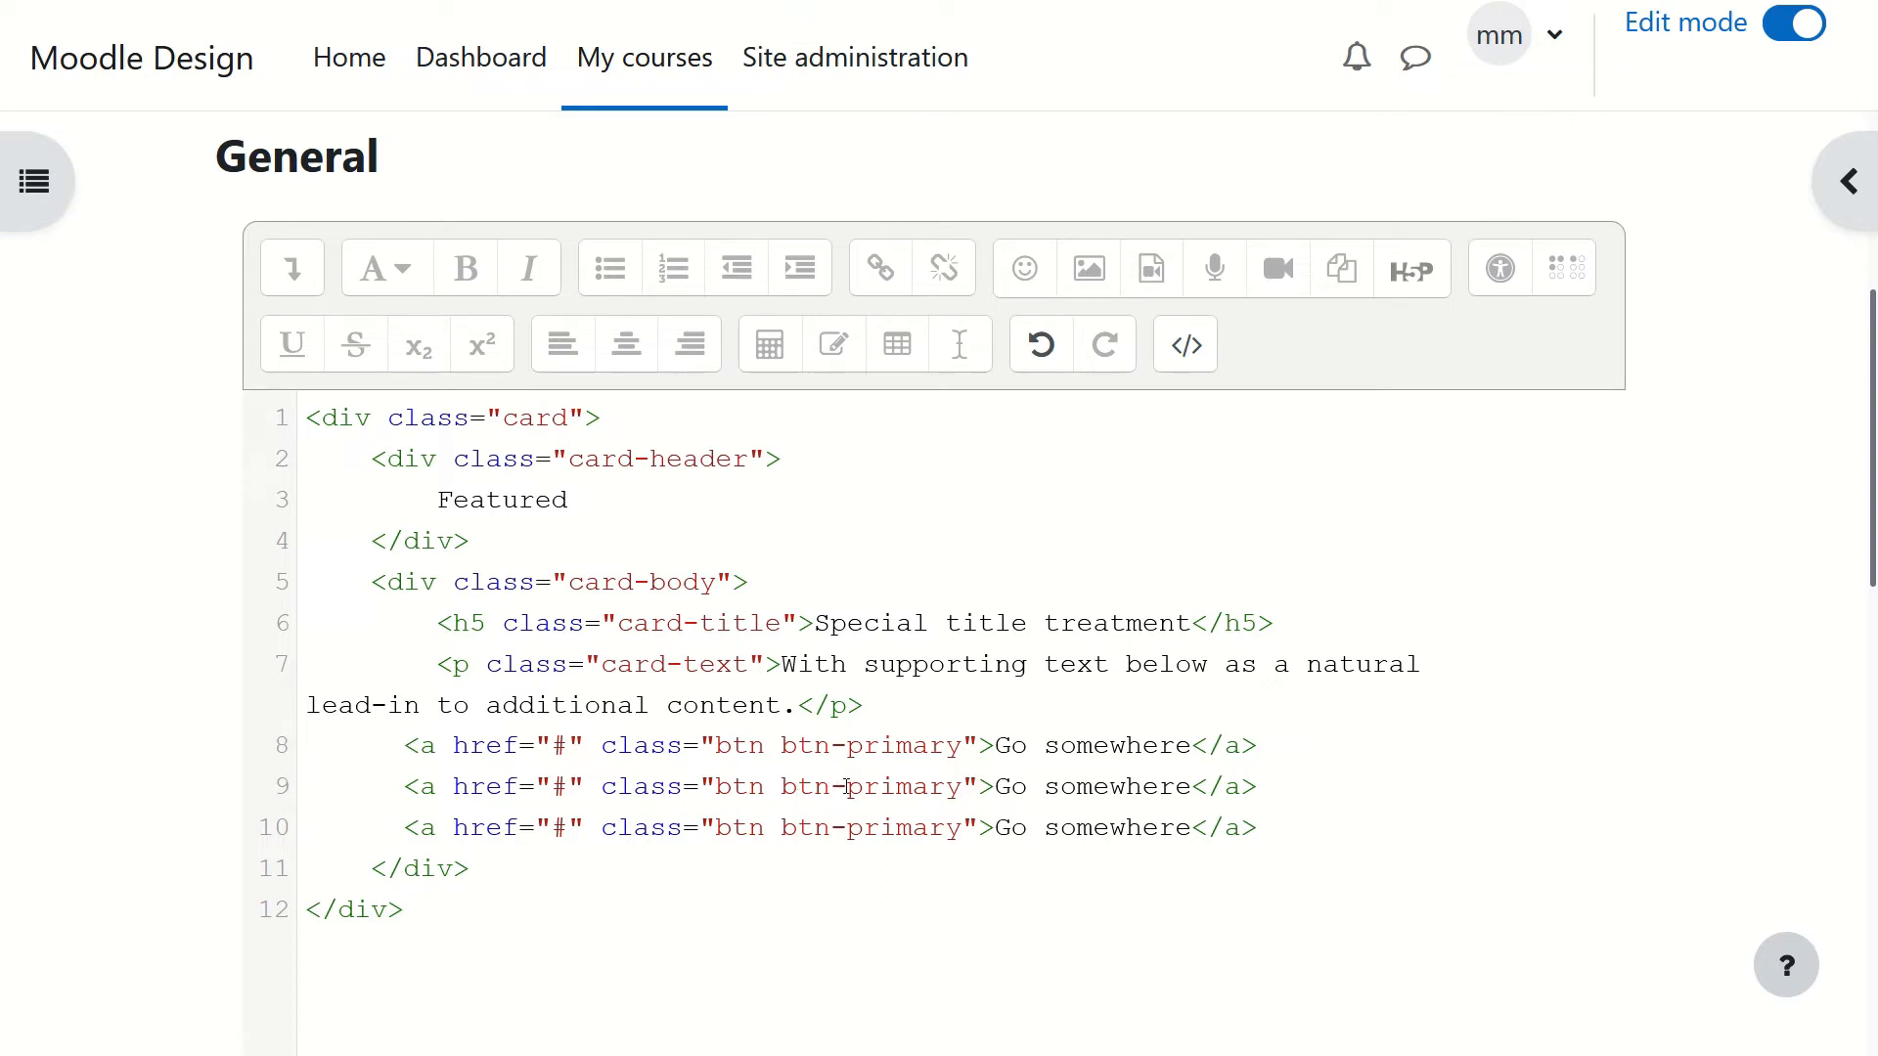
scroll("up", 3)
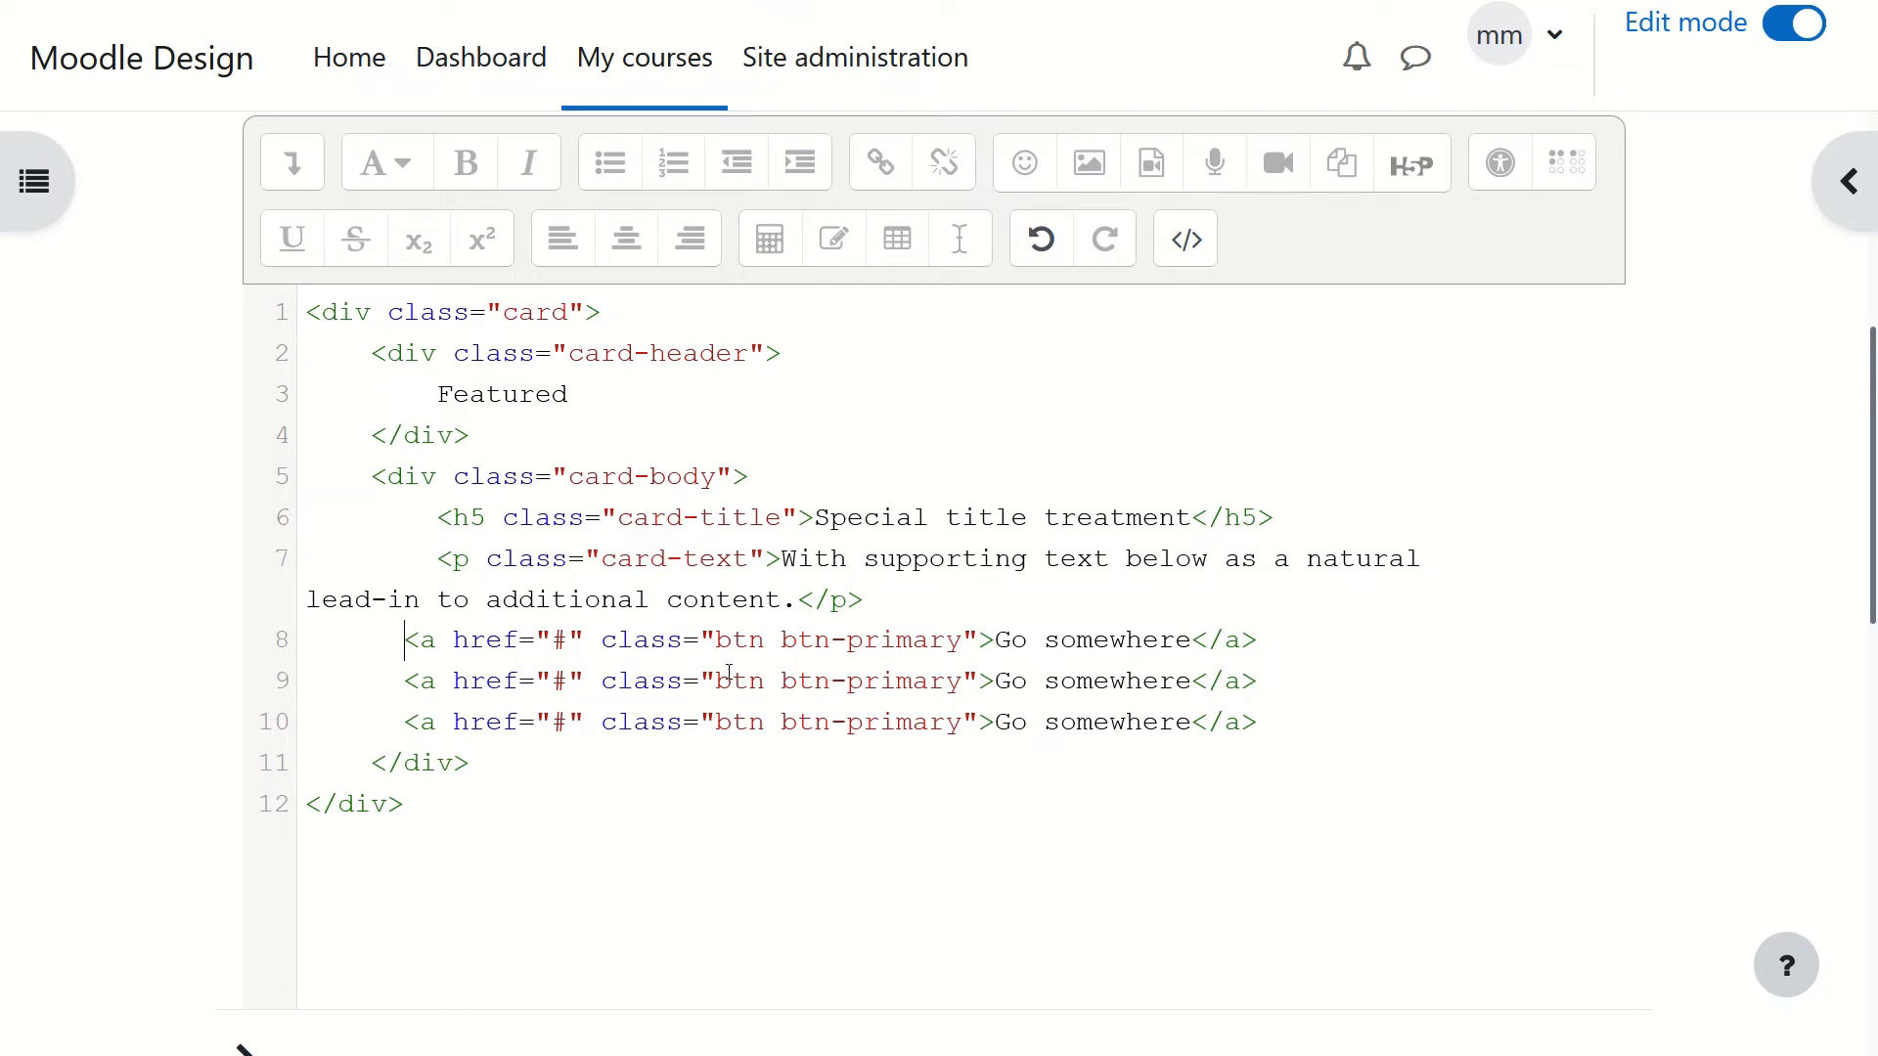
mouse_move(799, 693)
type("outline-")
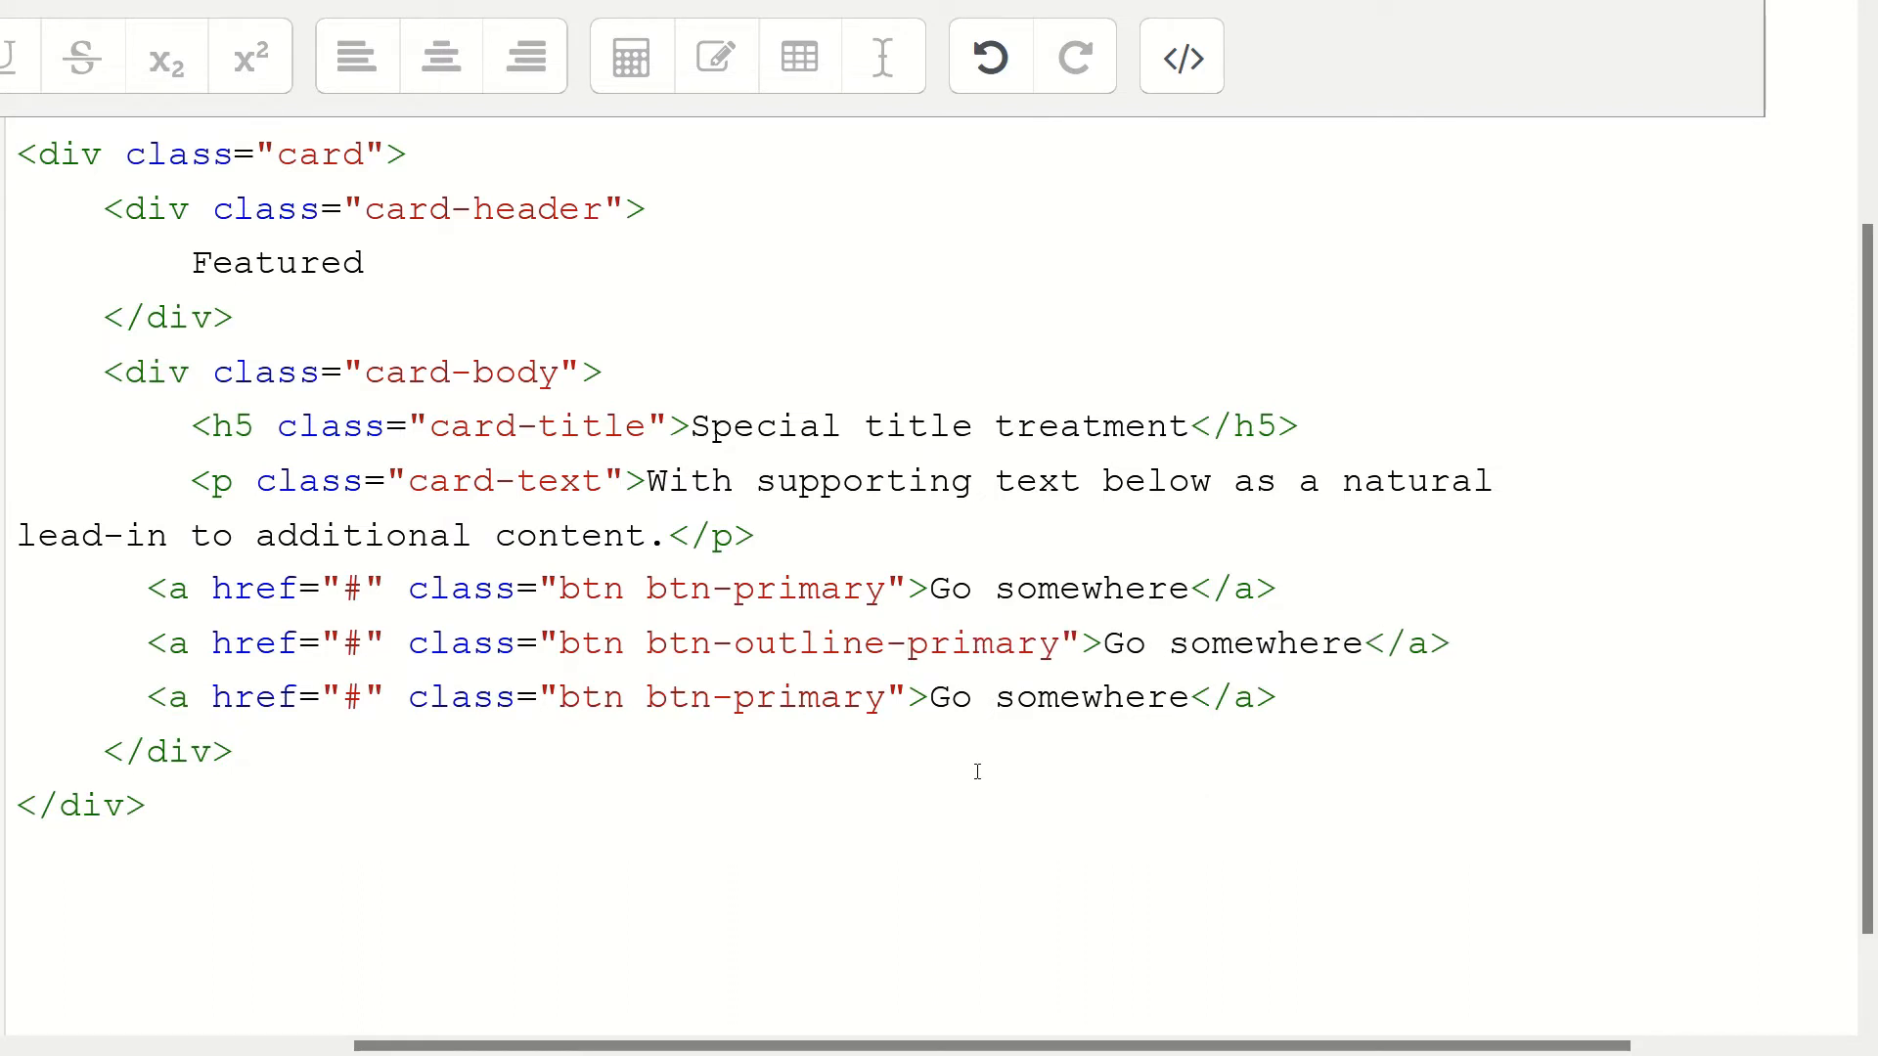
mouse_move(735, 697)
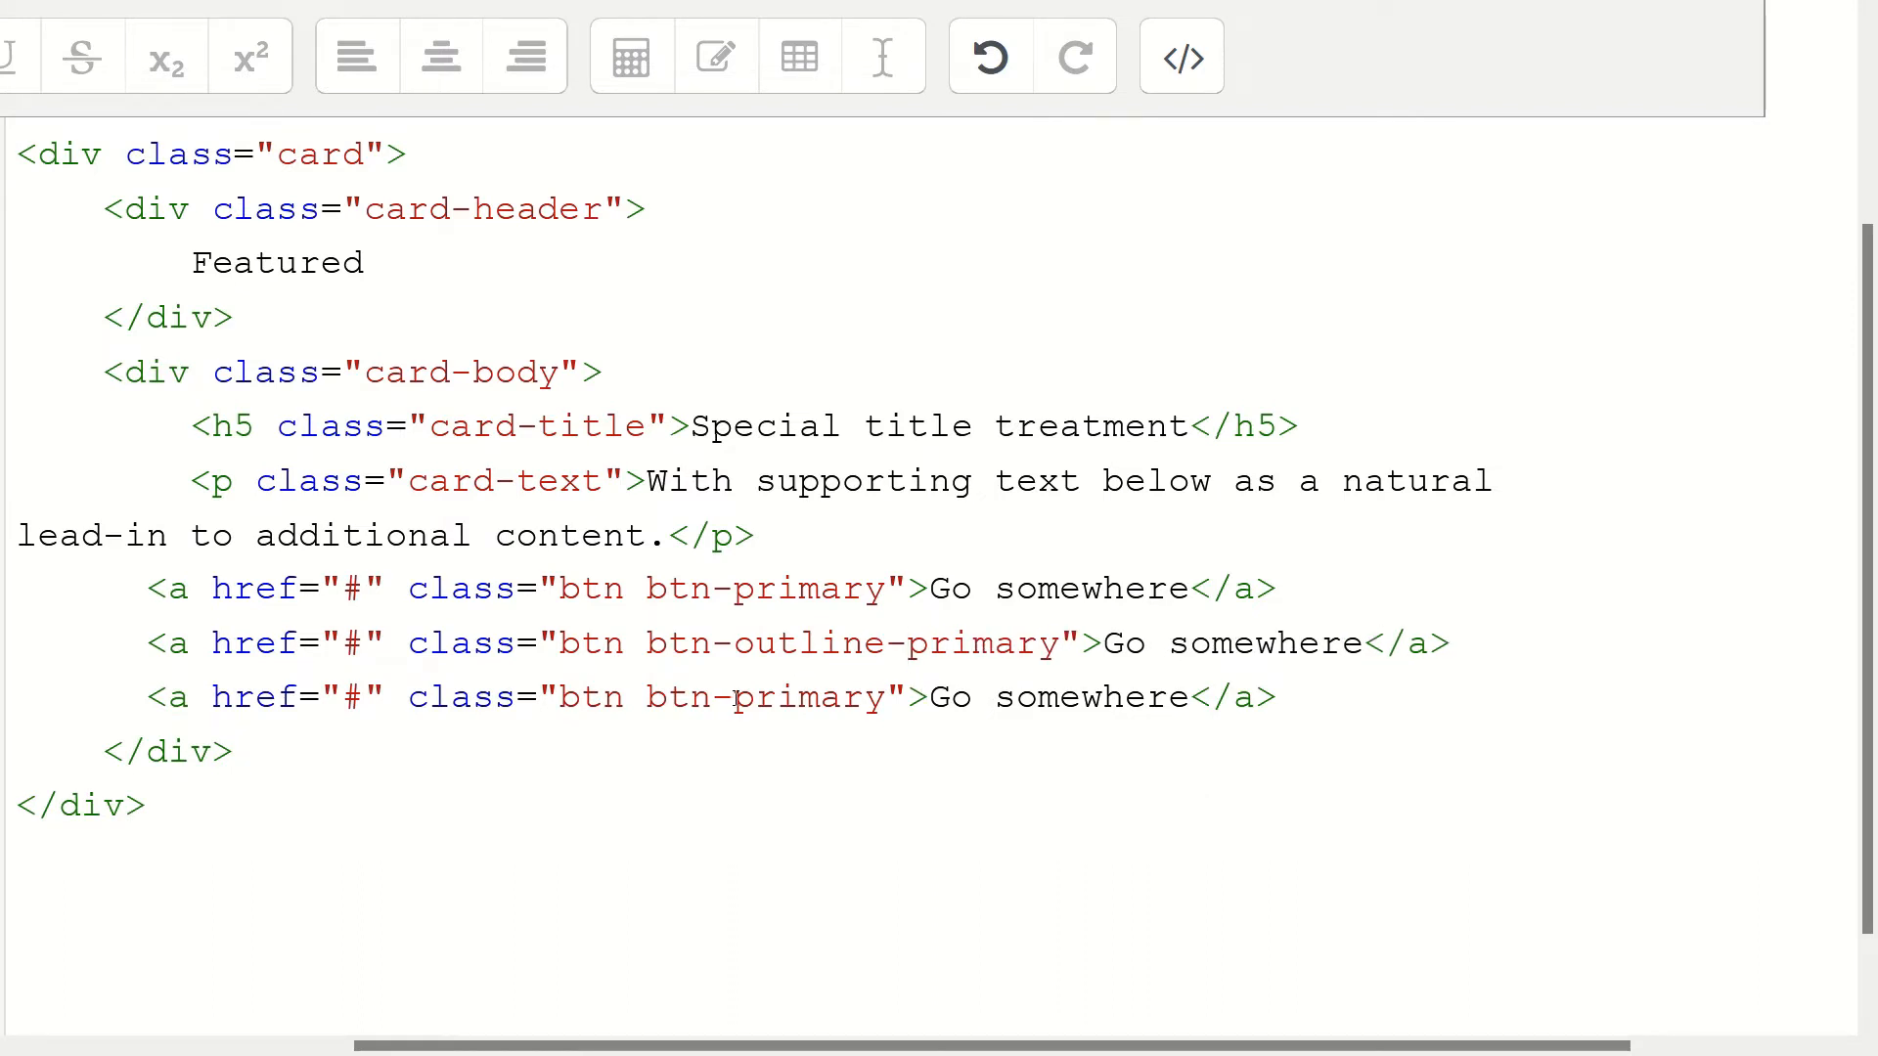
Step: Set the second button class to btn-outline-primary and the third to btn-danger
double_click(802, 697)
type("d")
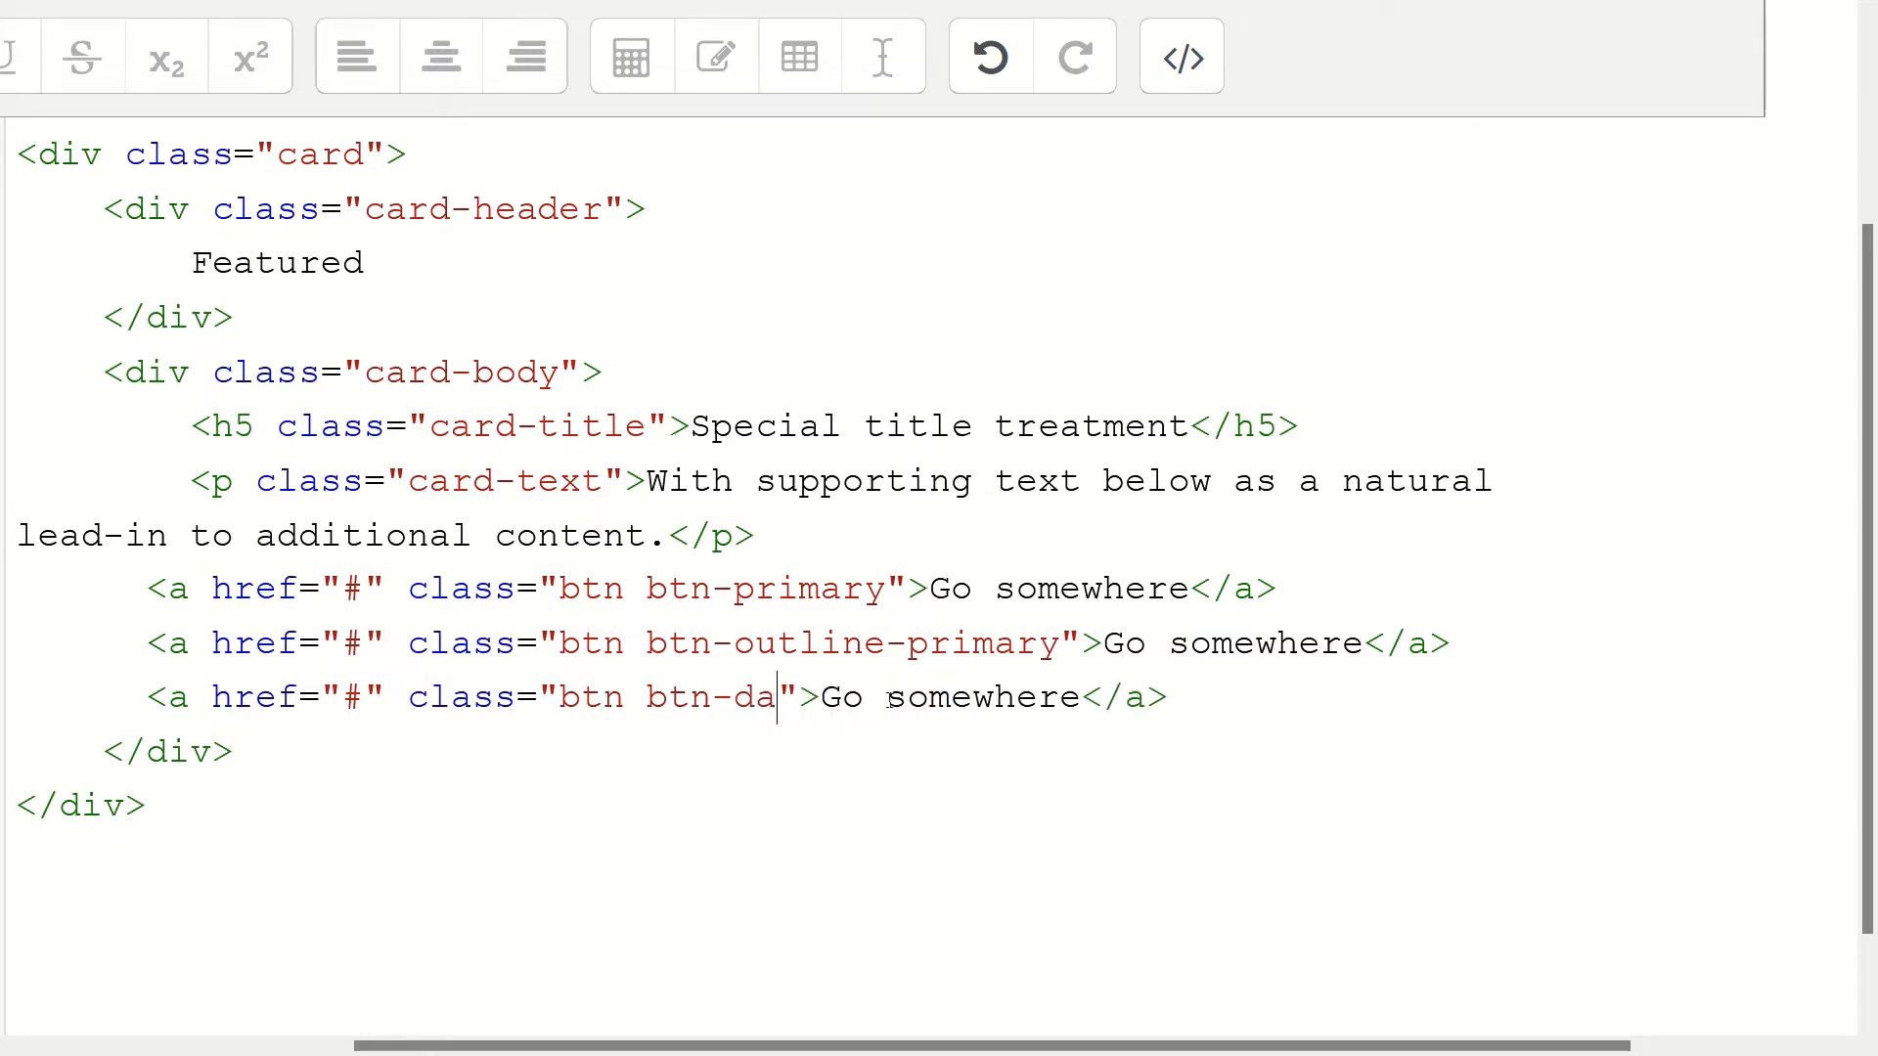
type("nger")
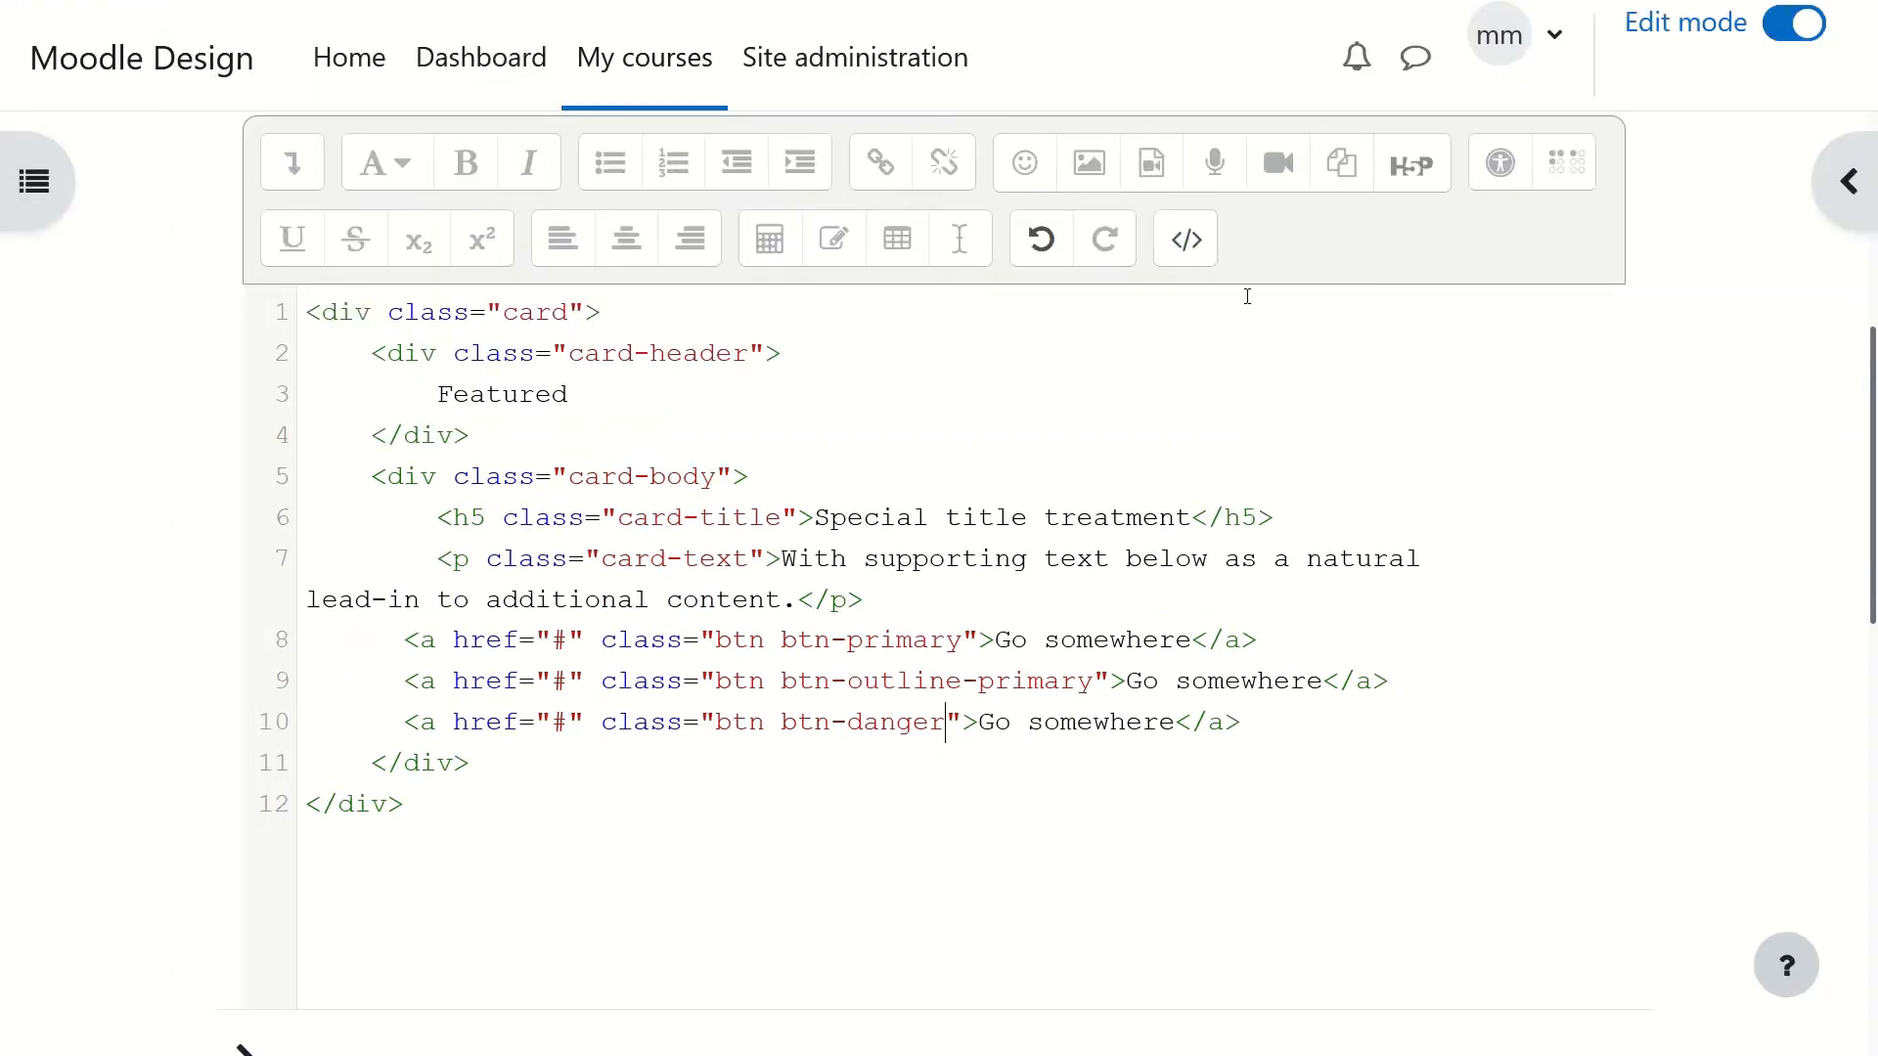
mouse_move(1184, 239)
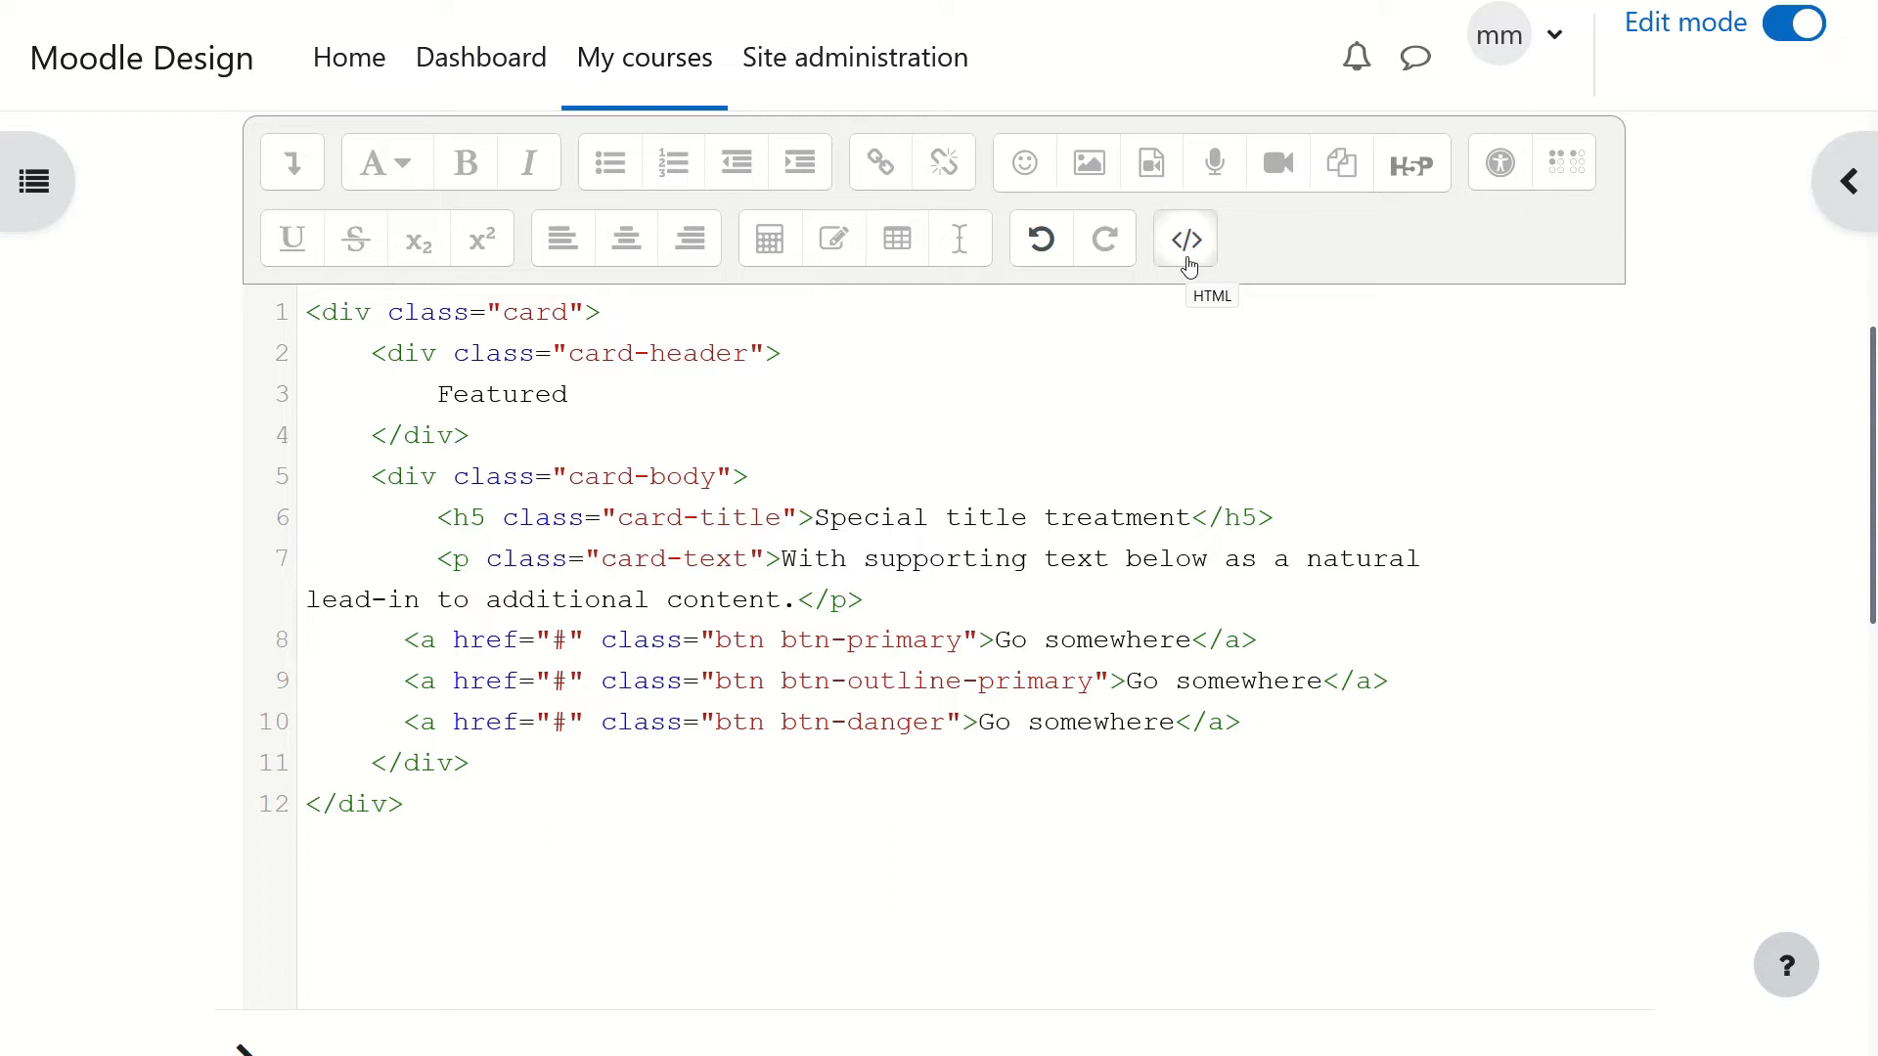
Step: Leave HTML source view to preview the card's blue, outlined and red buttons
left_click(1185, 239)
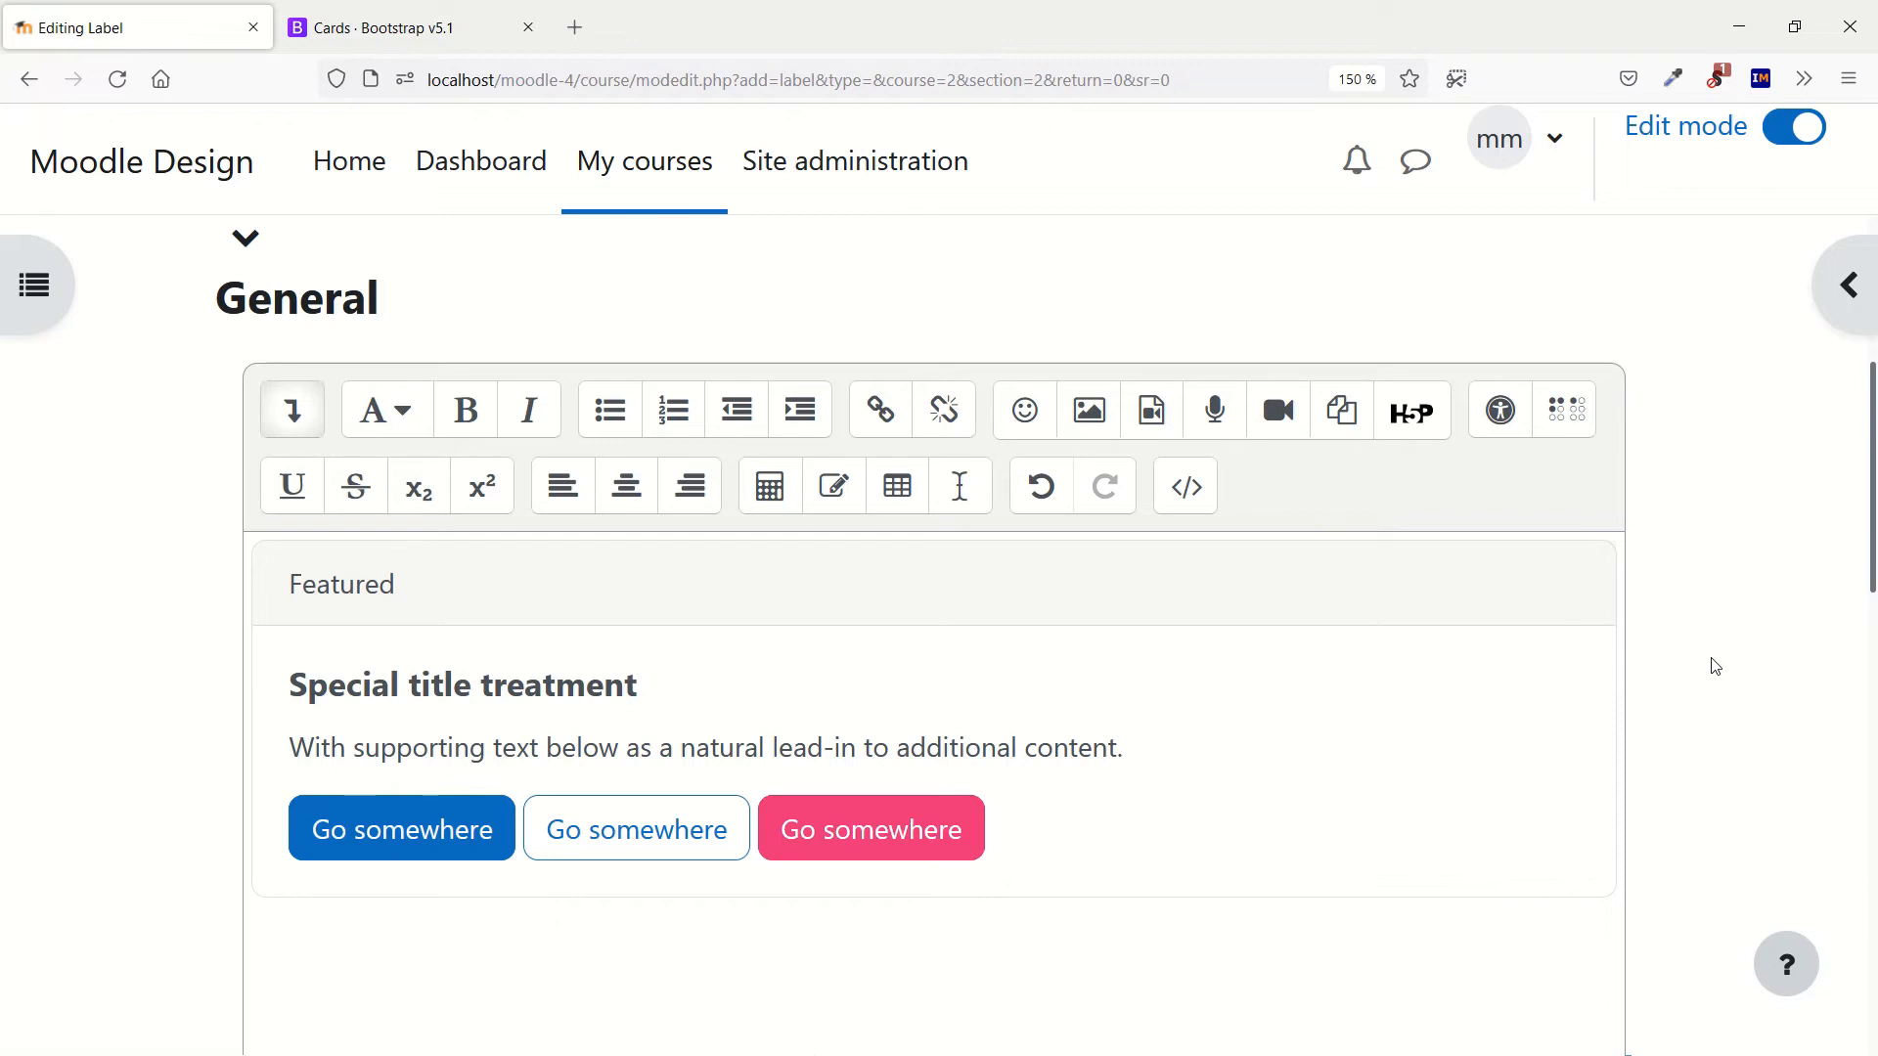
Step: Copy the Chap1 - quiz link from the course page in a second tab
scroll("up", 3)
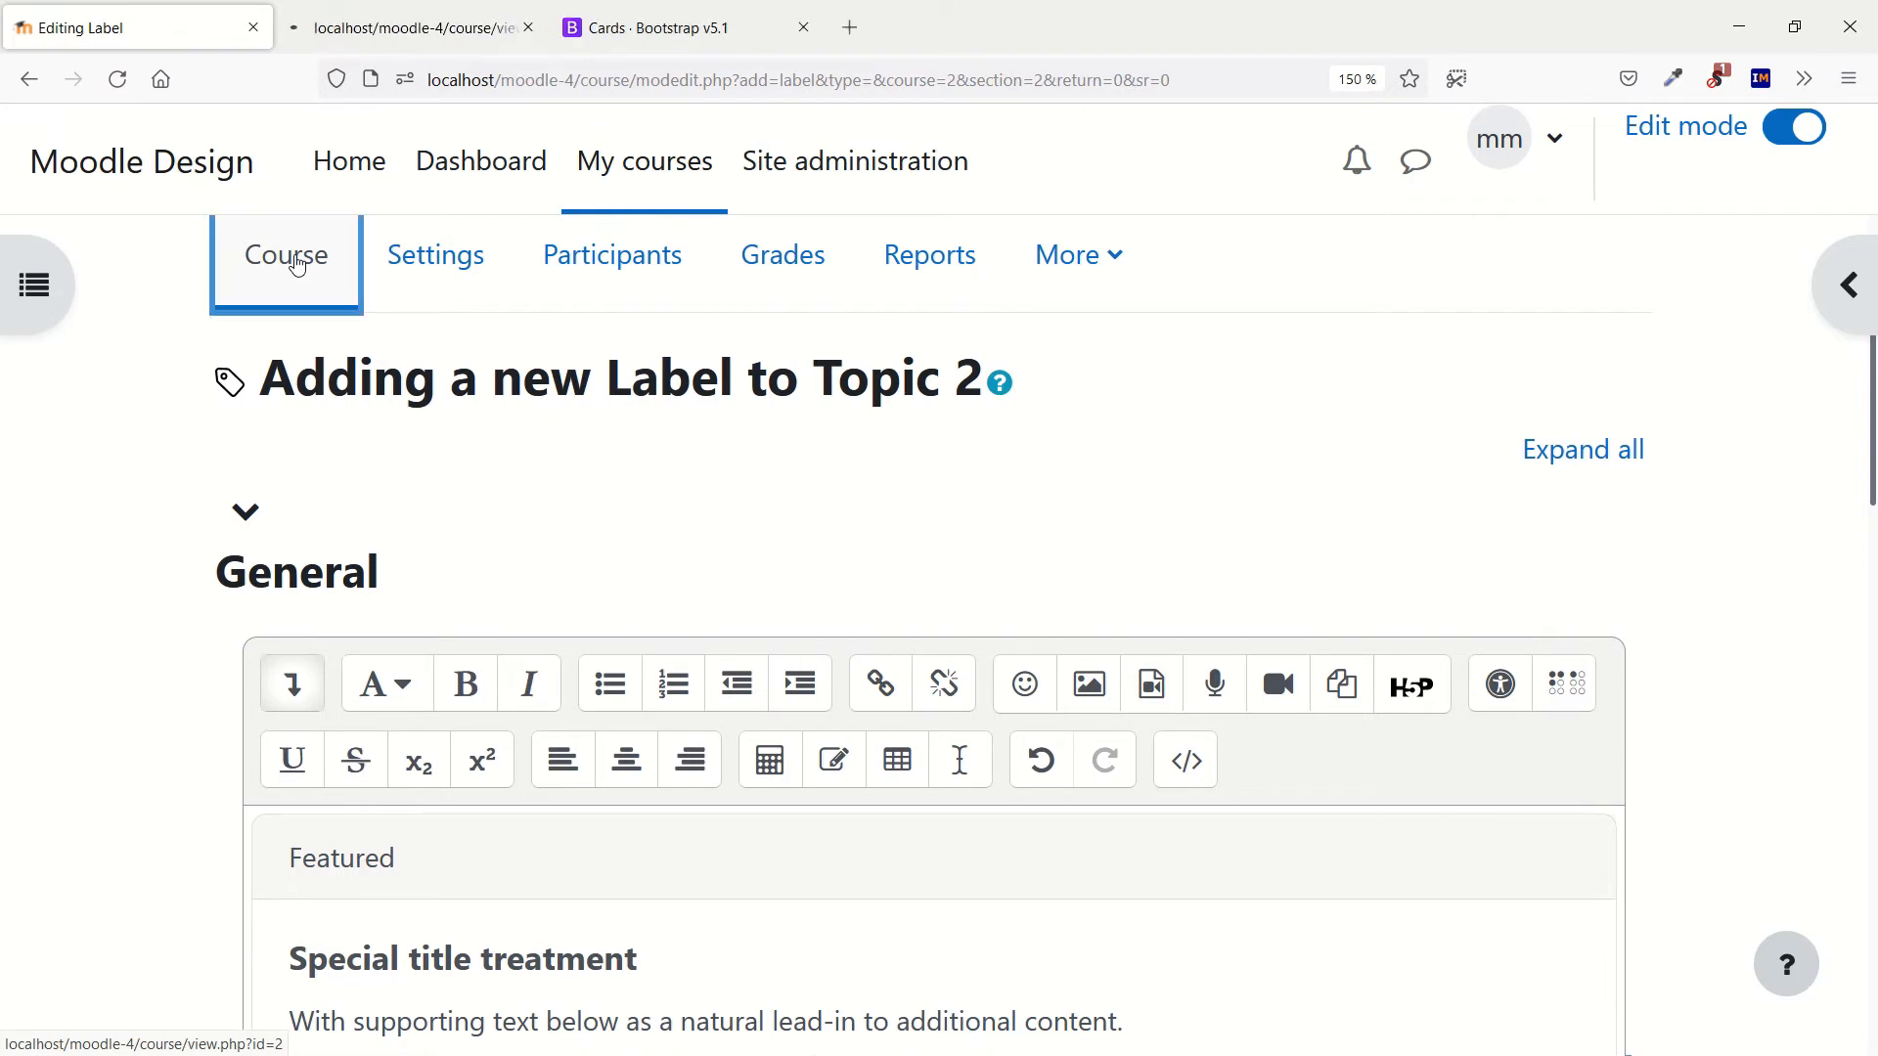
mouse_move(412, 26)
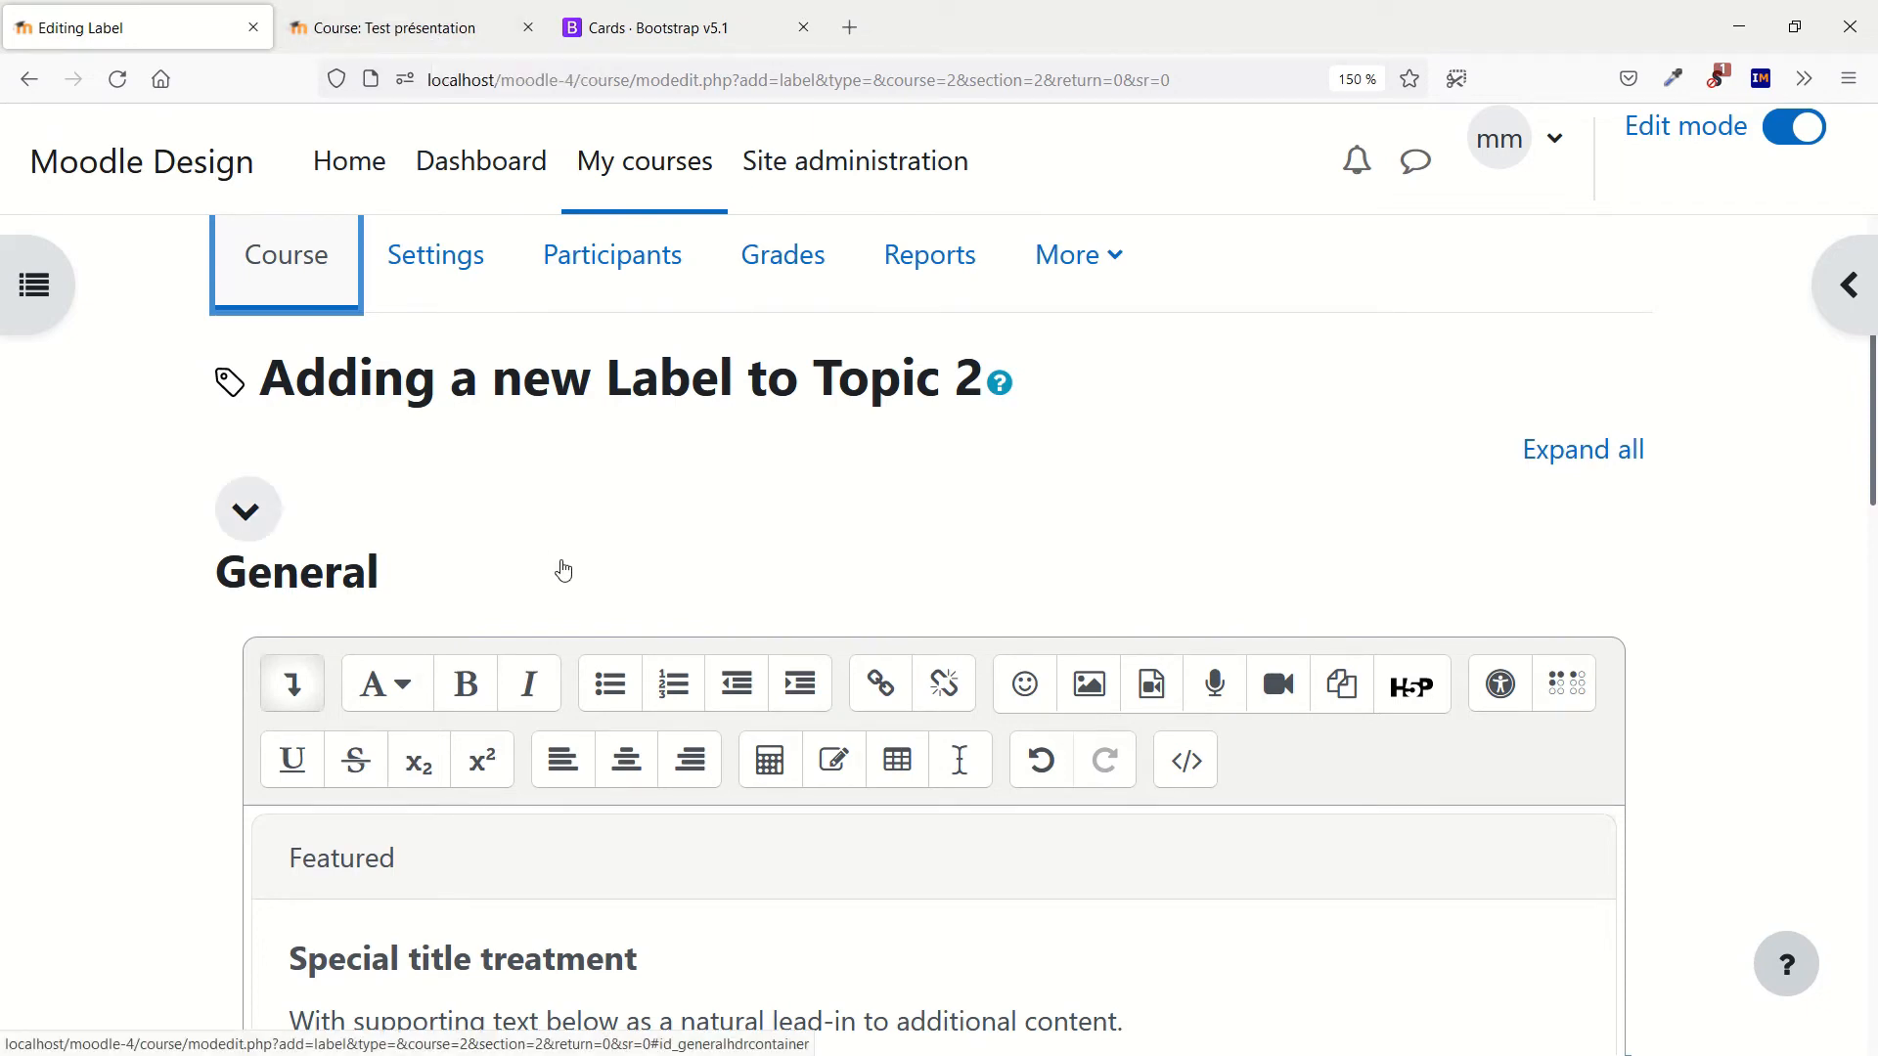
scroll("down", 3)
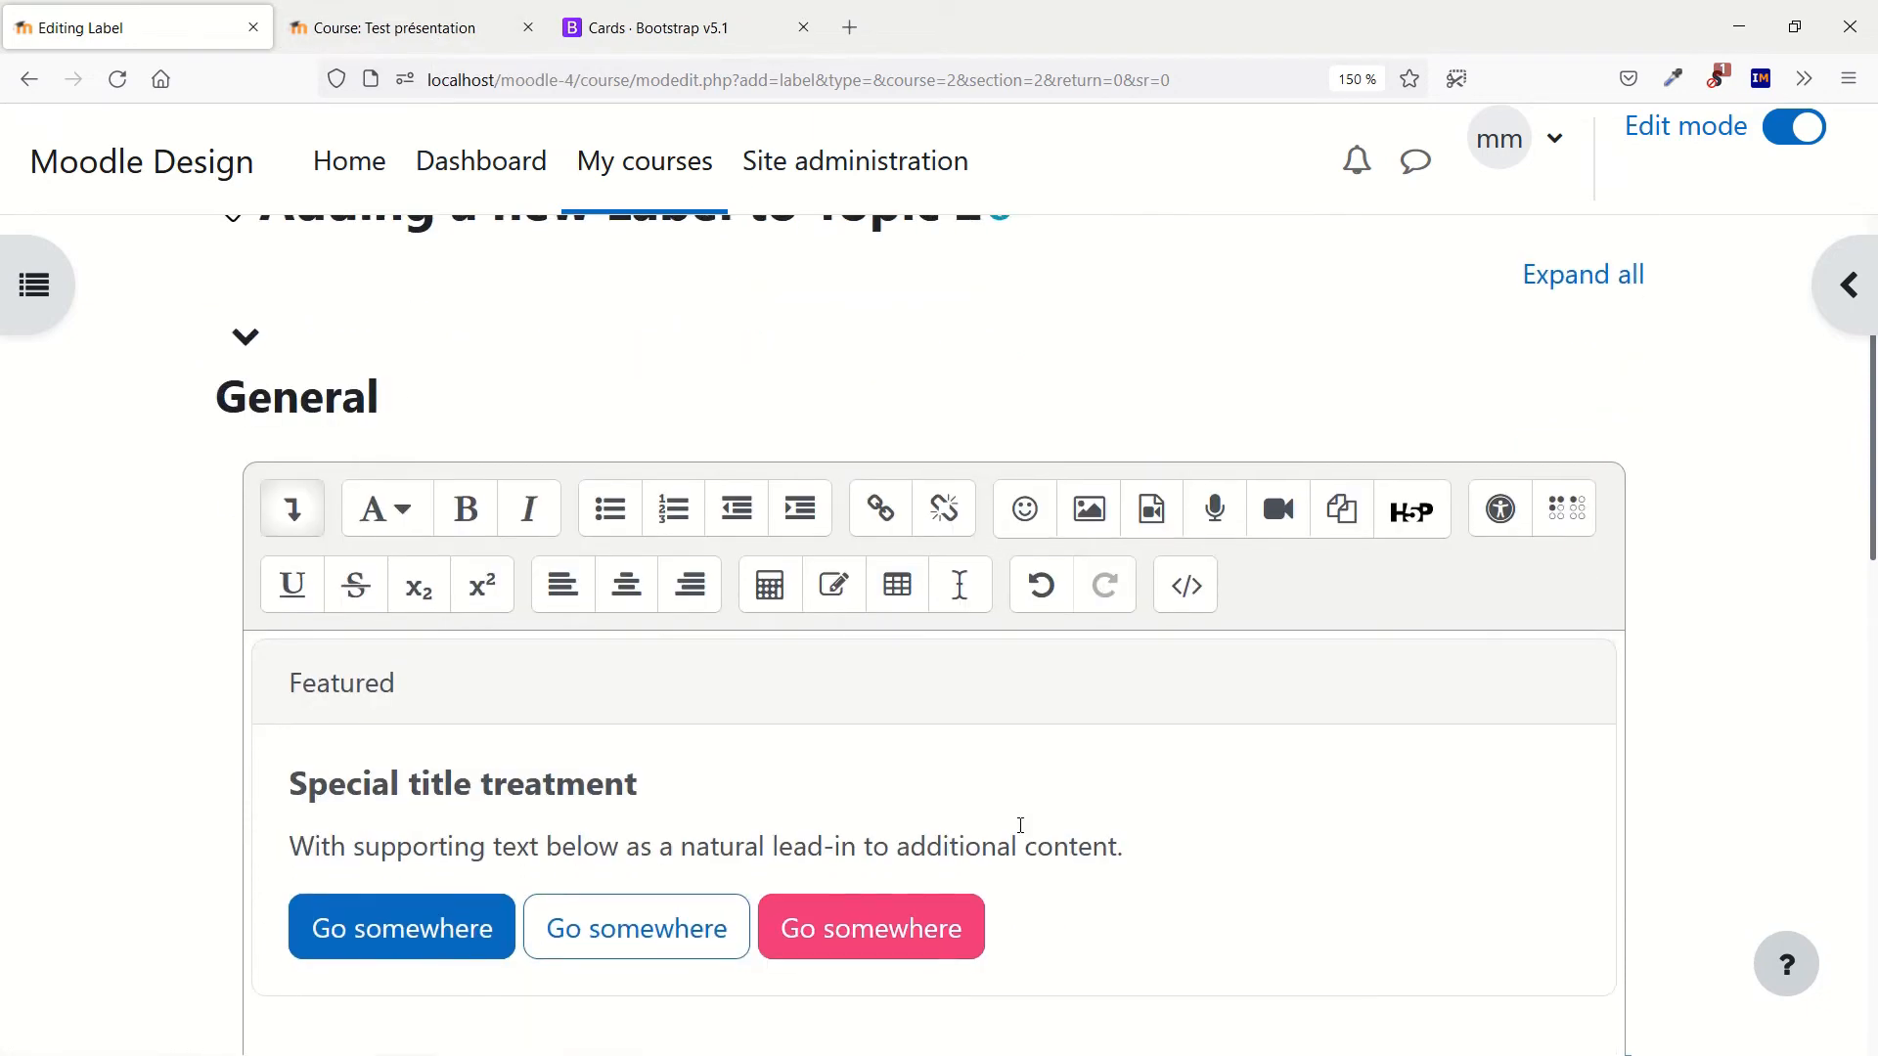
left_click(395, 27)
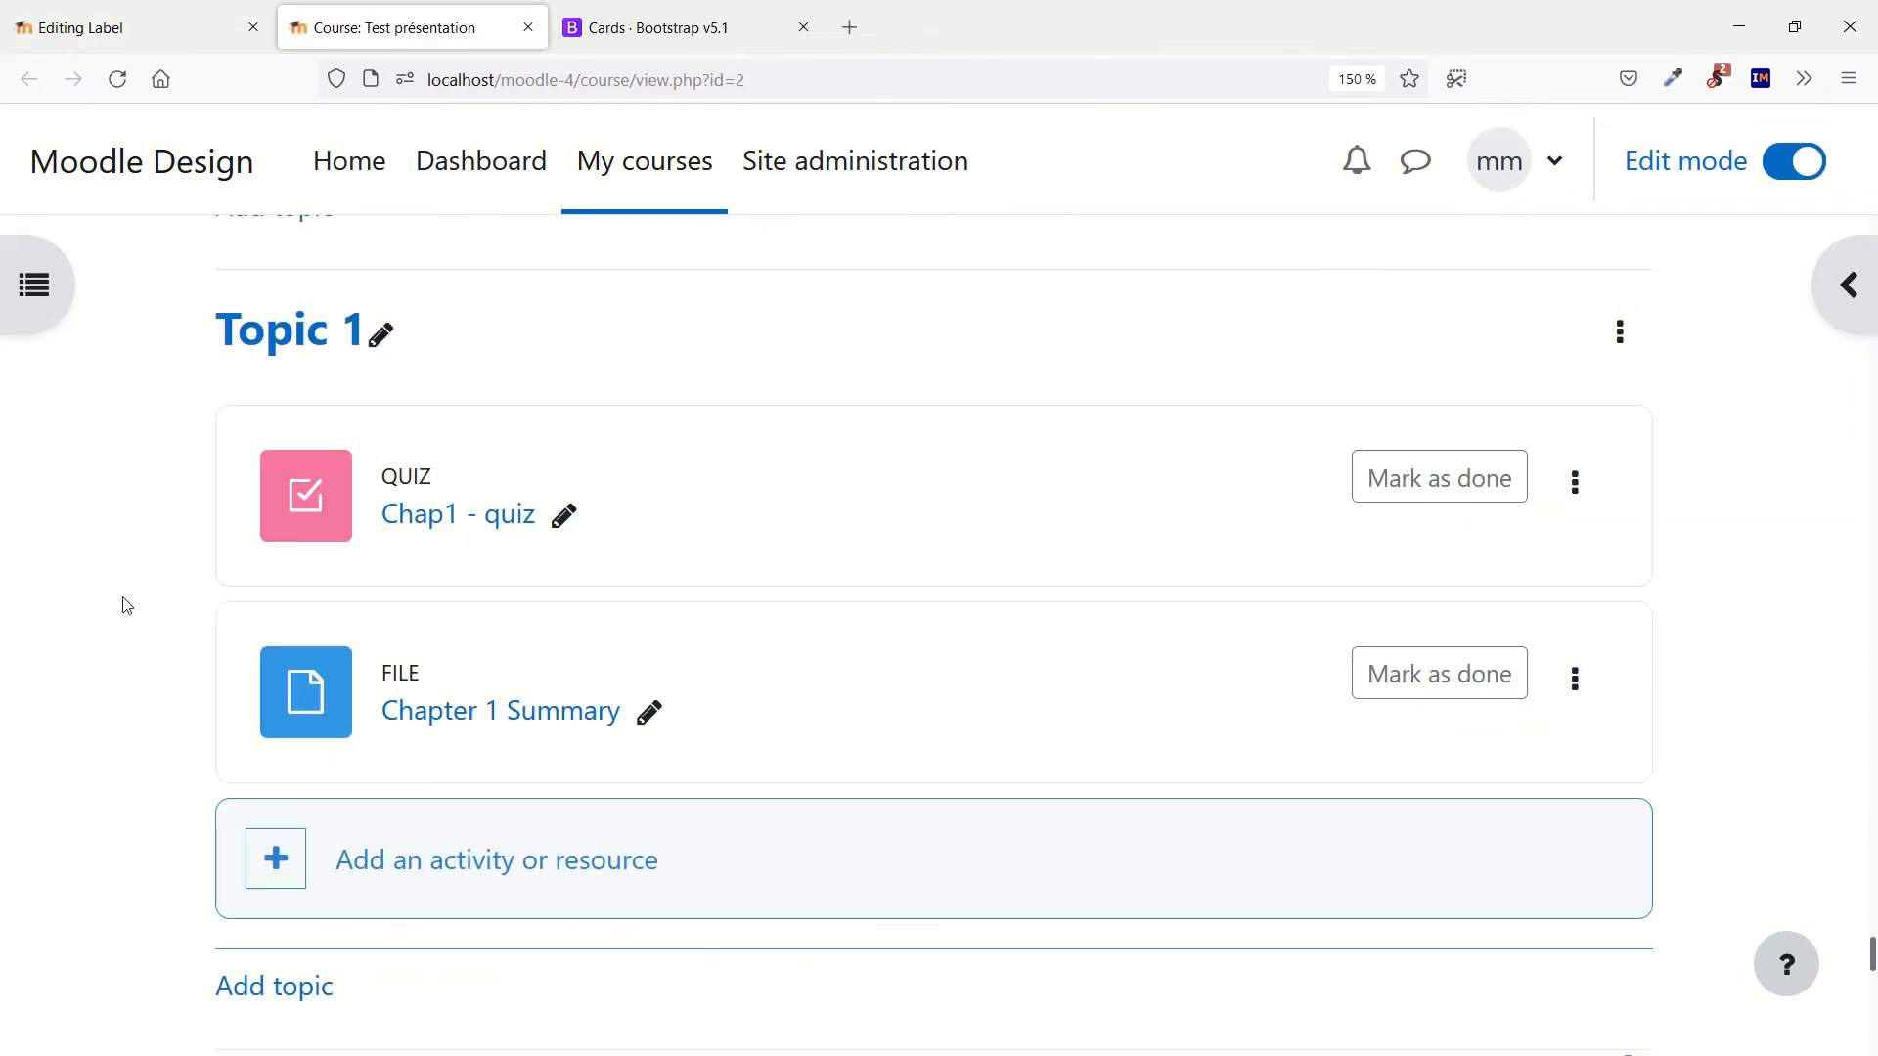
mouse_move(458, 513)
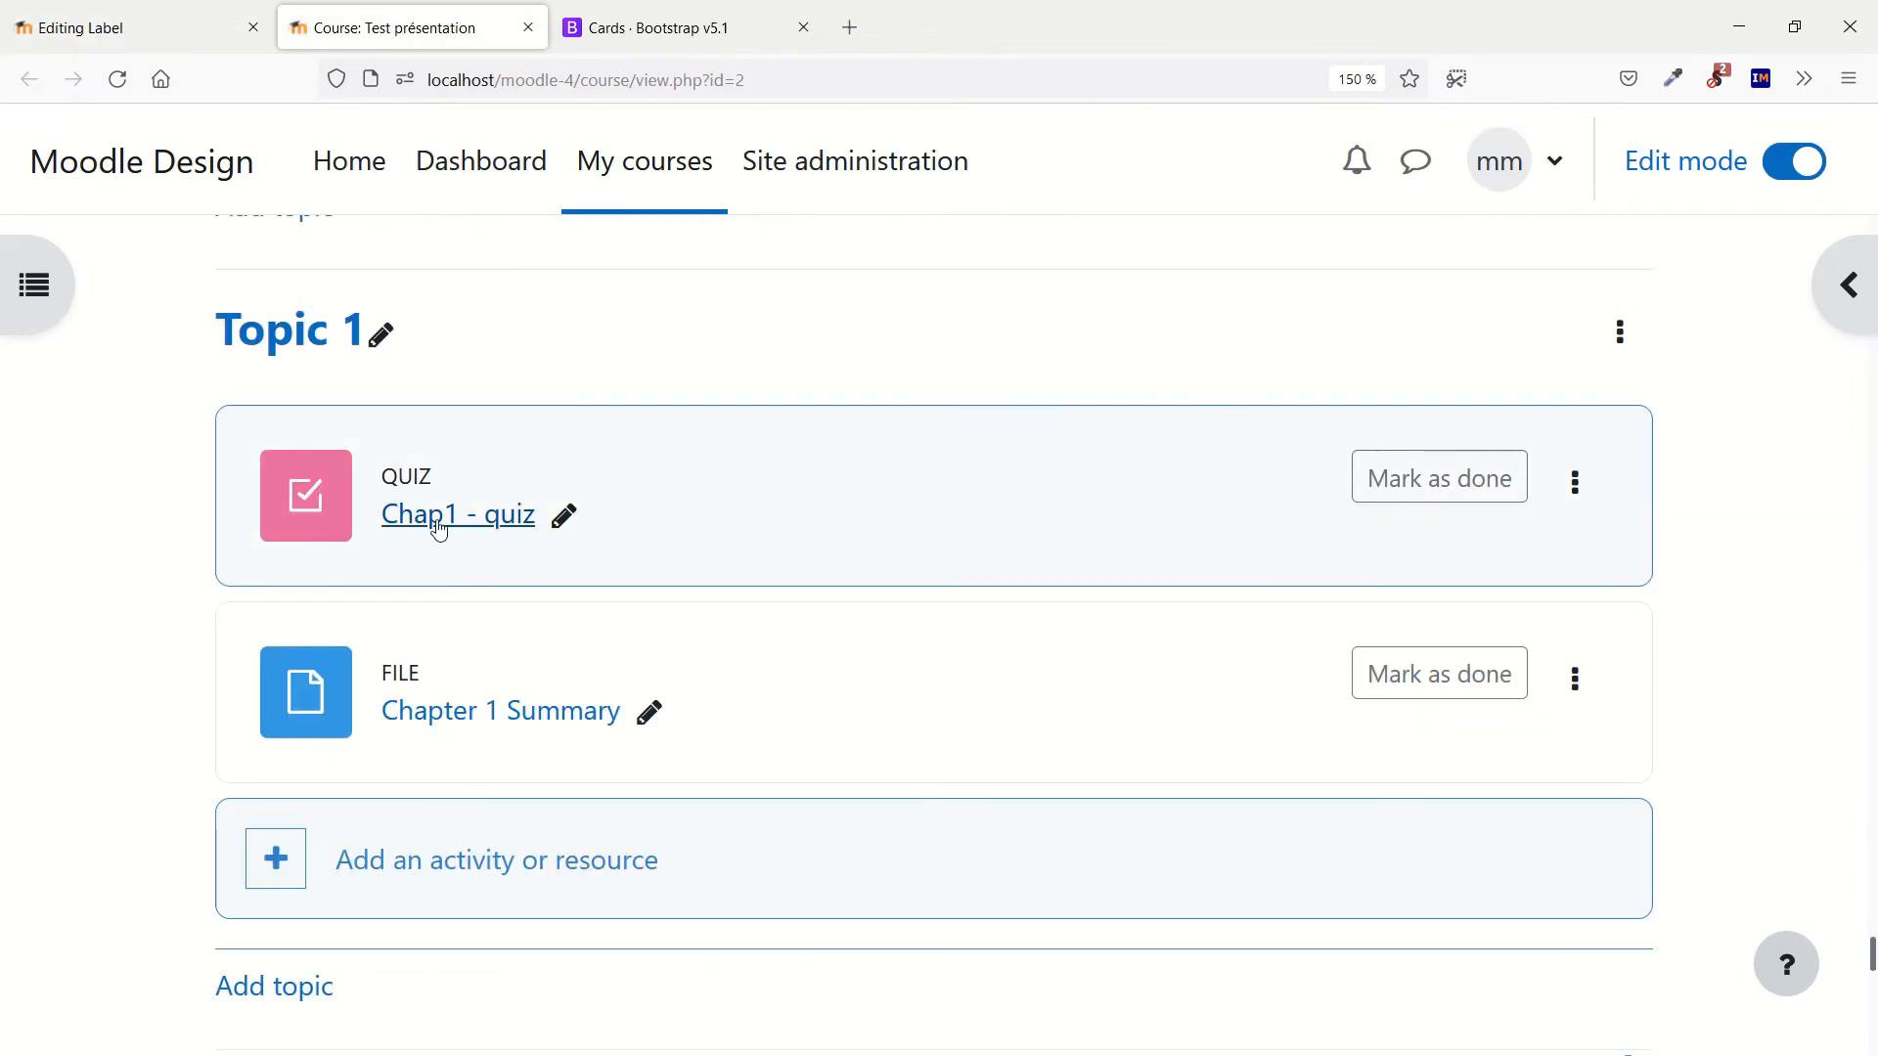
right_click(458, 514)
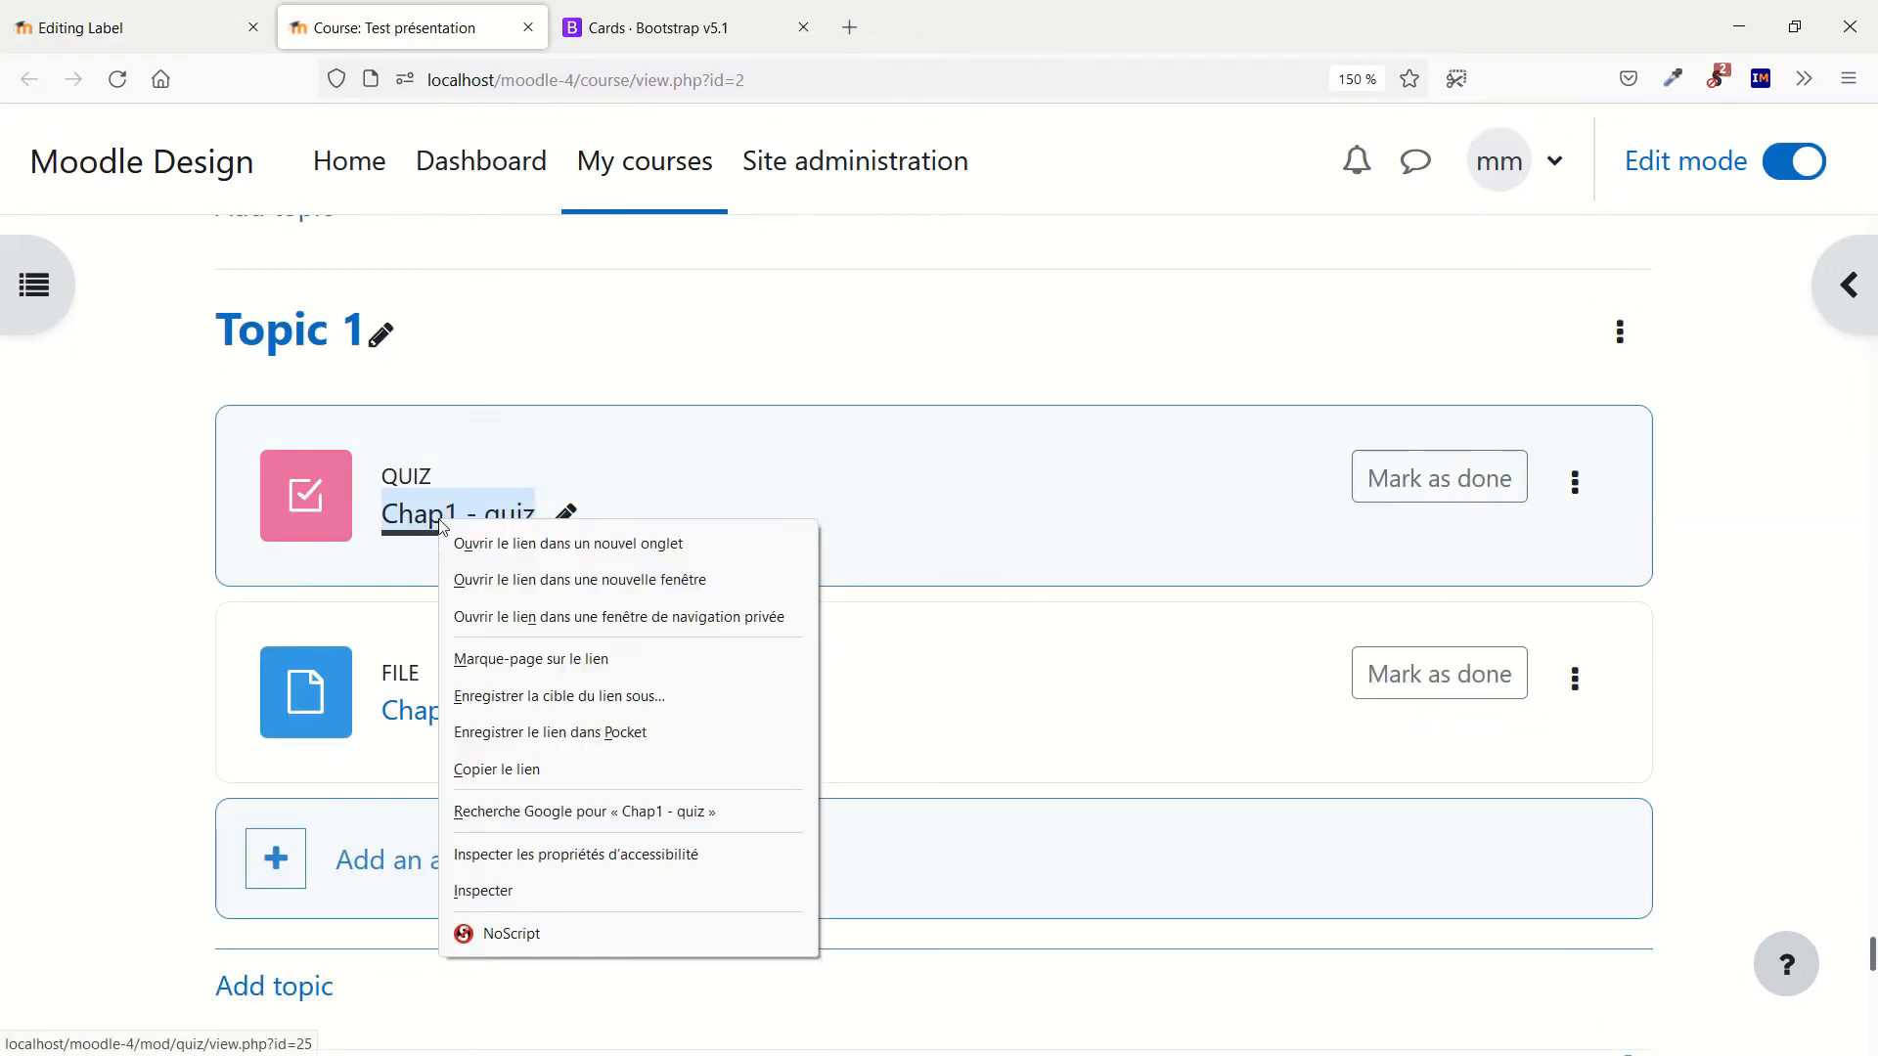
mouse_move(550, 732)
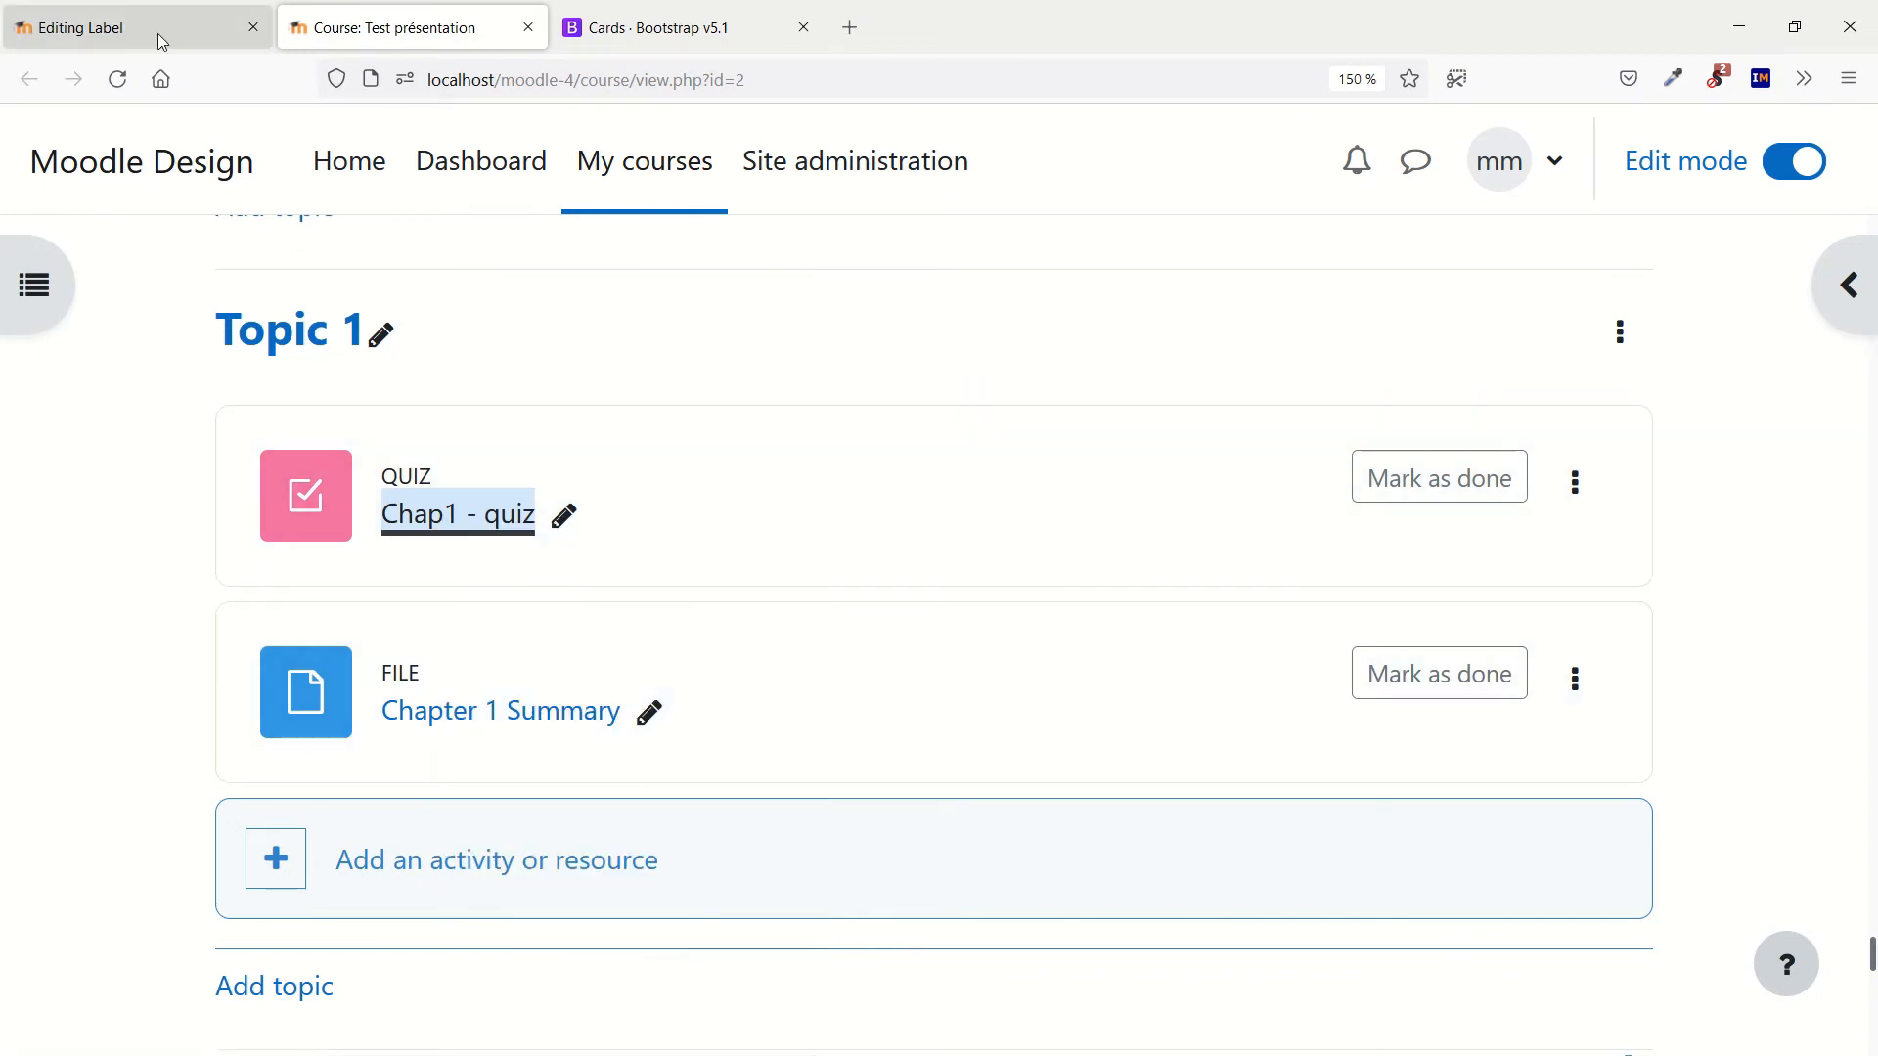
mouse_move(154, 33)
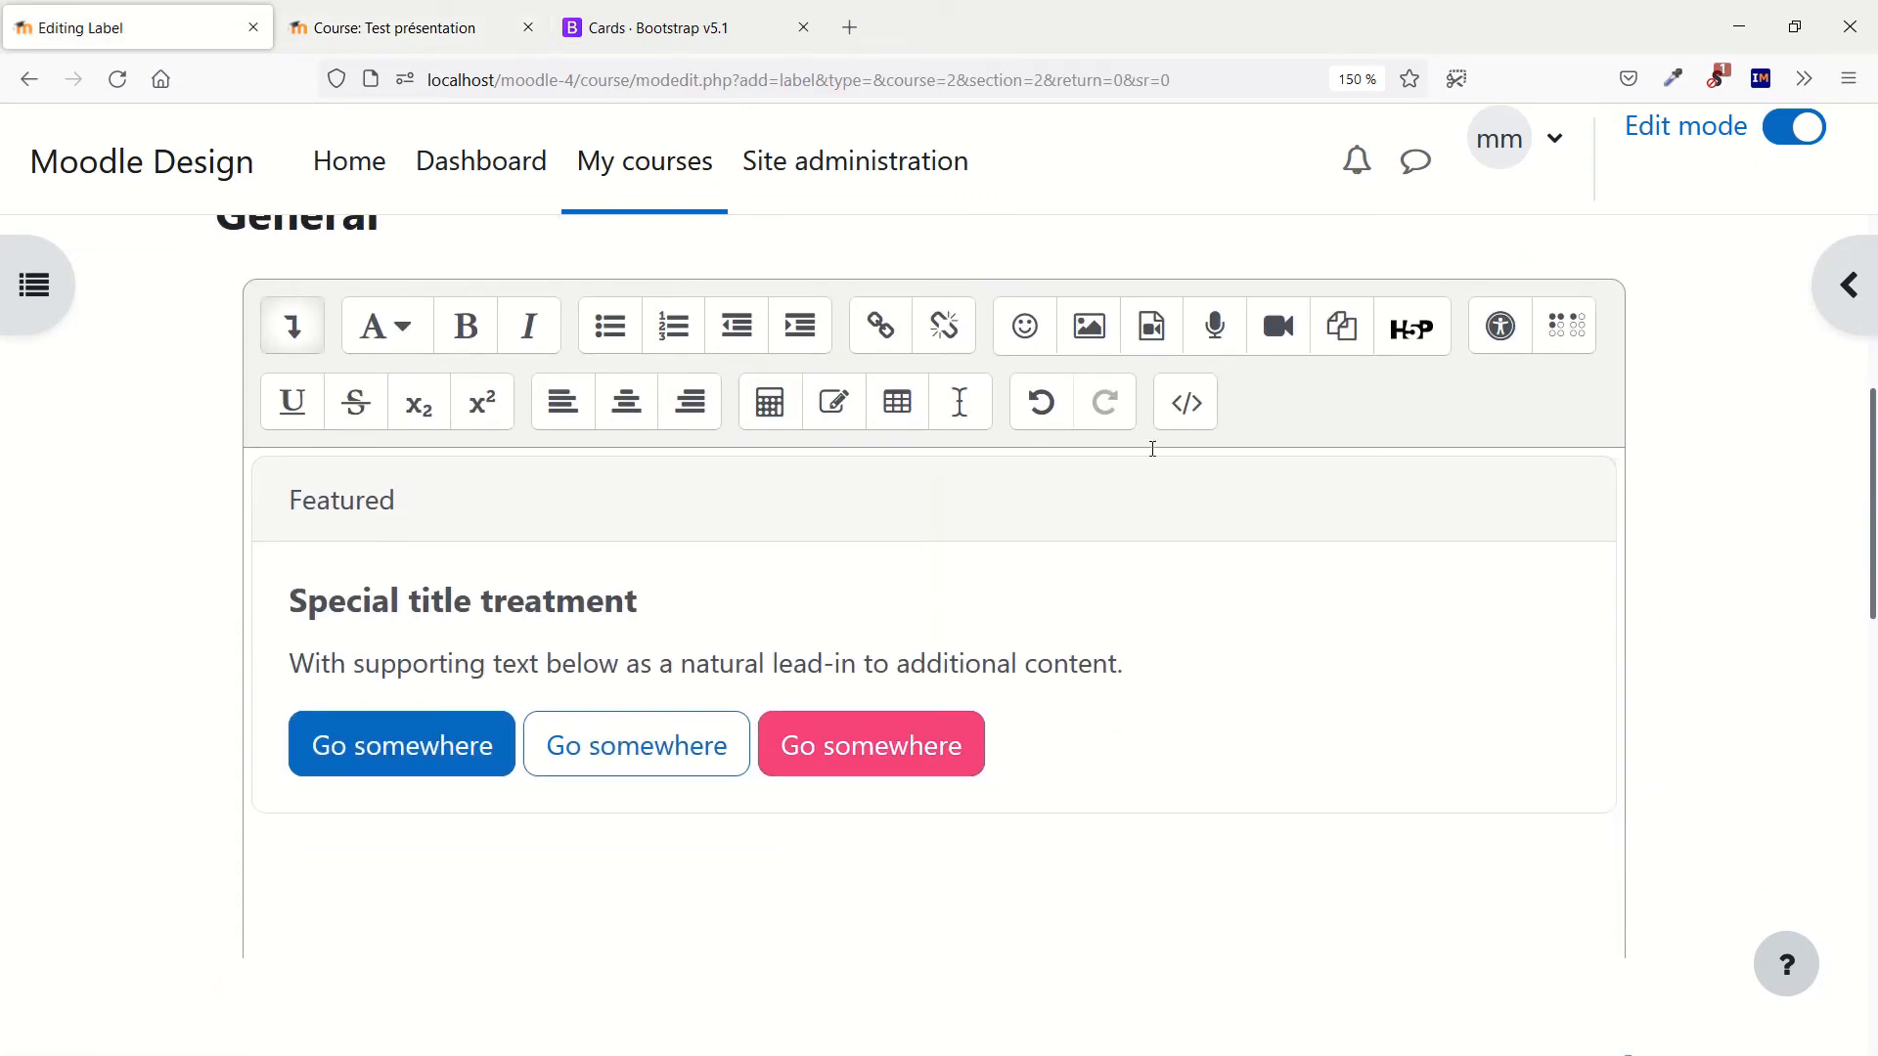
left_click(1183, 401)
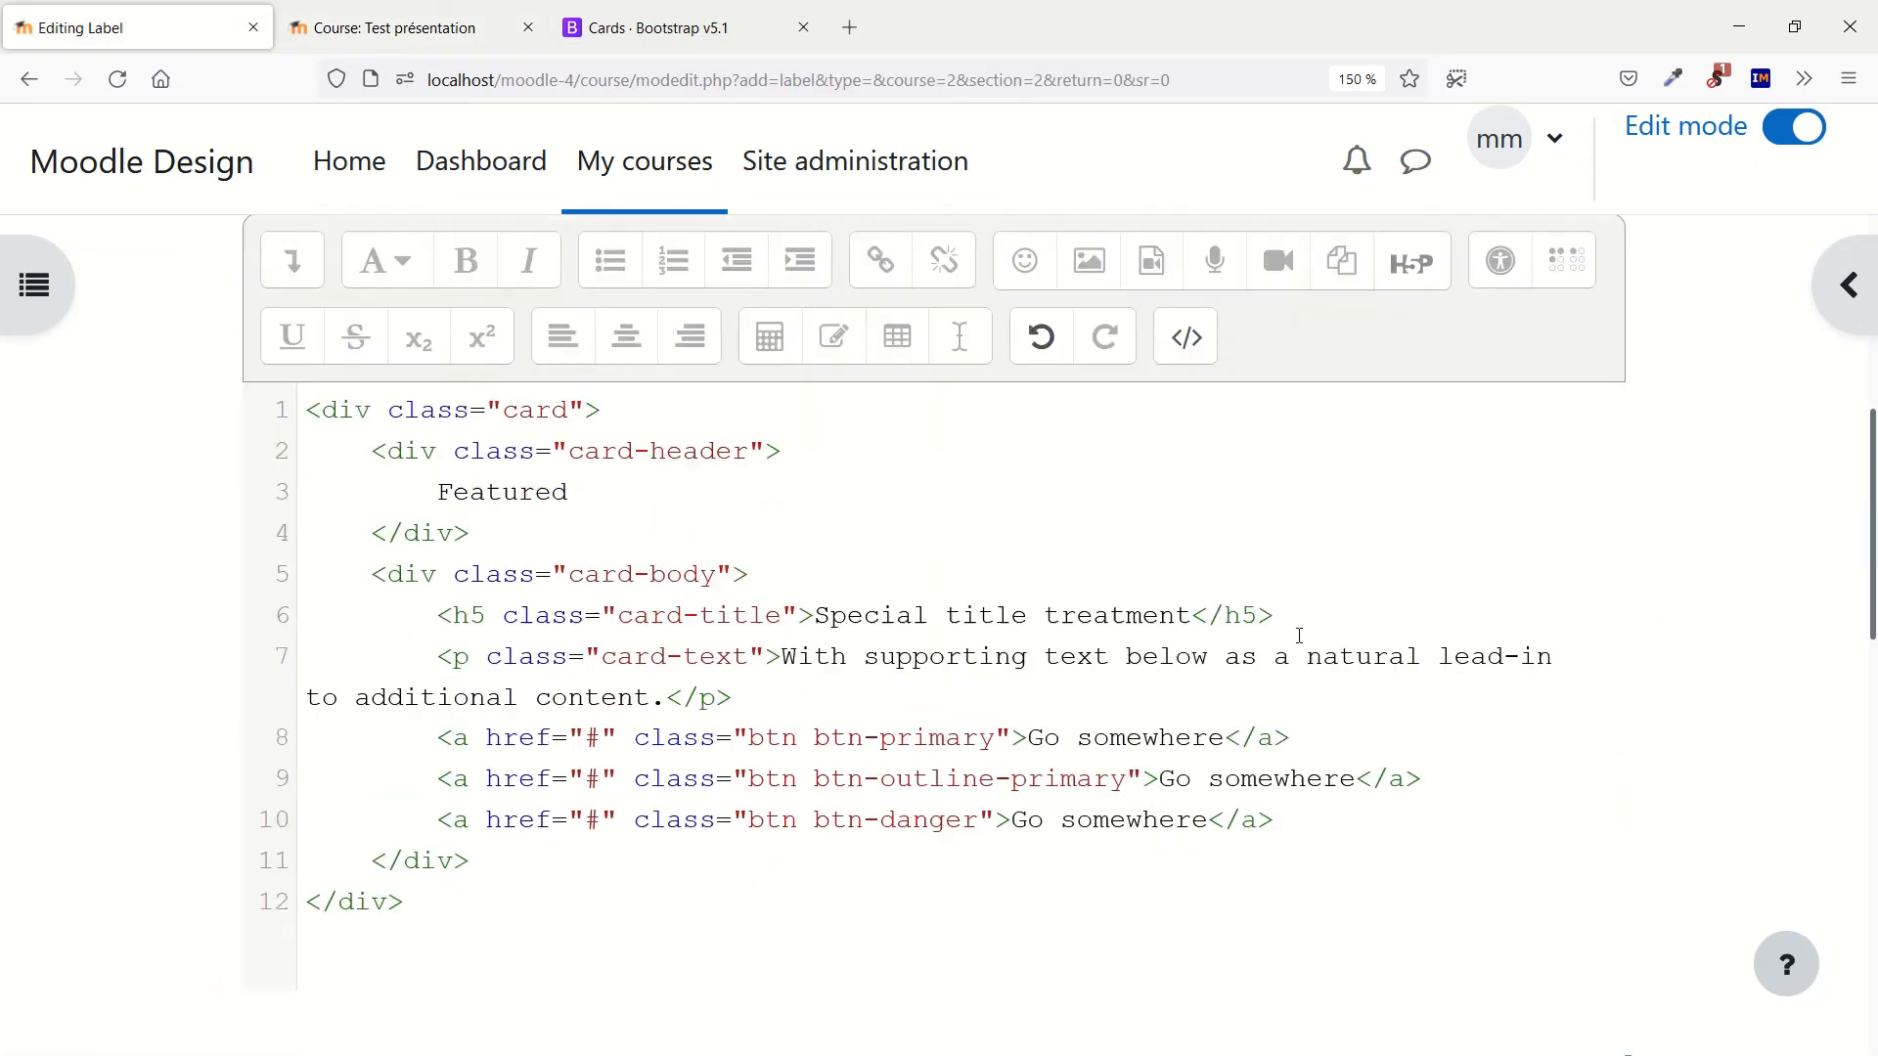
scroll("down", 3)
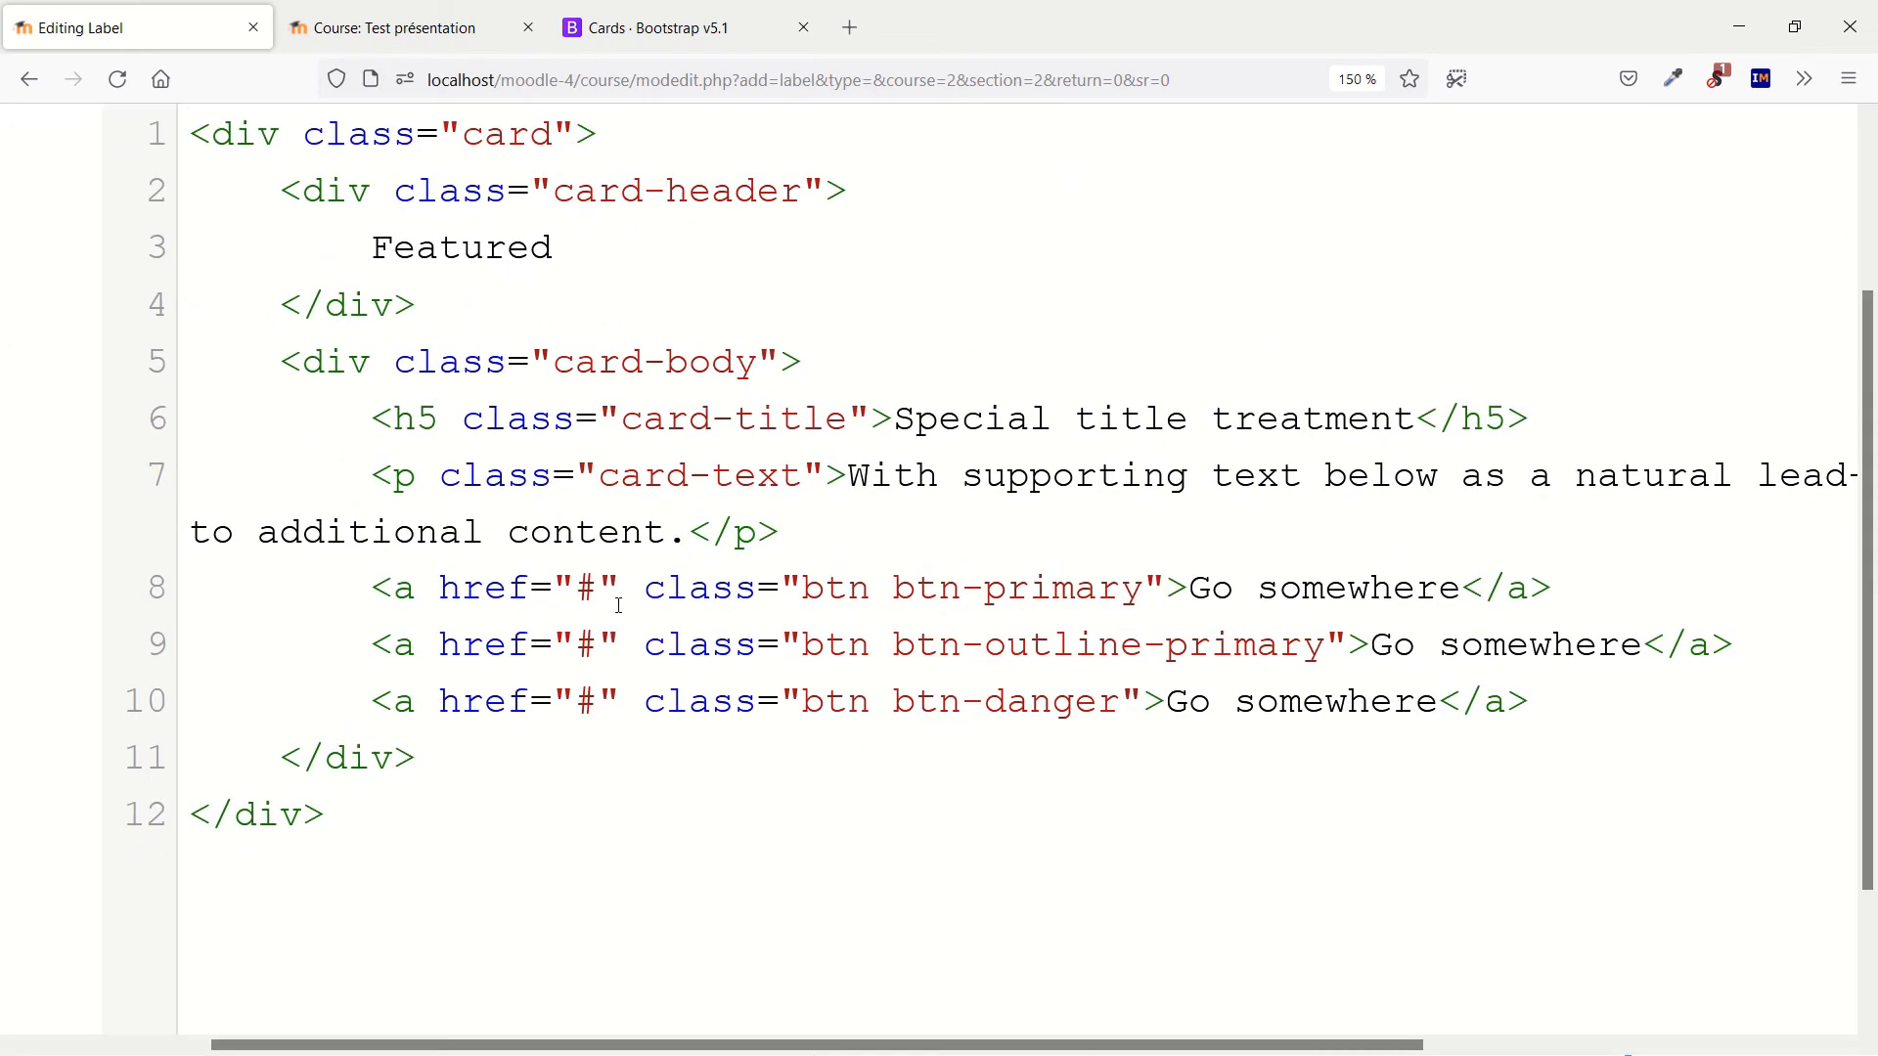
double_click(583, 587)
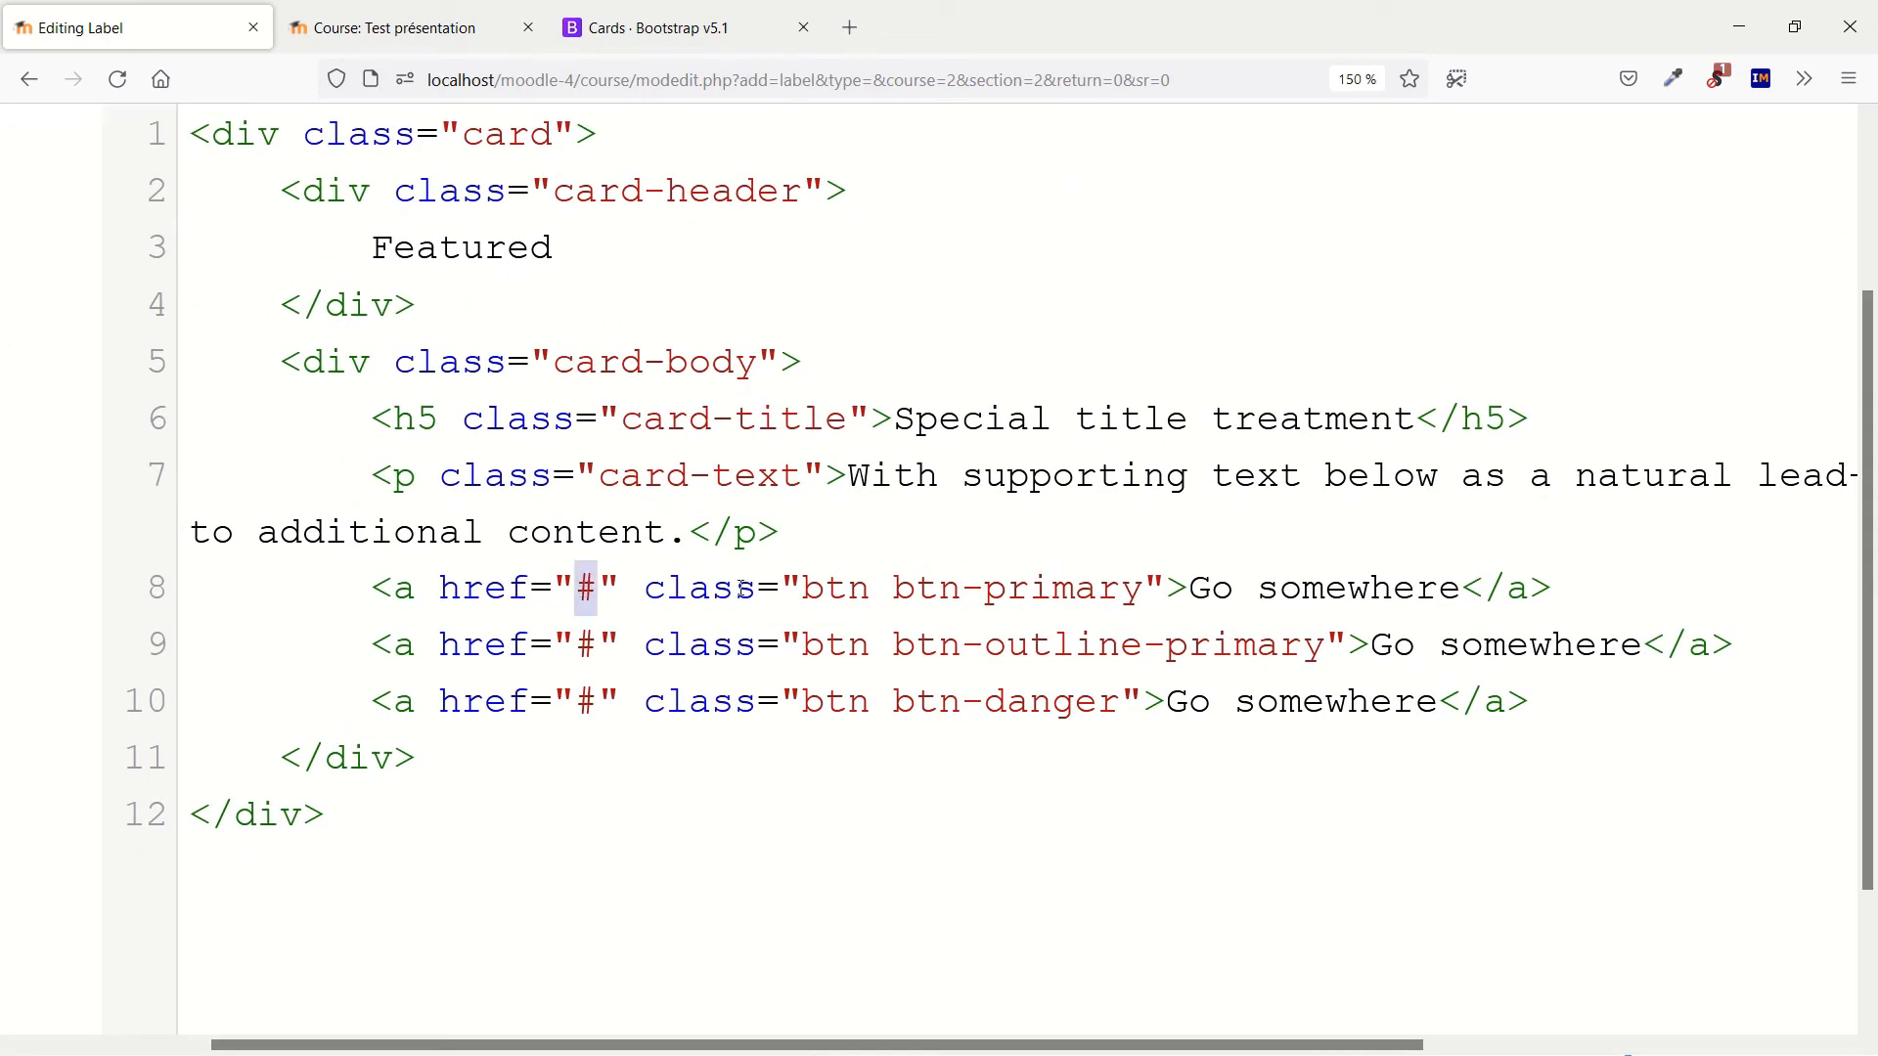
type("http://localhost/moodle-4/mod/quiz/view.php?id=25")
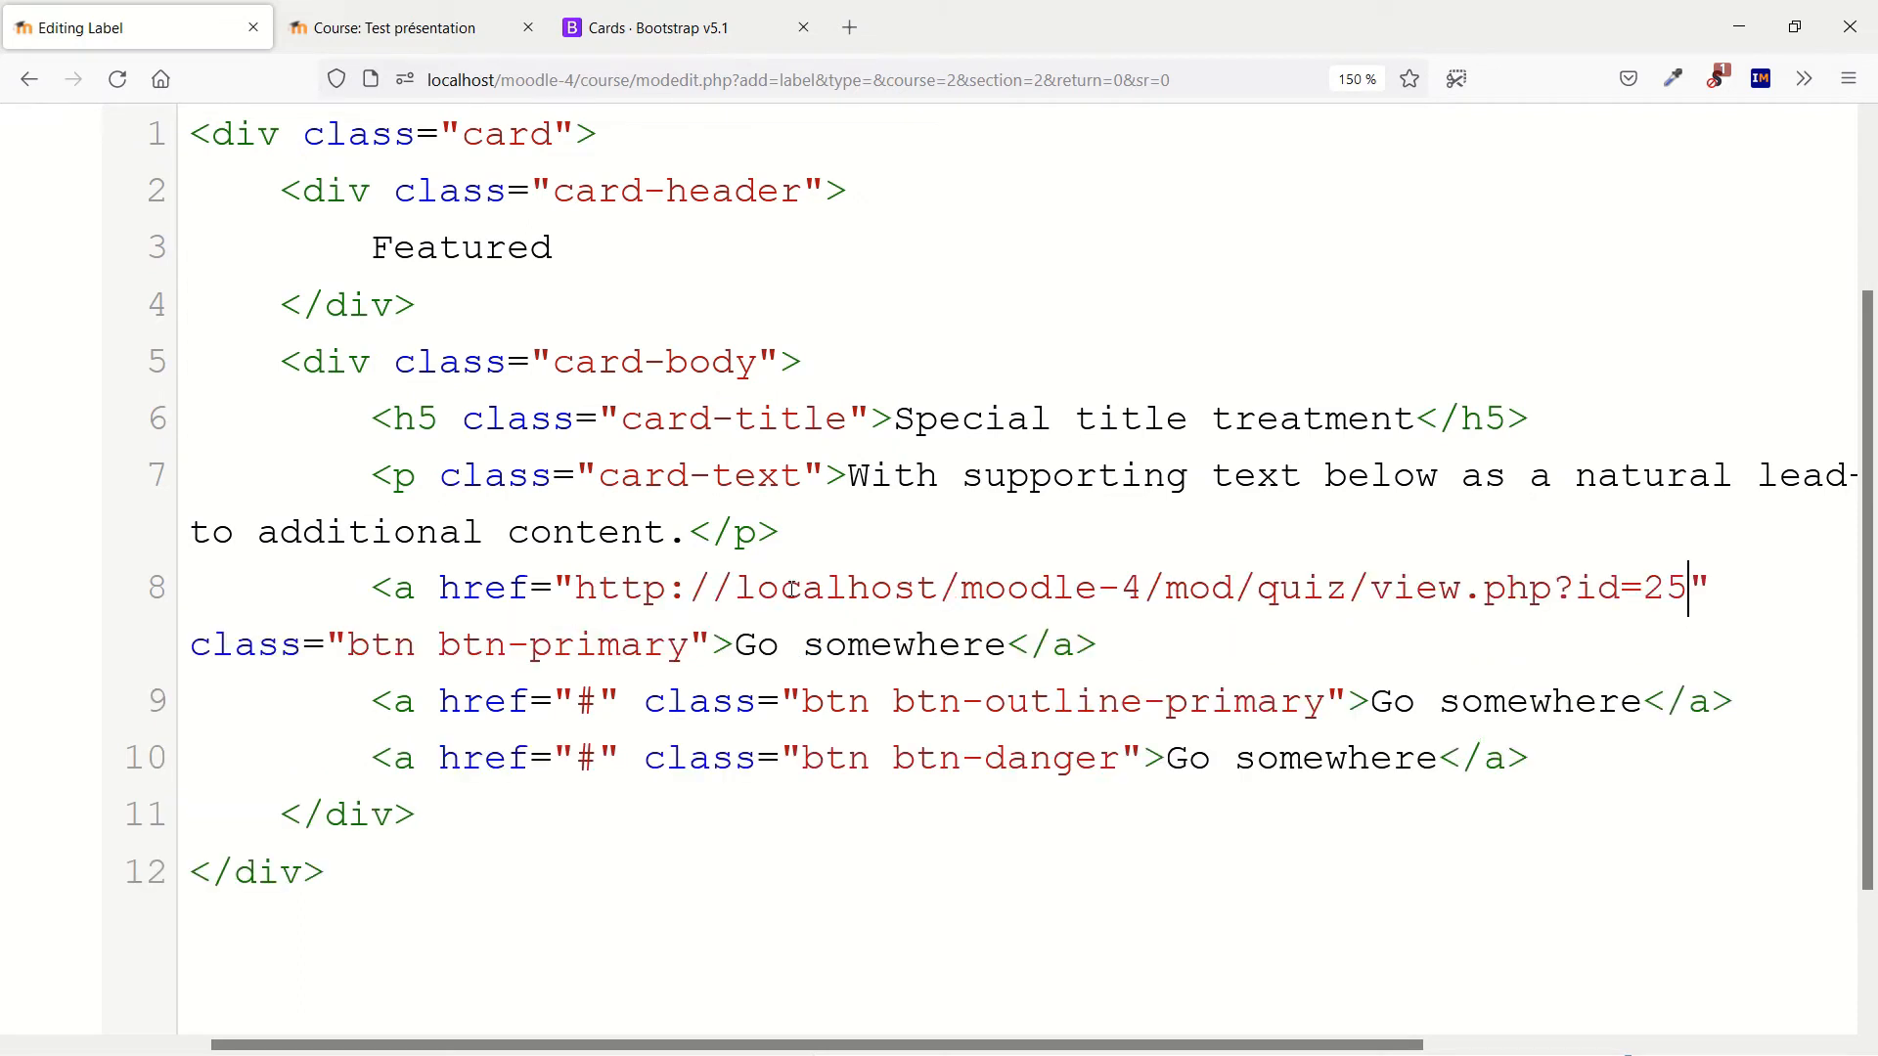
mouse_move(903, 588)
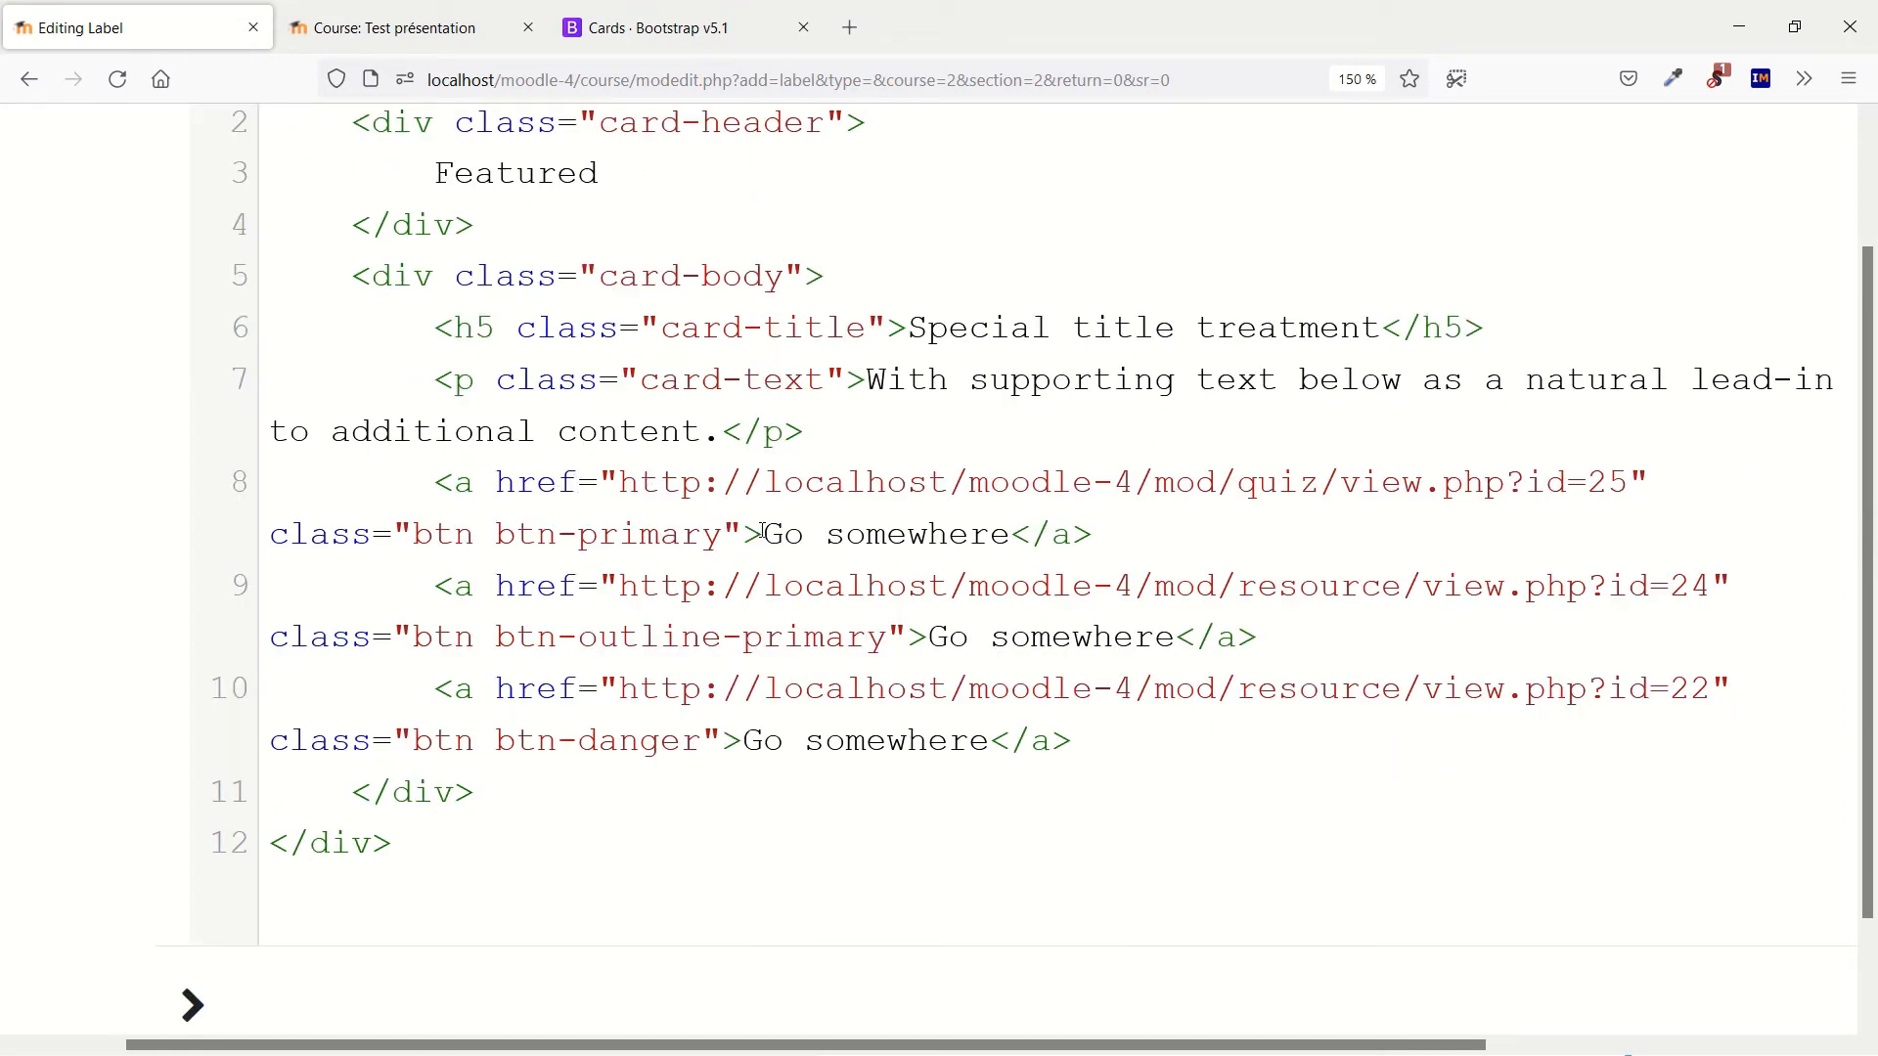
Step: In the HTML source, replace the 'Go somewhere' button labels with Prepare, Rehearse and Test
double_click(884, 534)
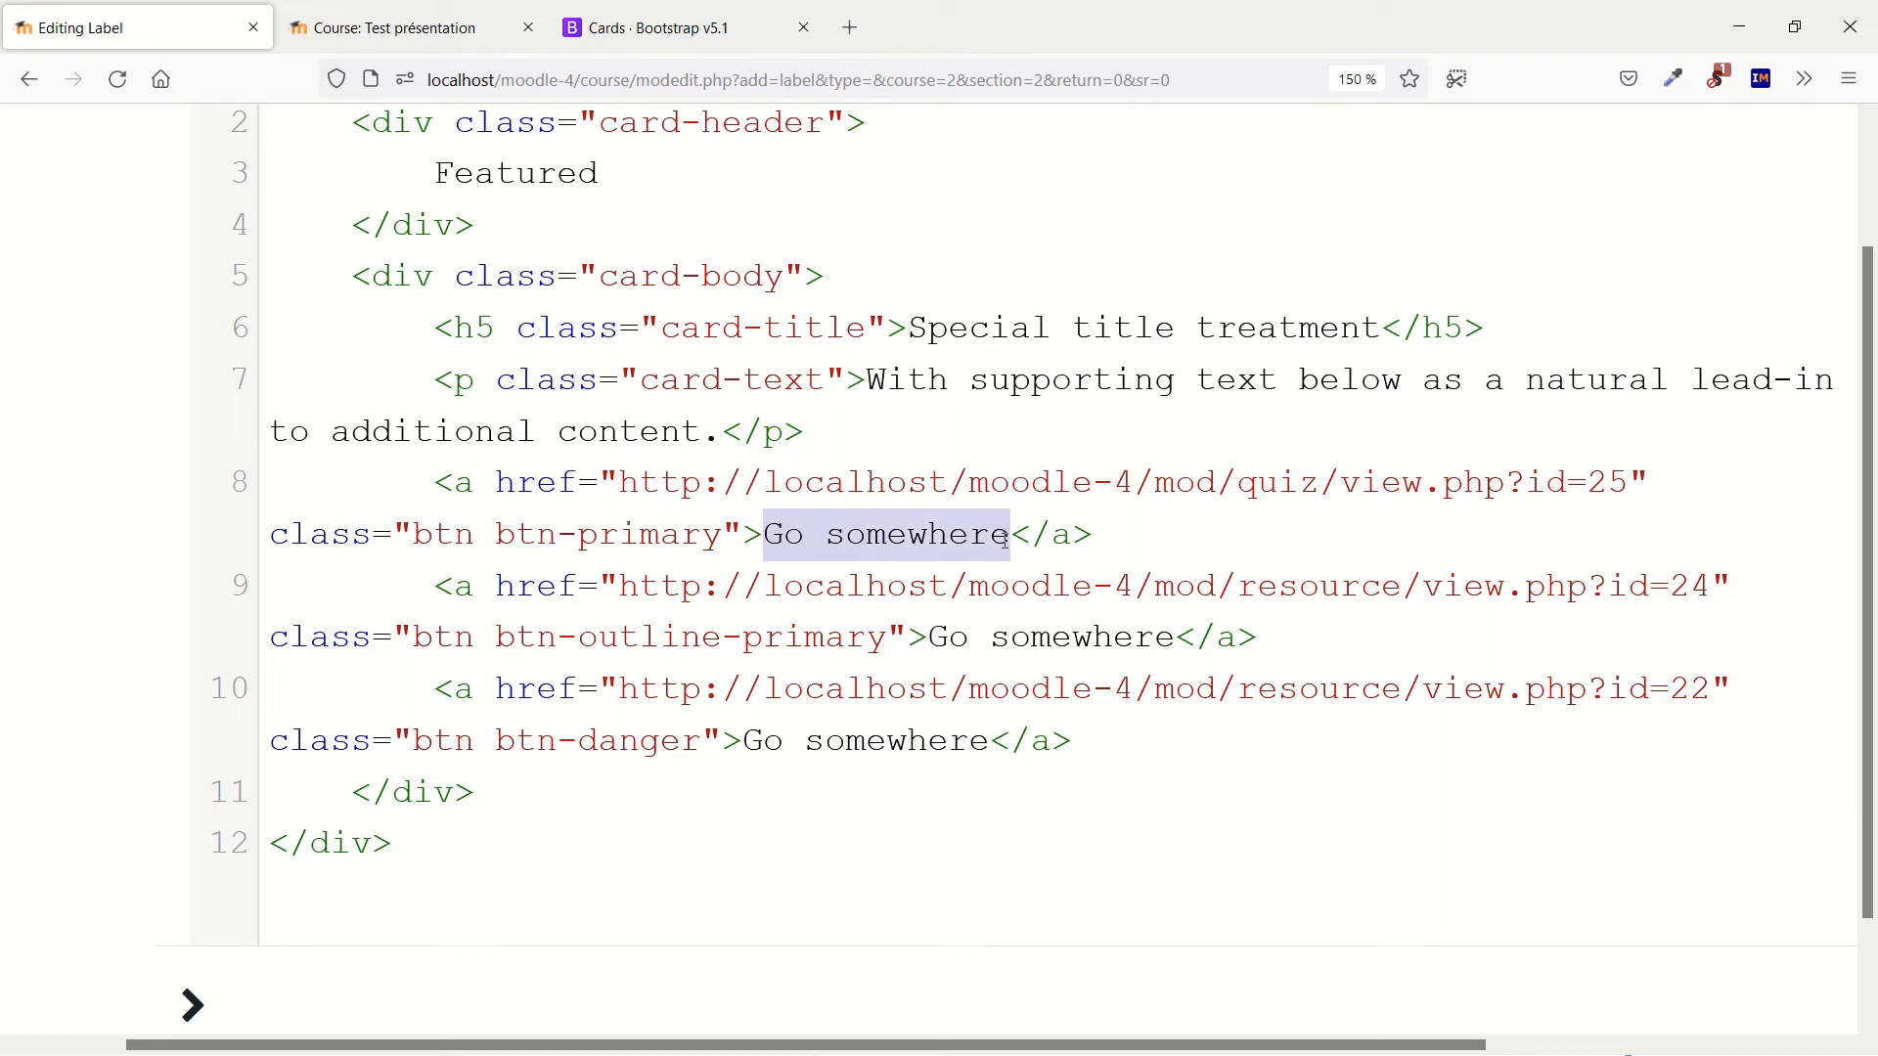
type("Pre")
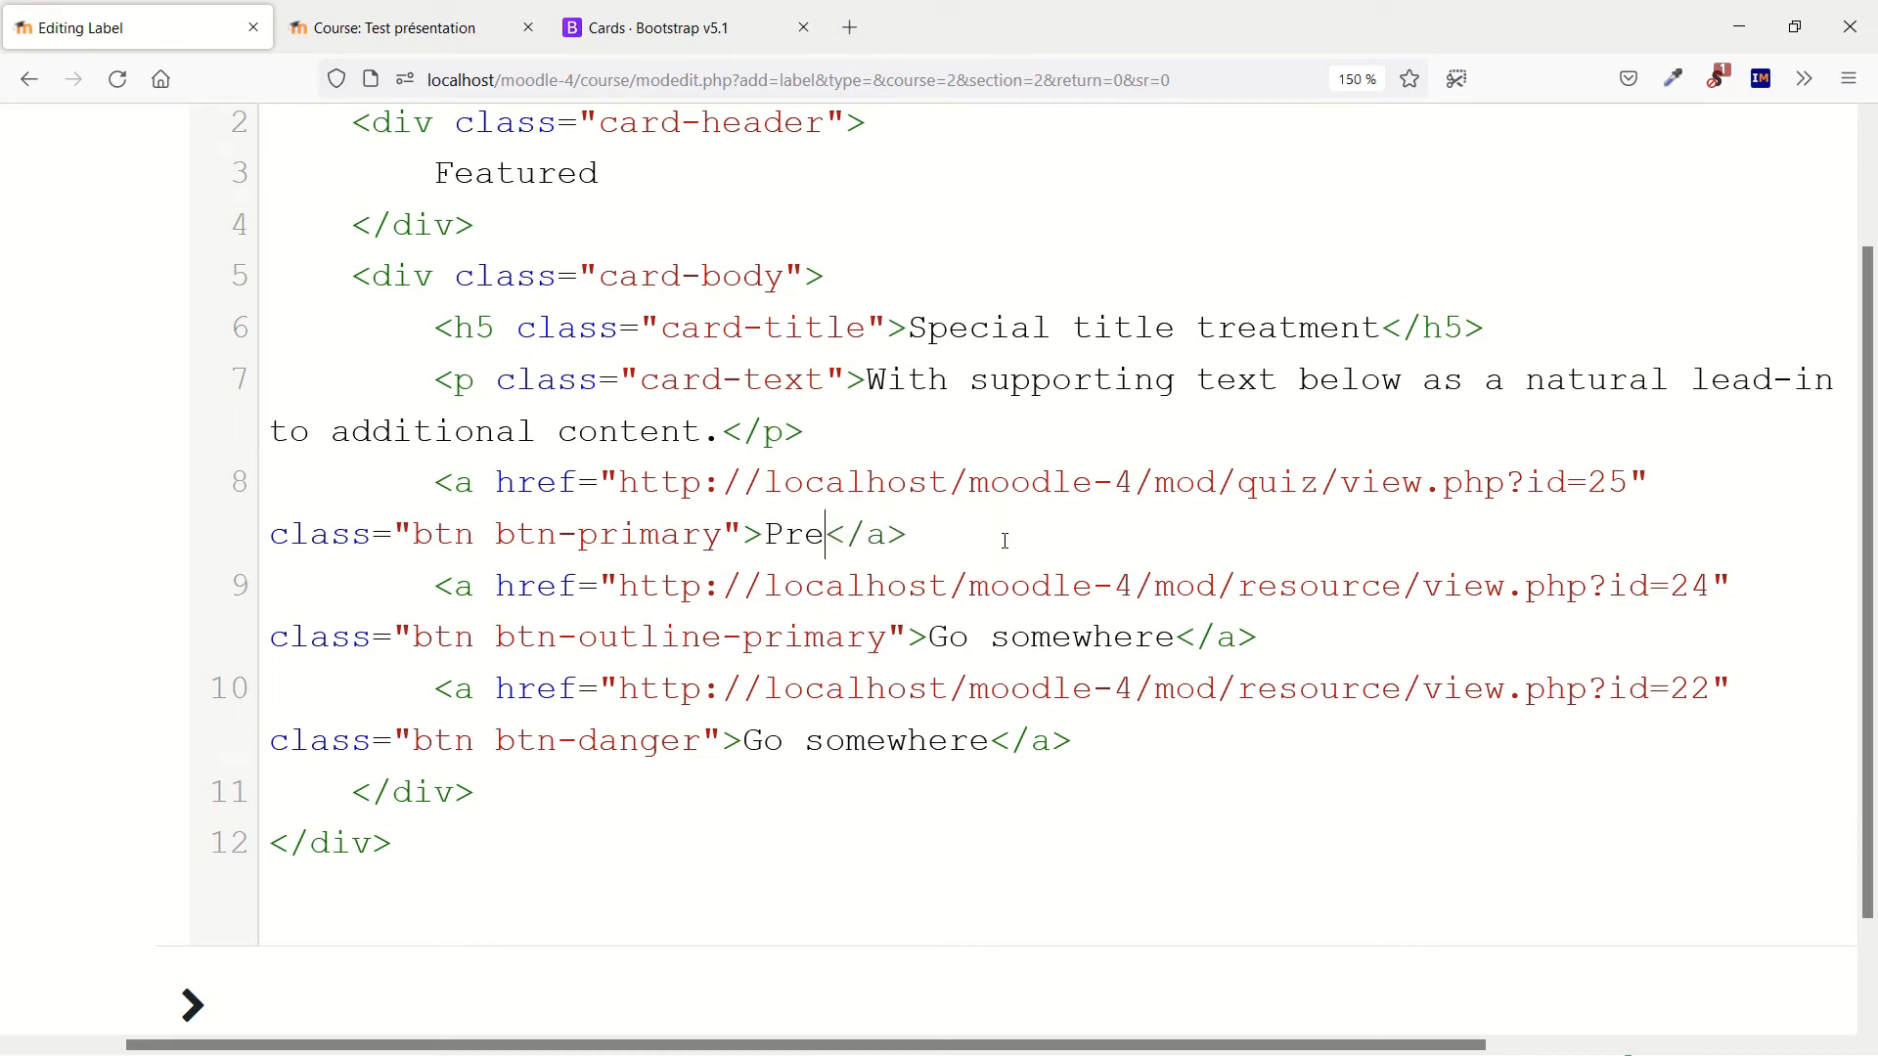
type("pare")
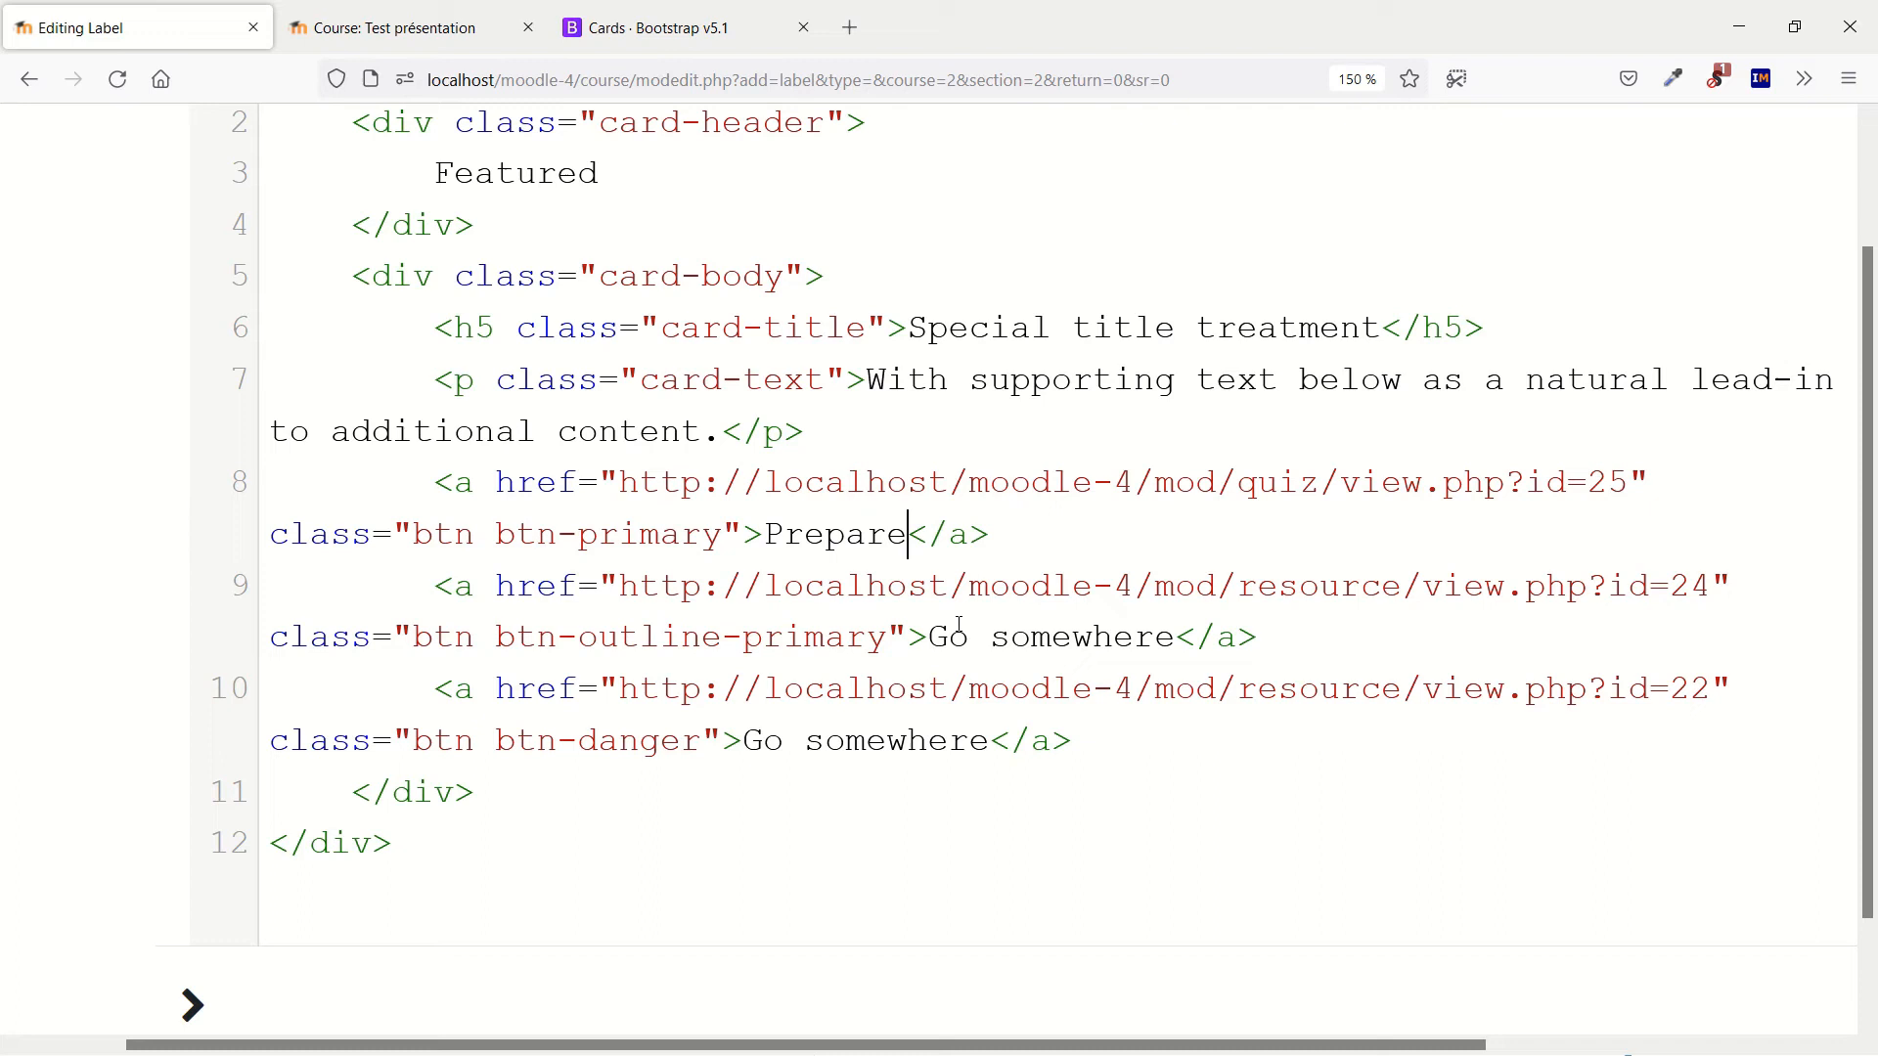
double_click(1049, 635)
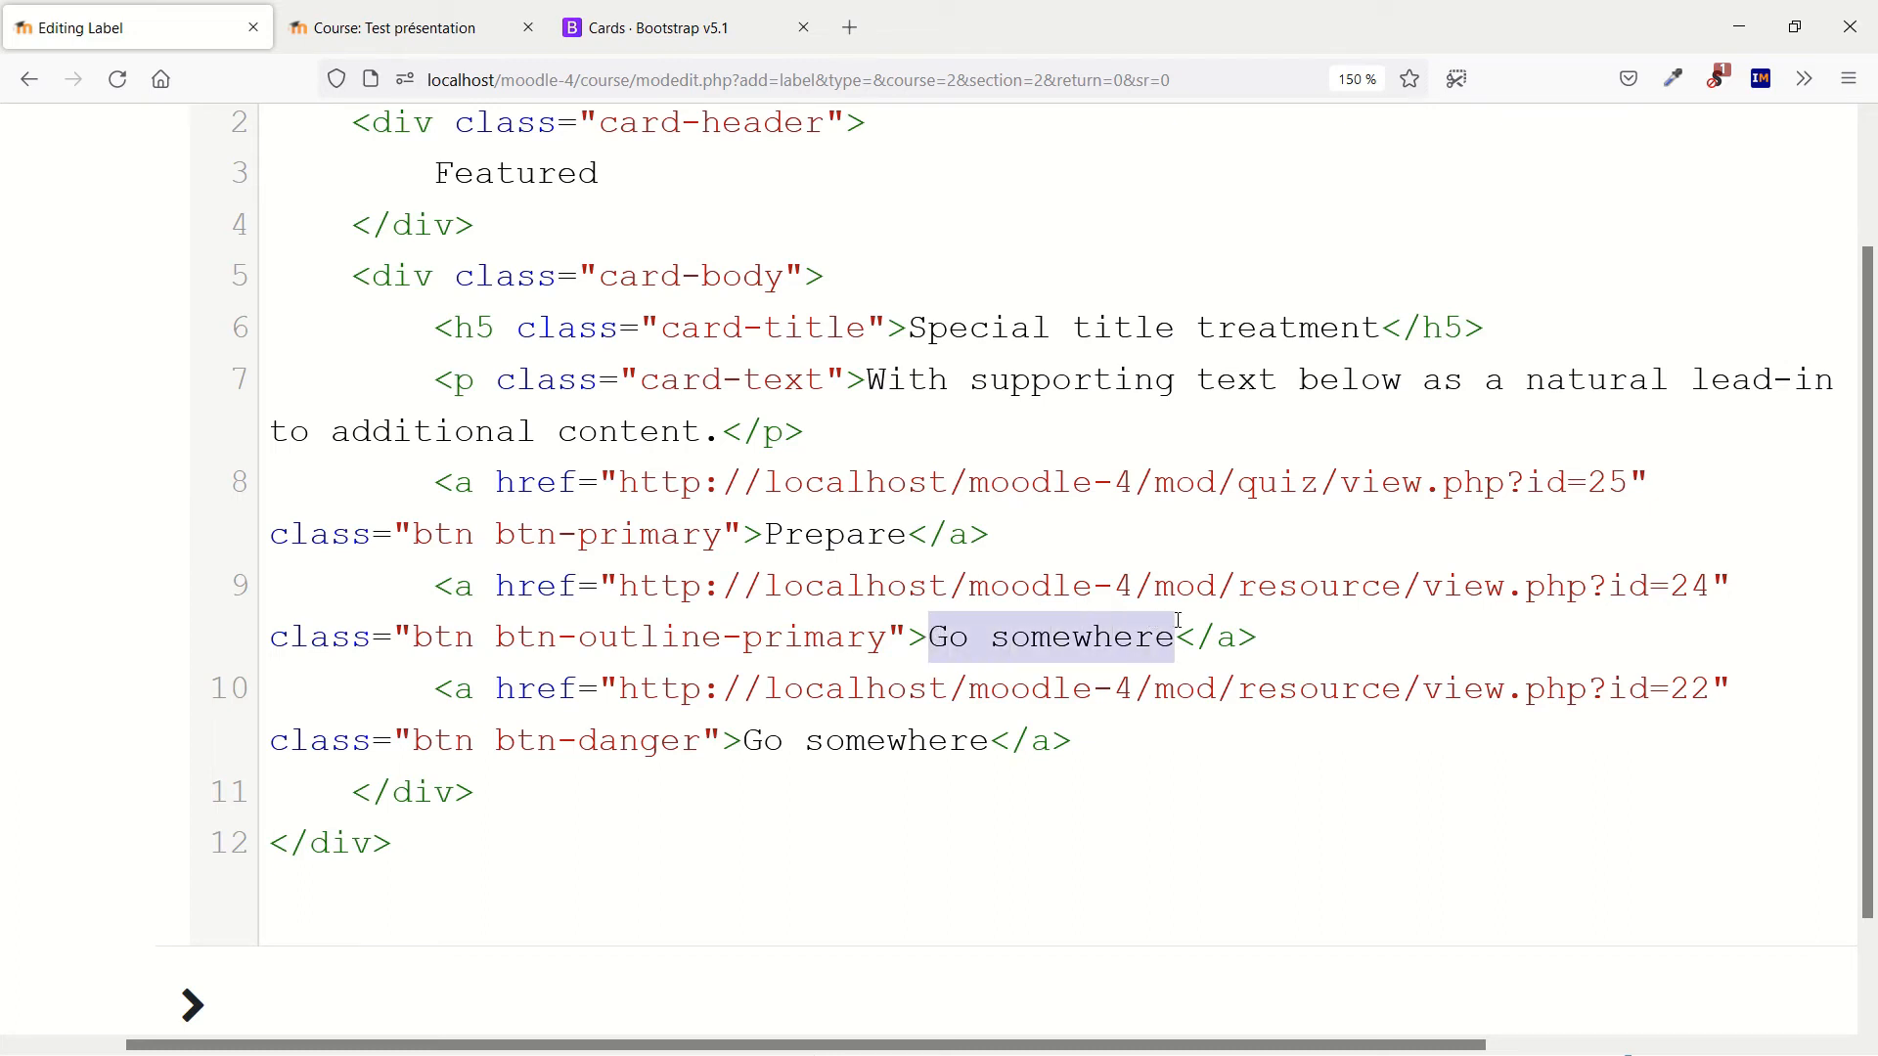
type("Rehea")
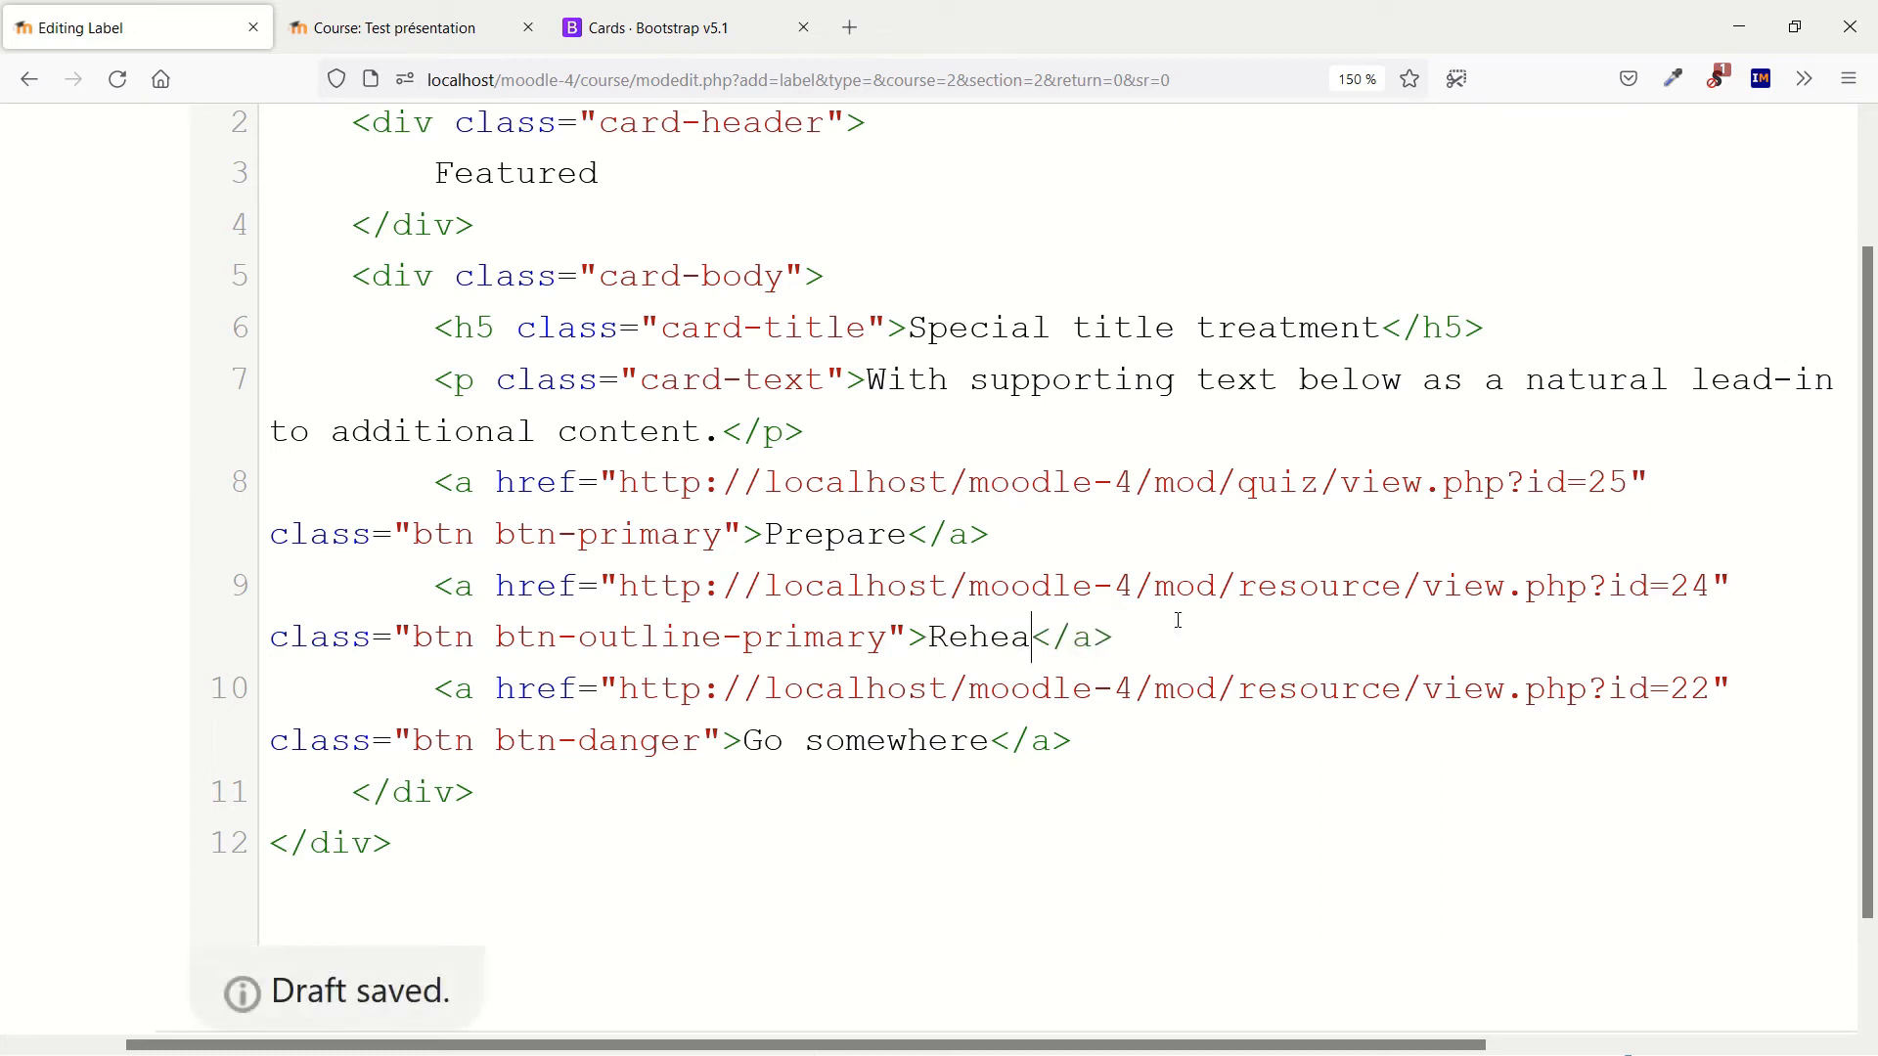
type("rse")
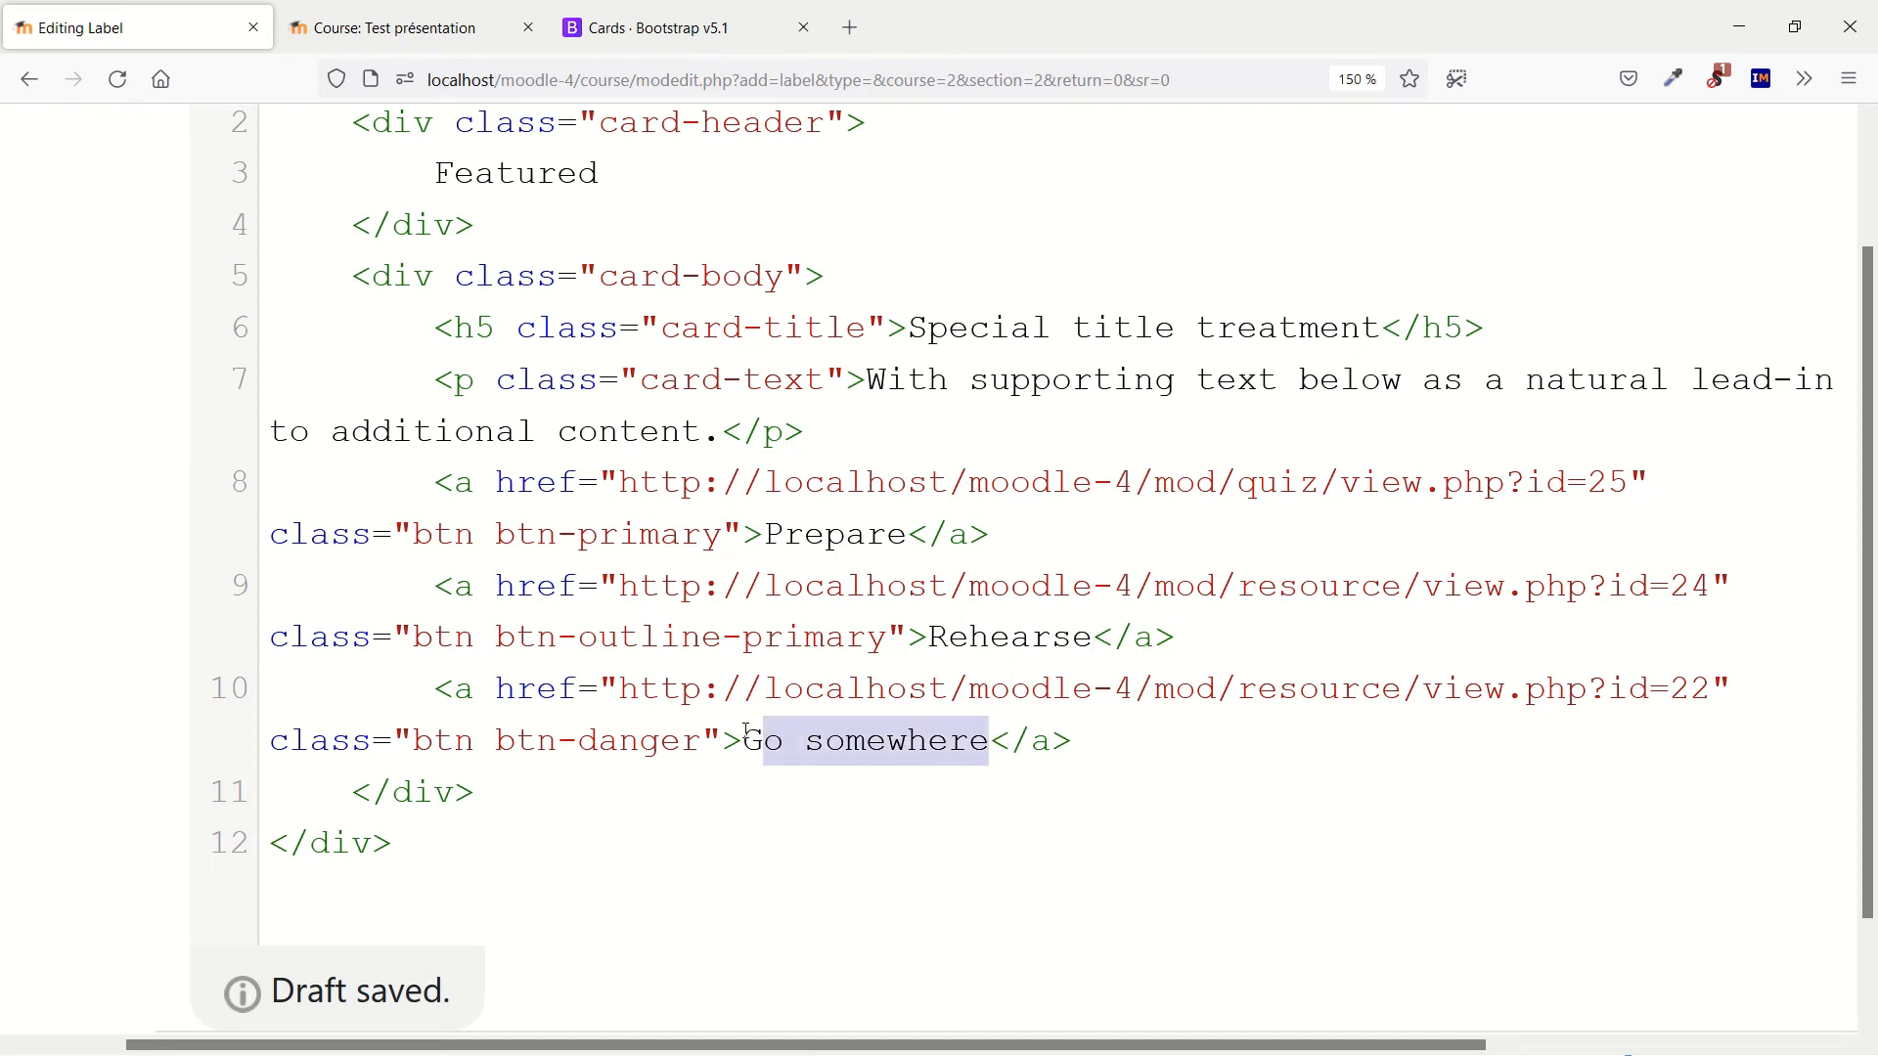
type("Test")
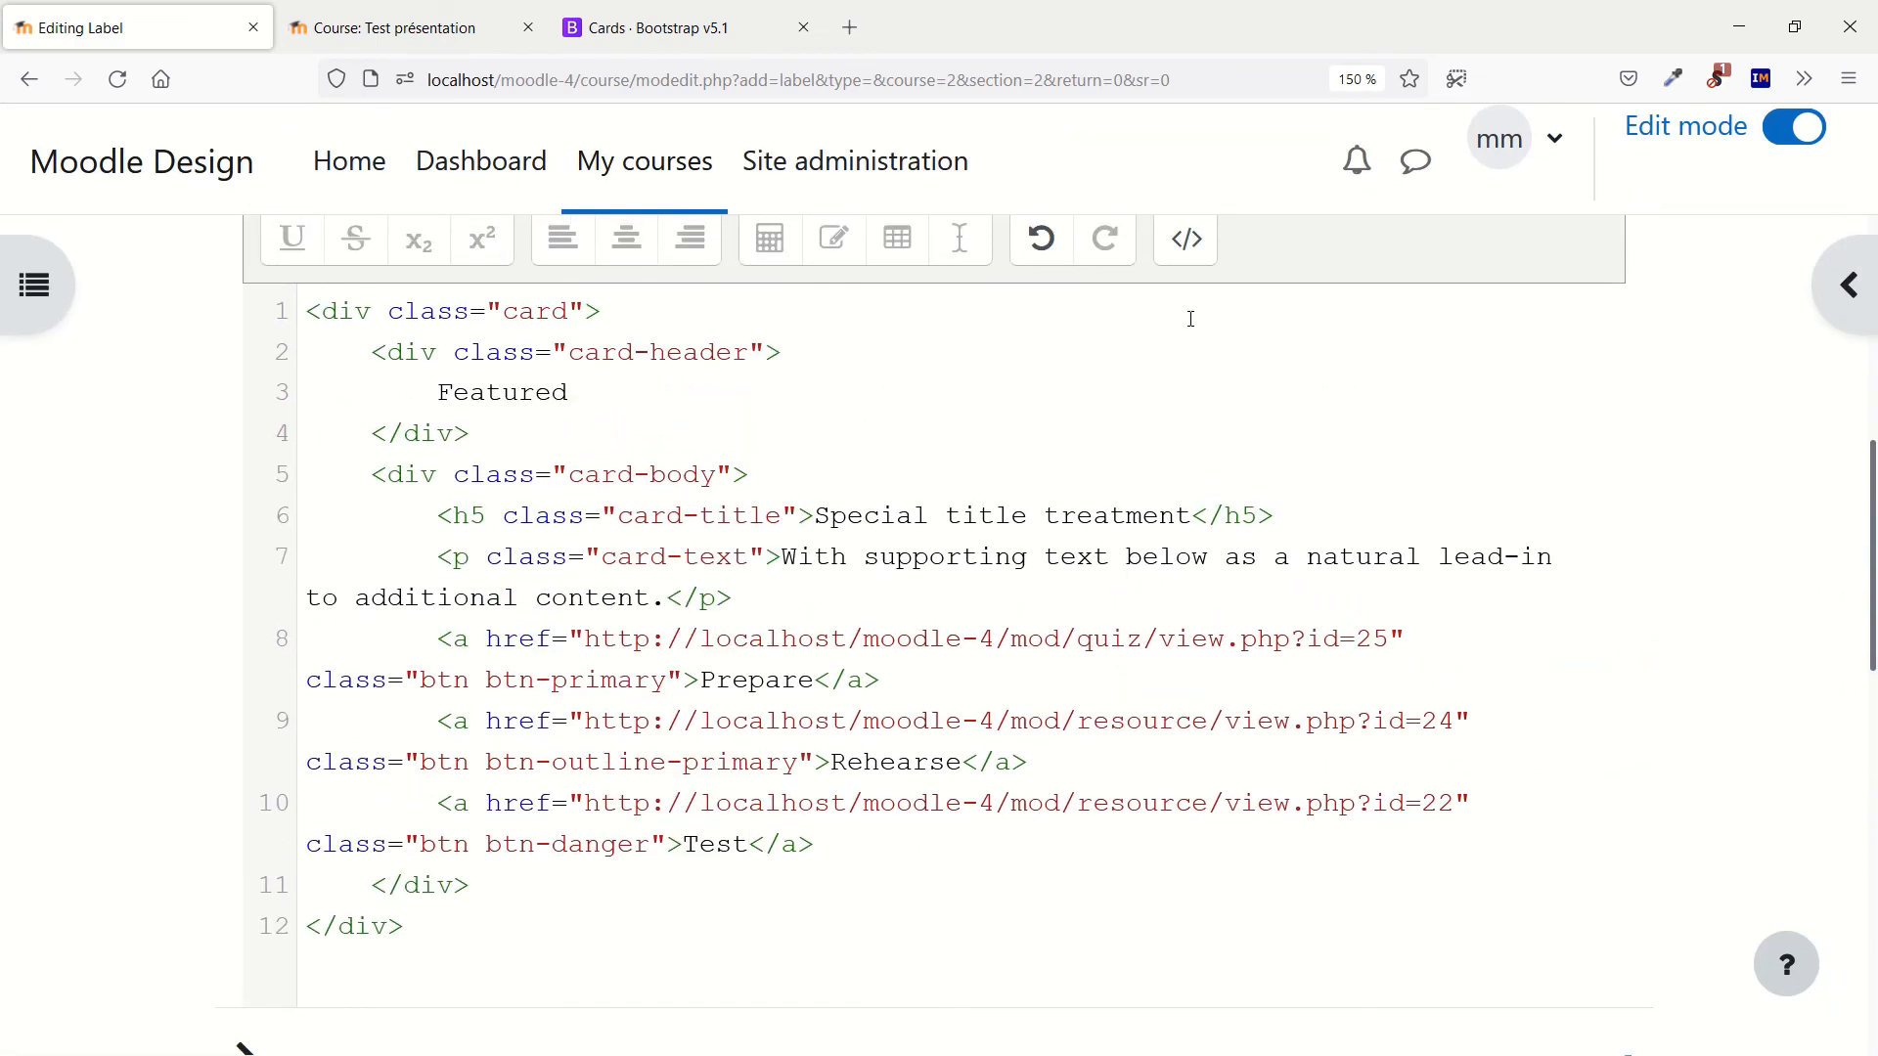
Step: Leave the HTML source view to preview the card, then save the label and return to the course
left_click(1185, 239)
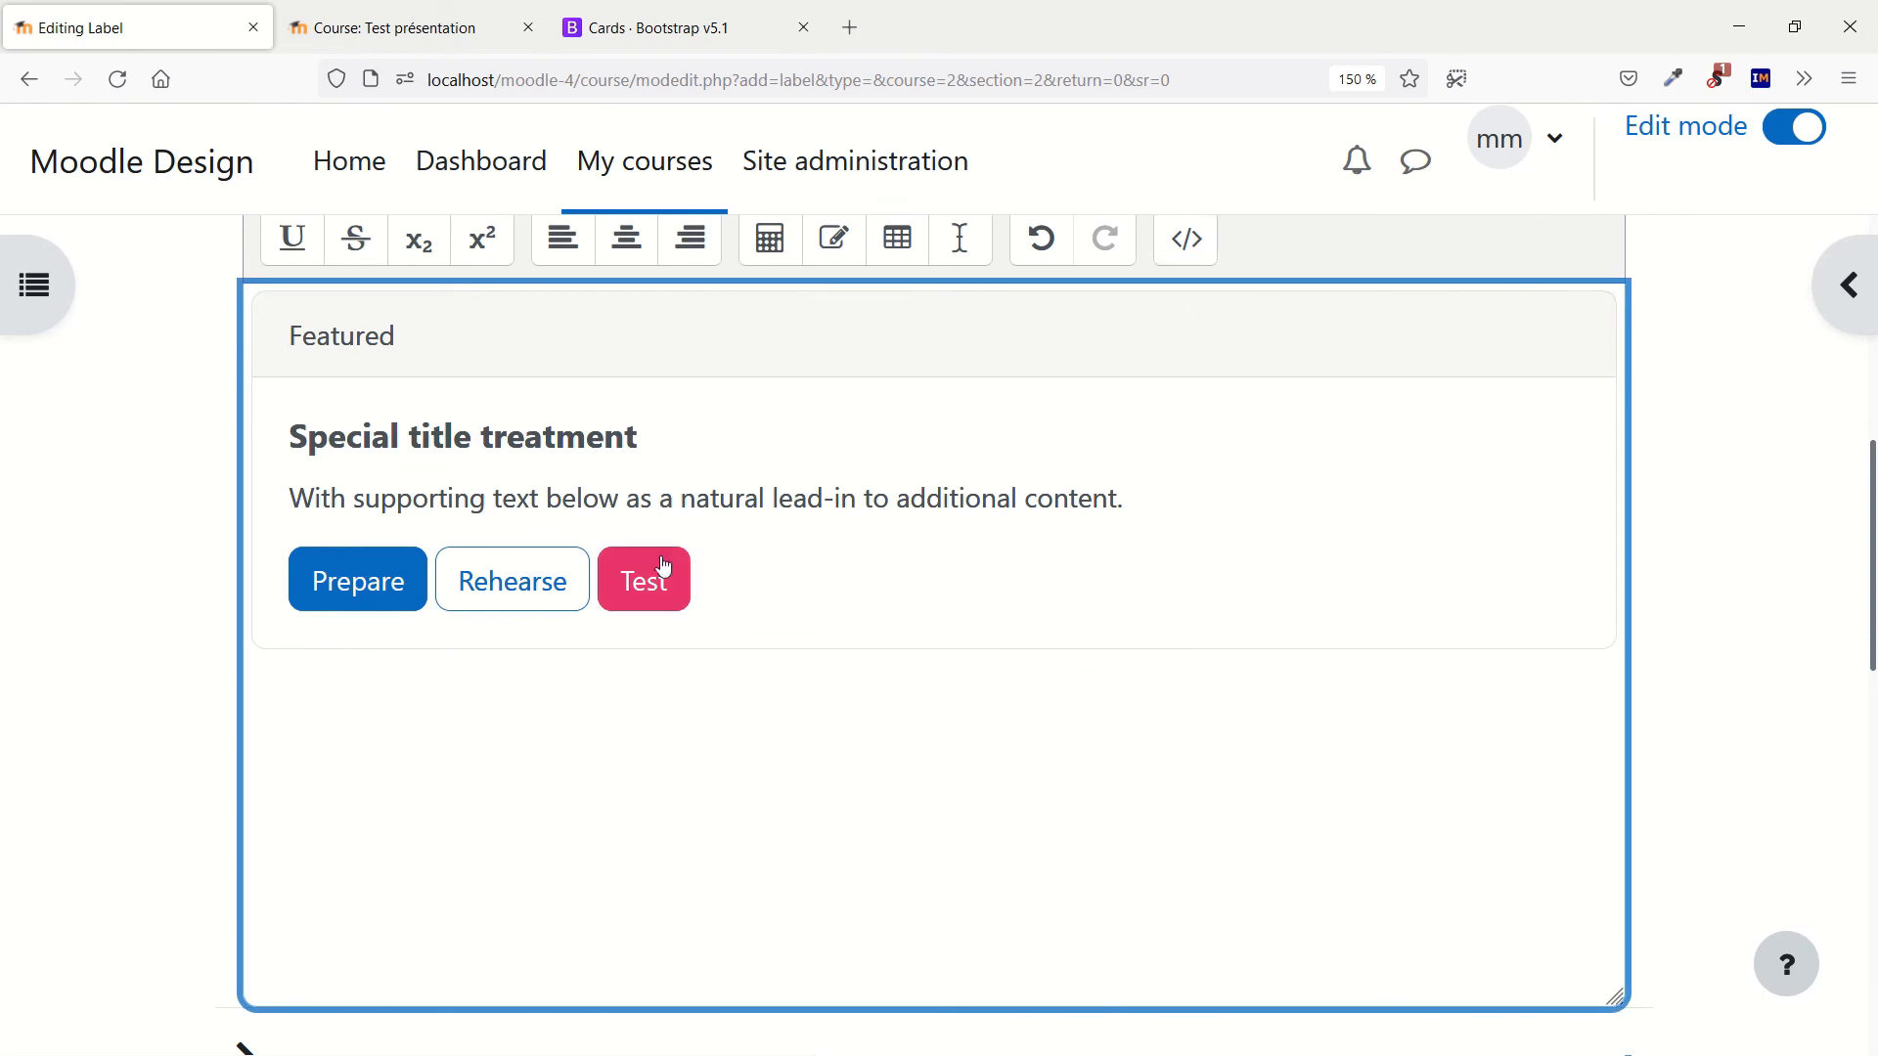
mouse_move(118, 691)
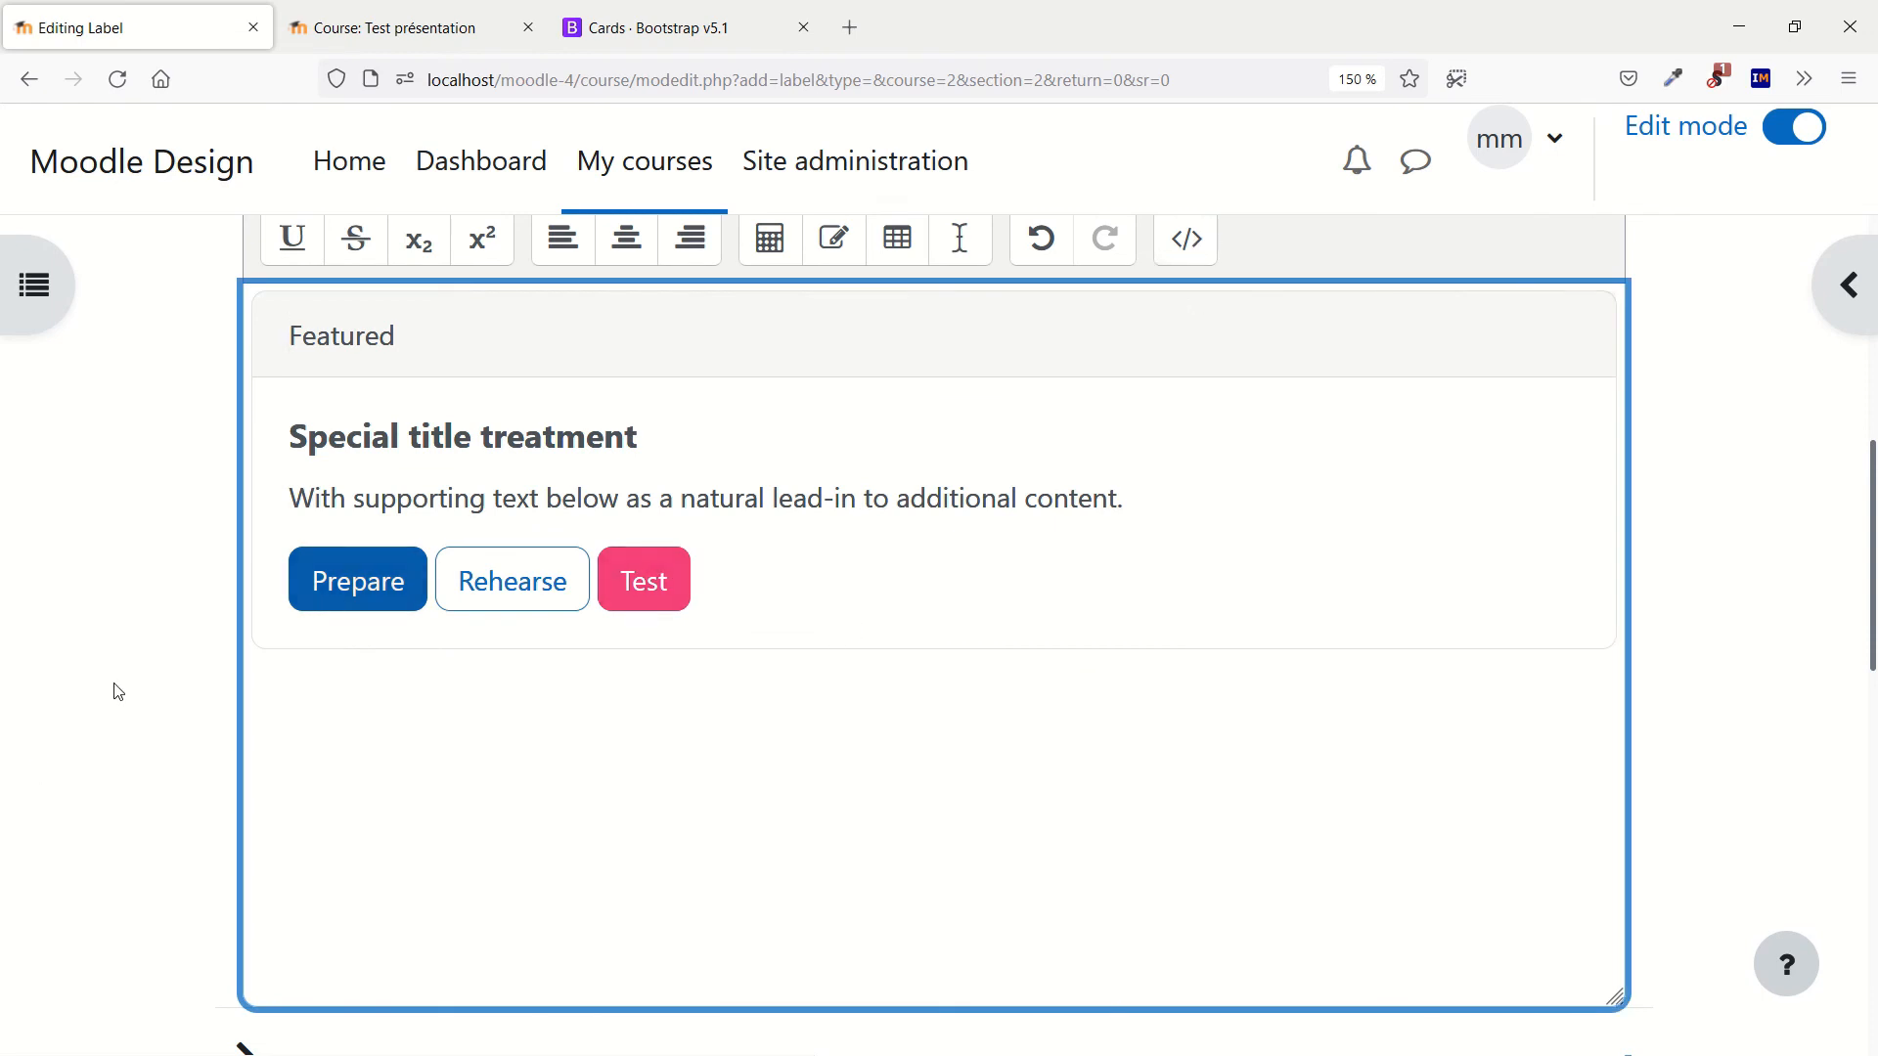
scroll("down", 3)
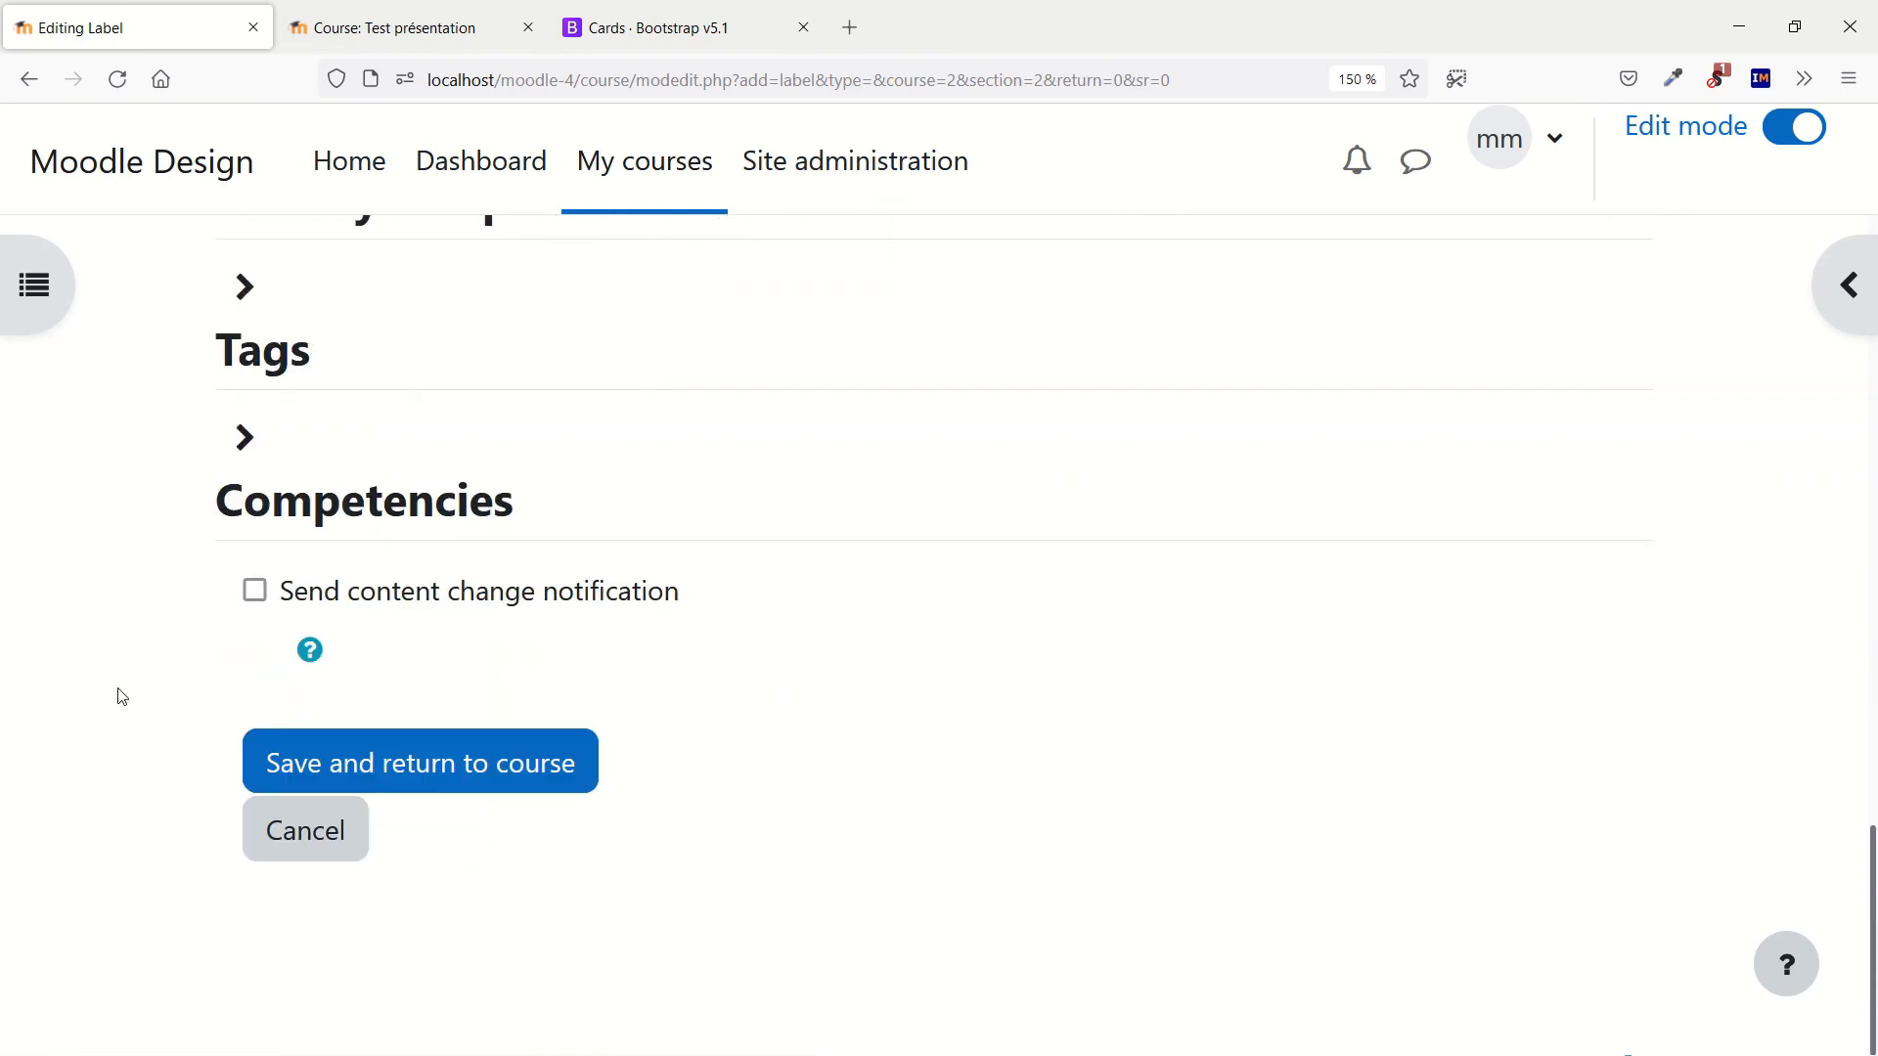
mouse_move(400, 785)
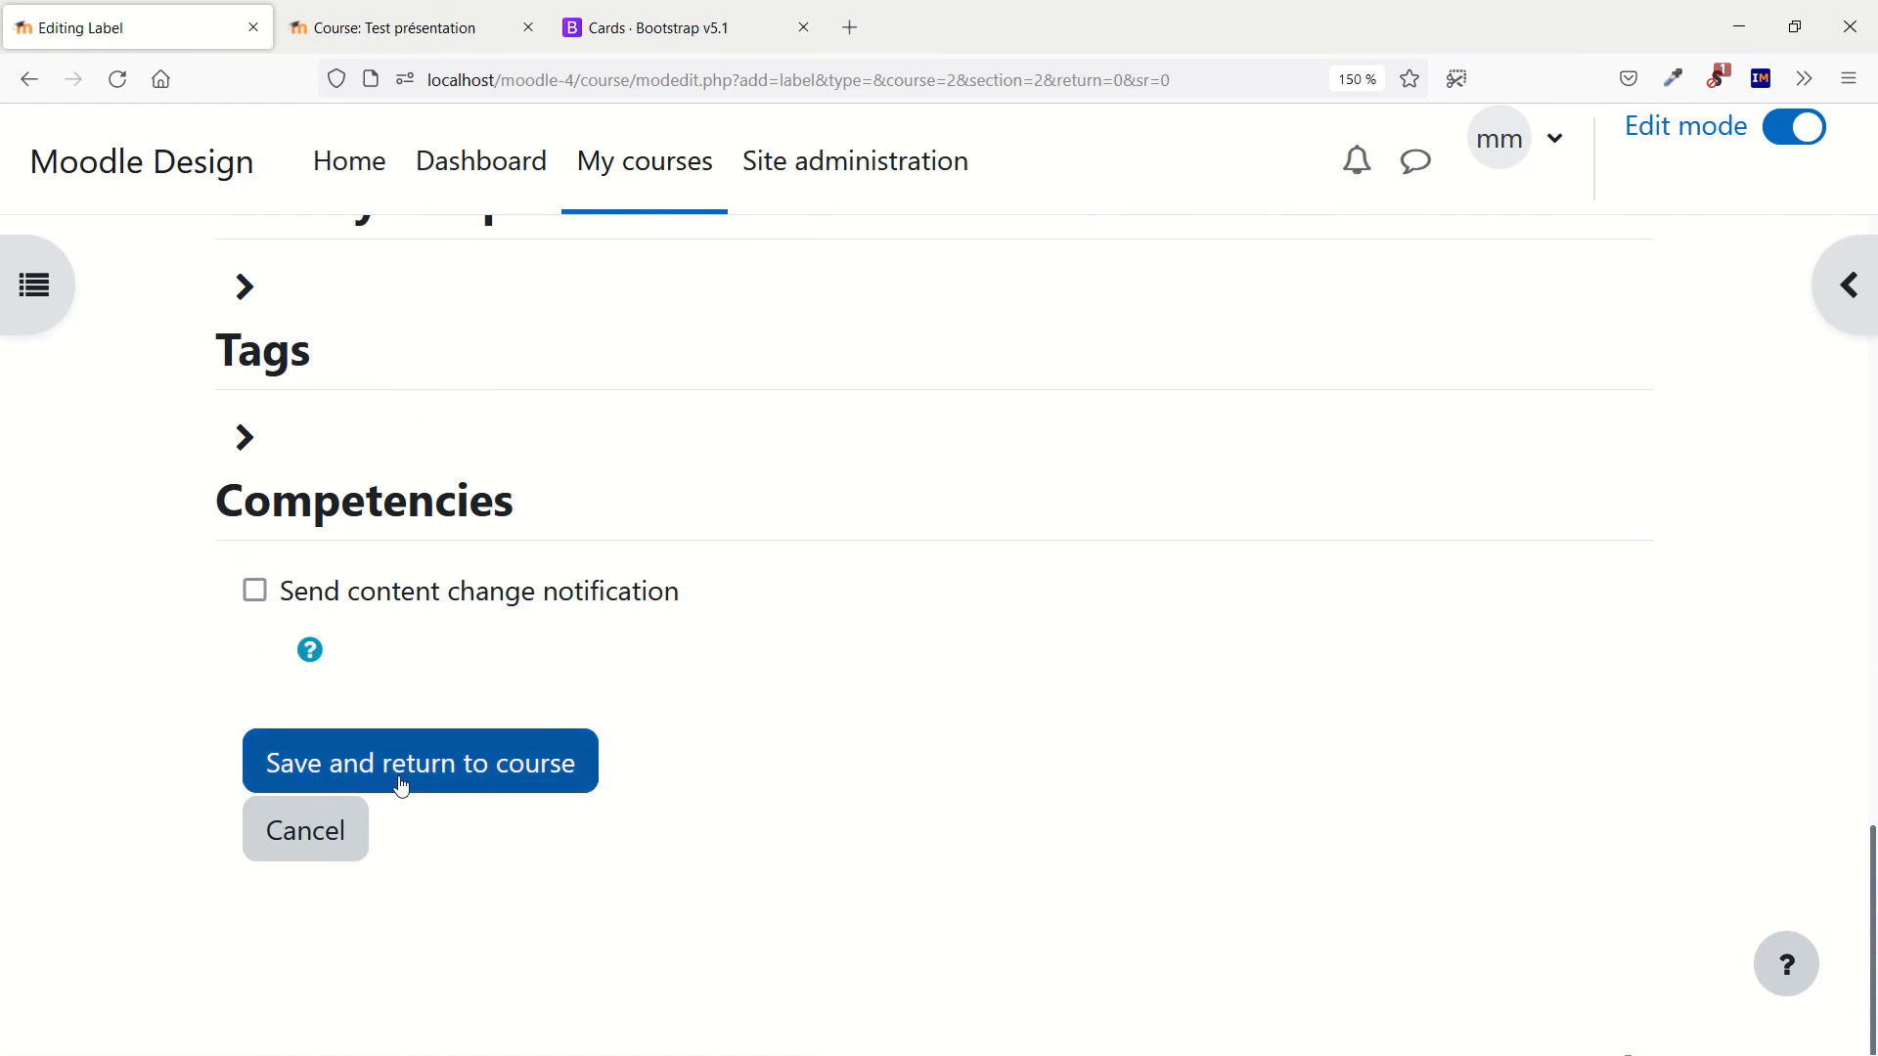
left_click(419, 761)
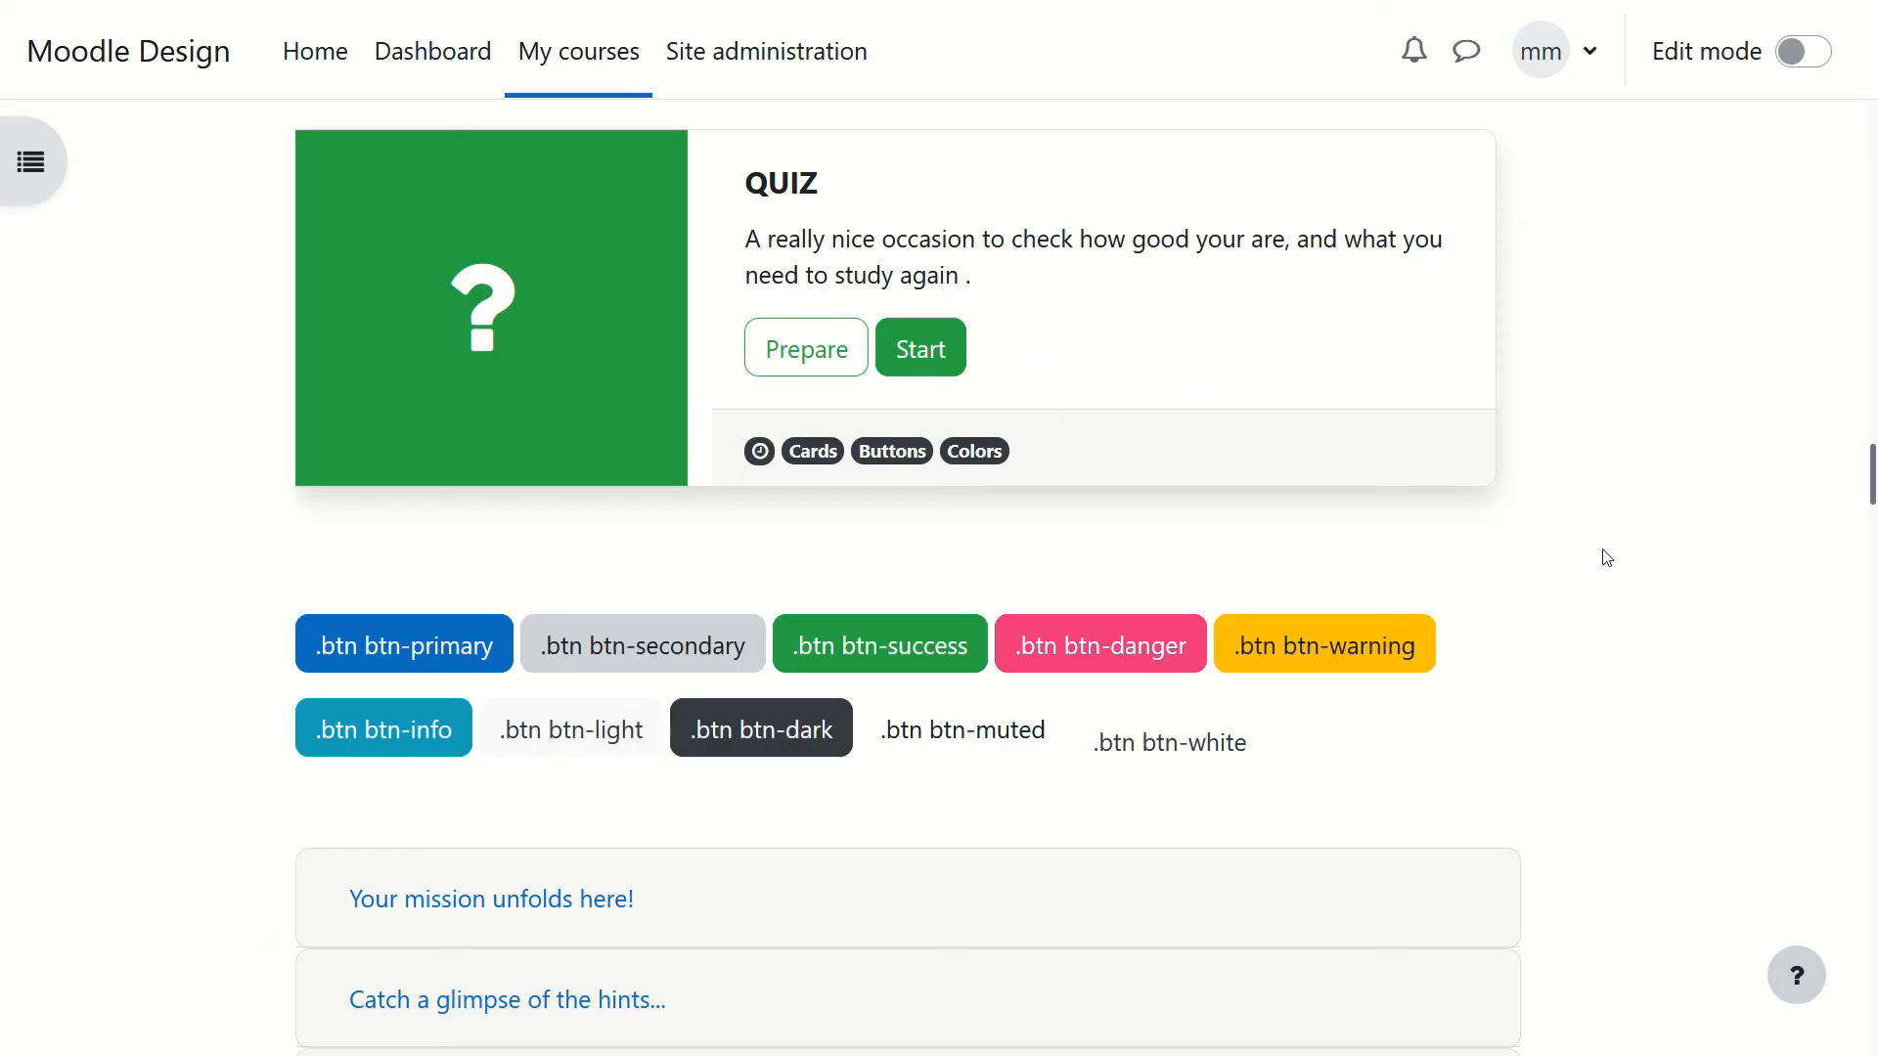
Step: Scroll down to the accordion and expand its first item, 'Your mission unfolds here!'
scroll("down", 3)
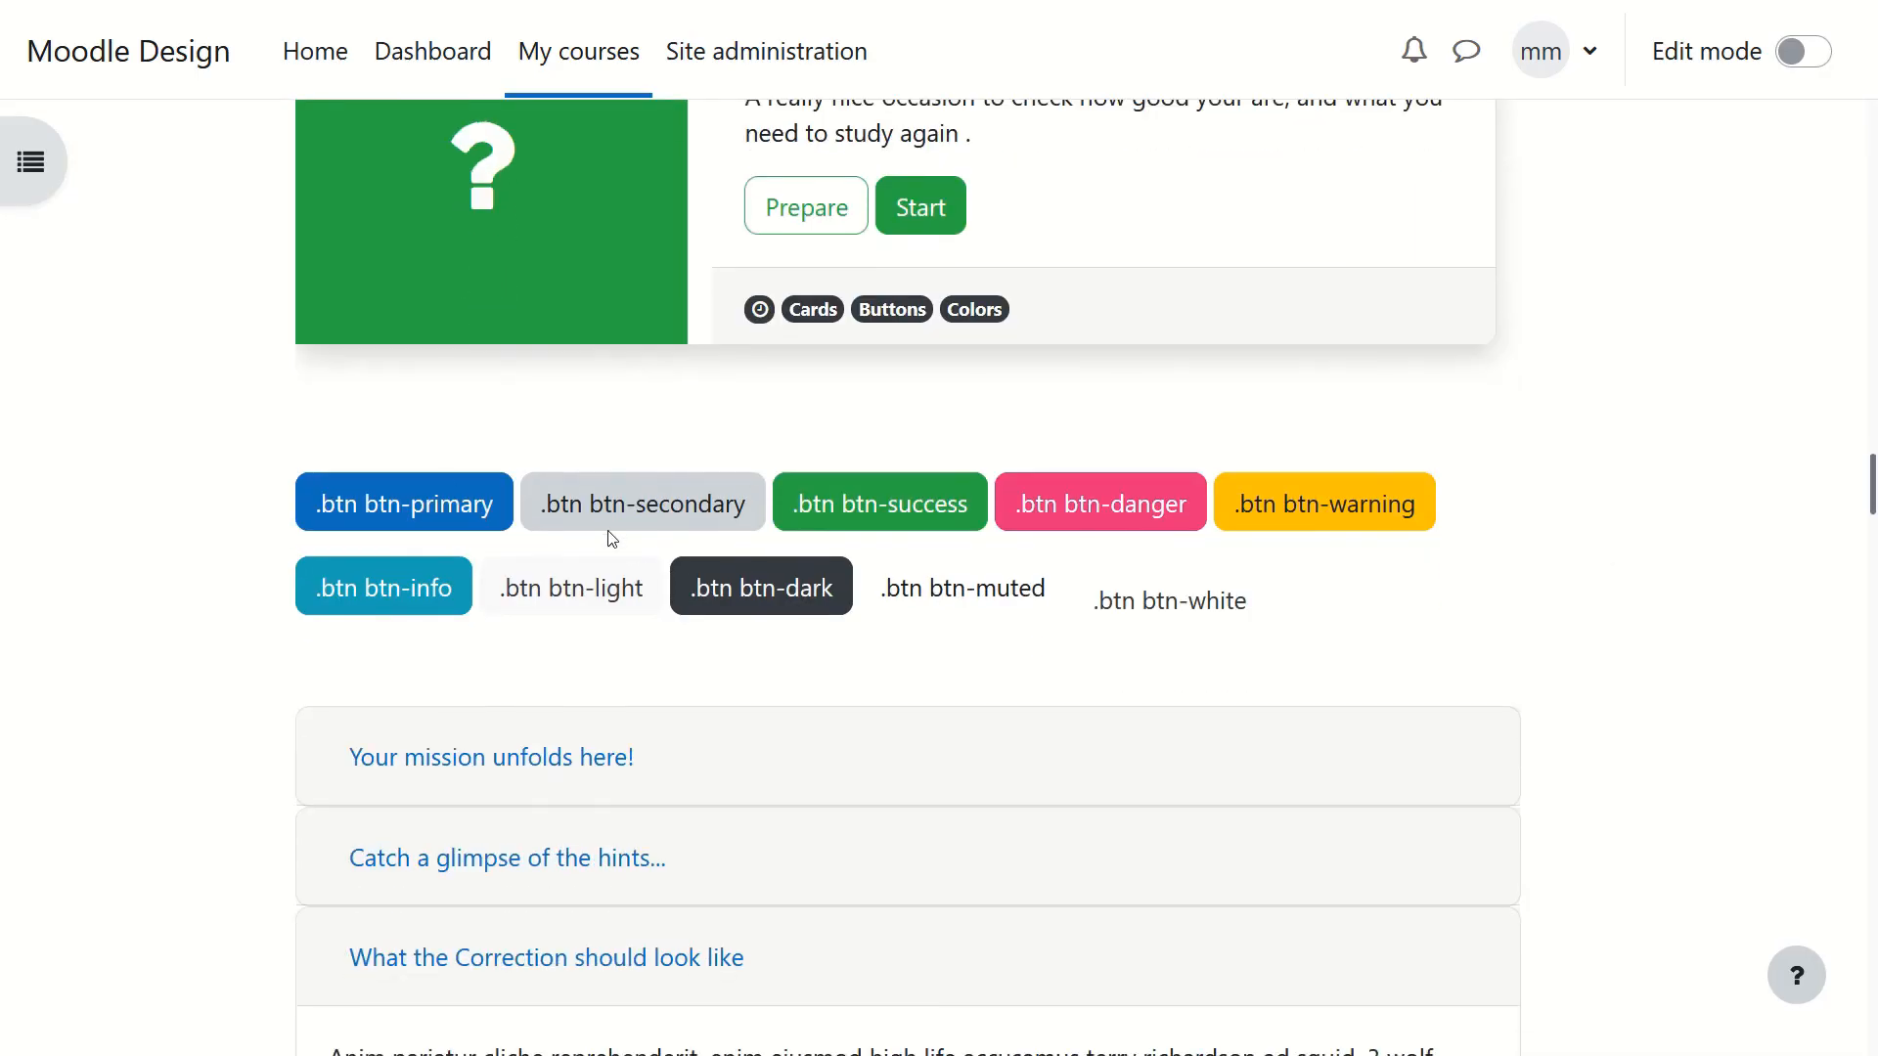
mouse_move(1573, 603)
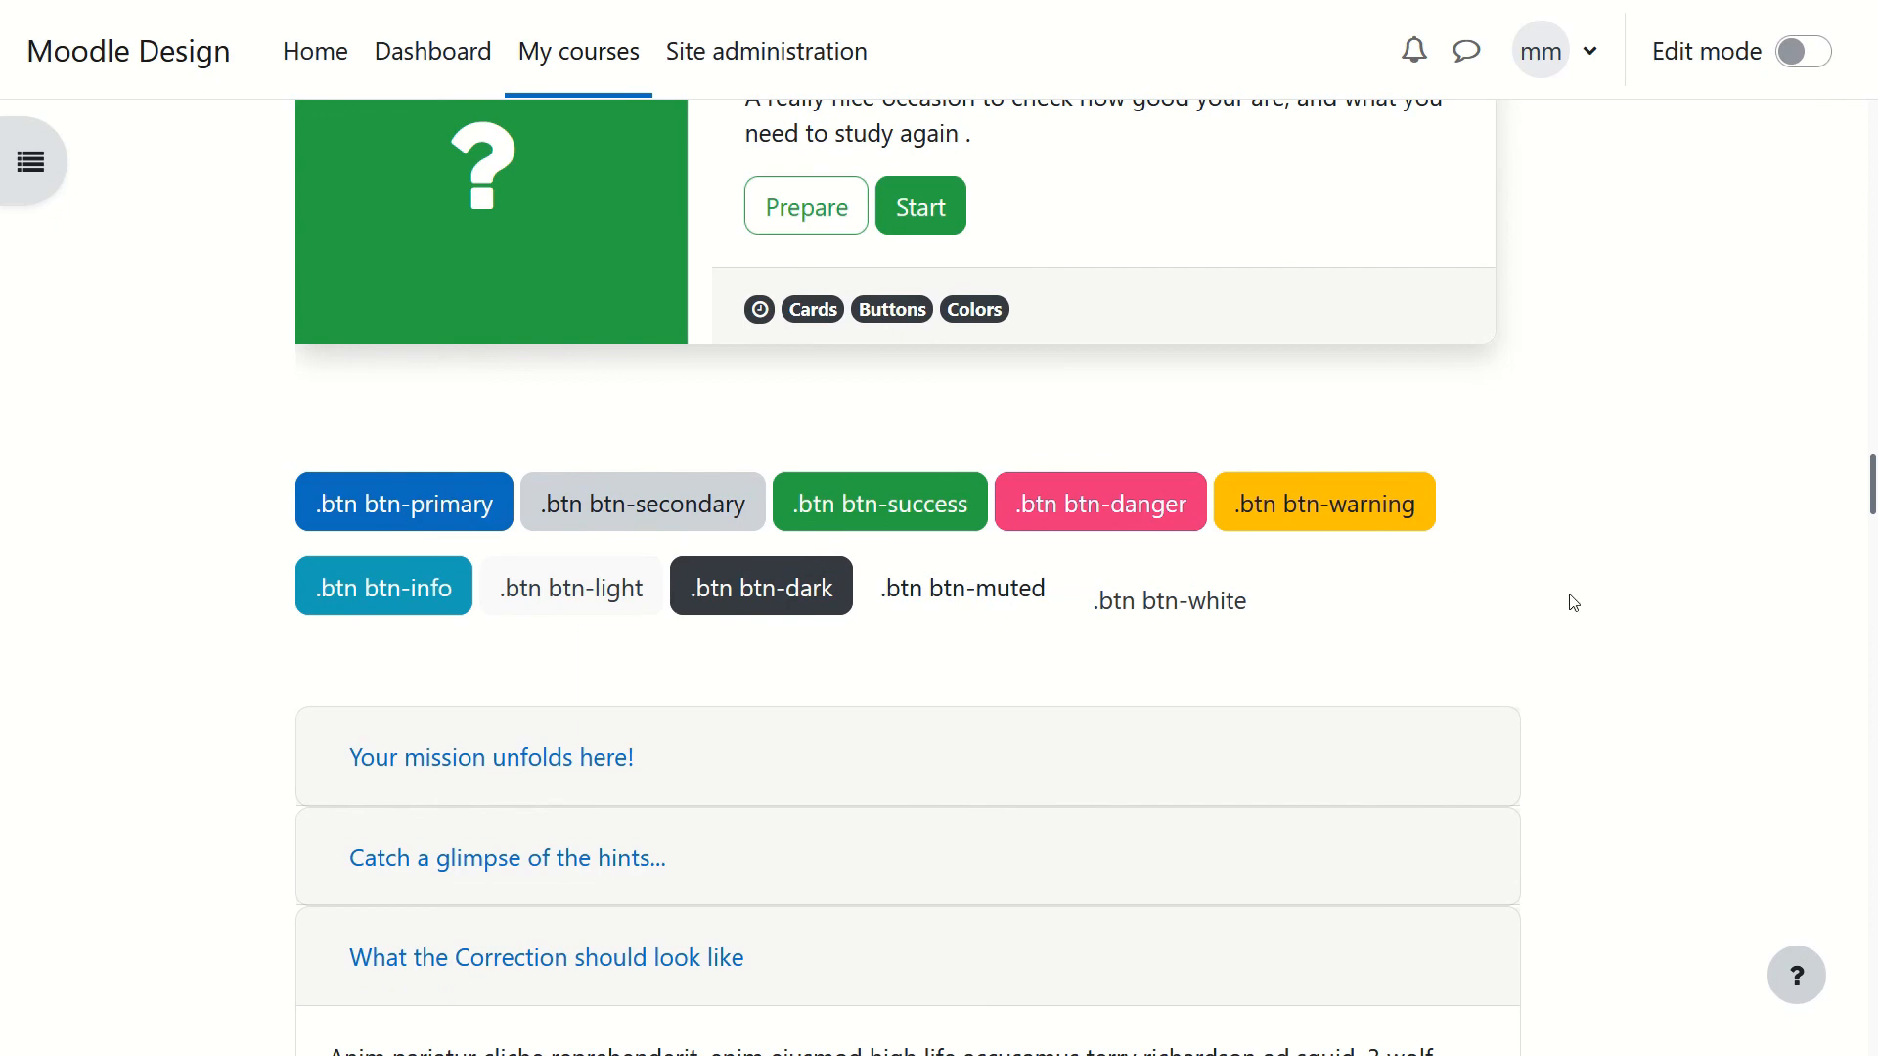
scroll("down", 3)
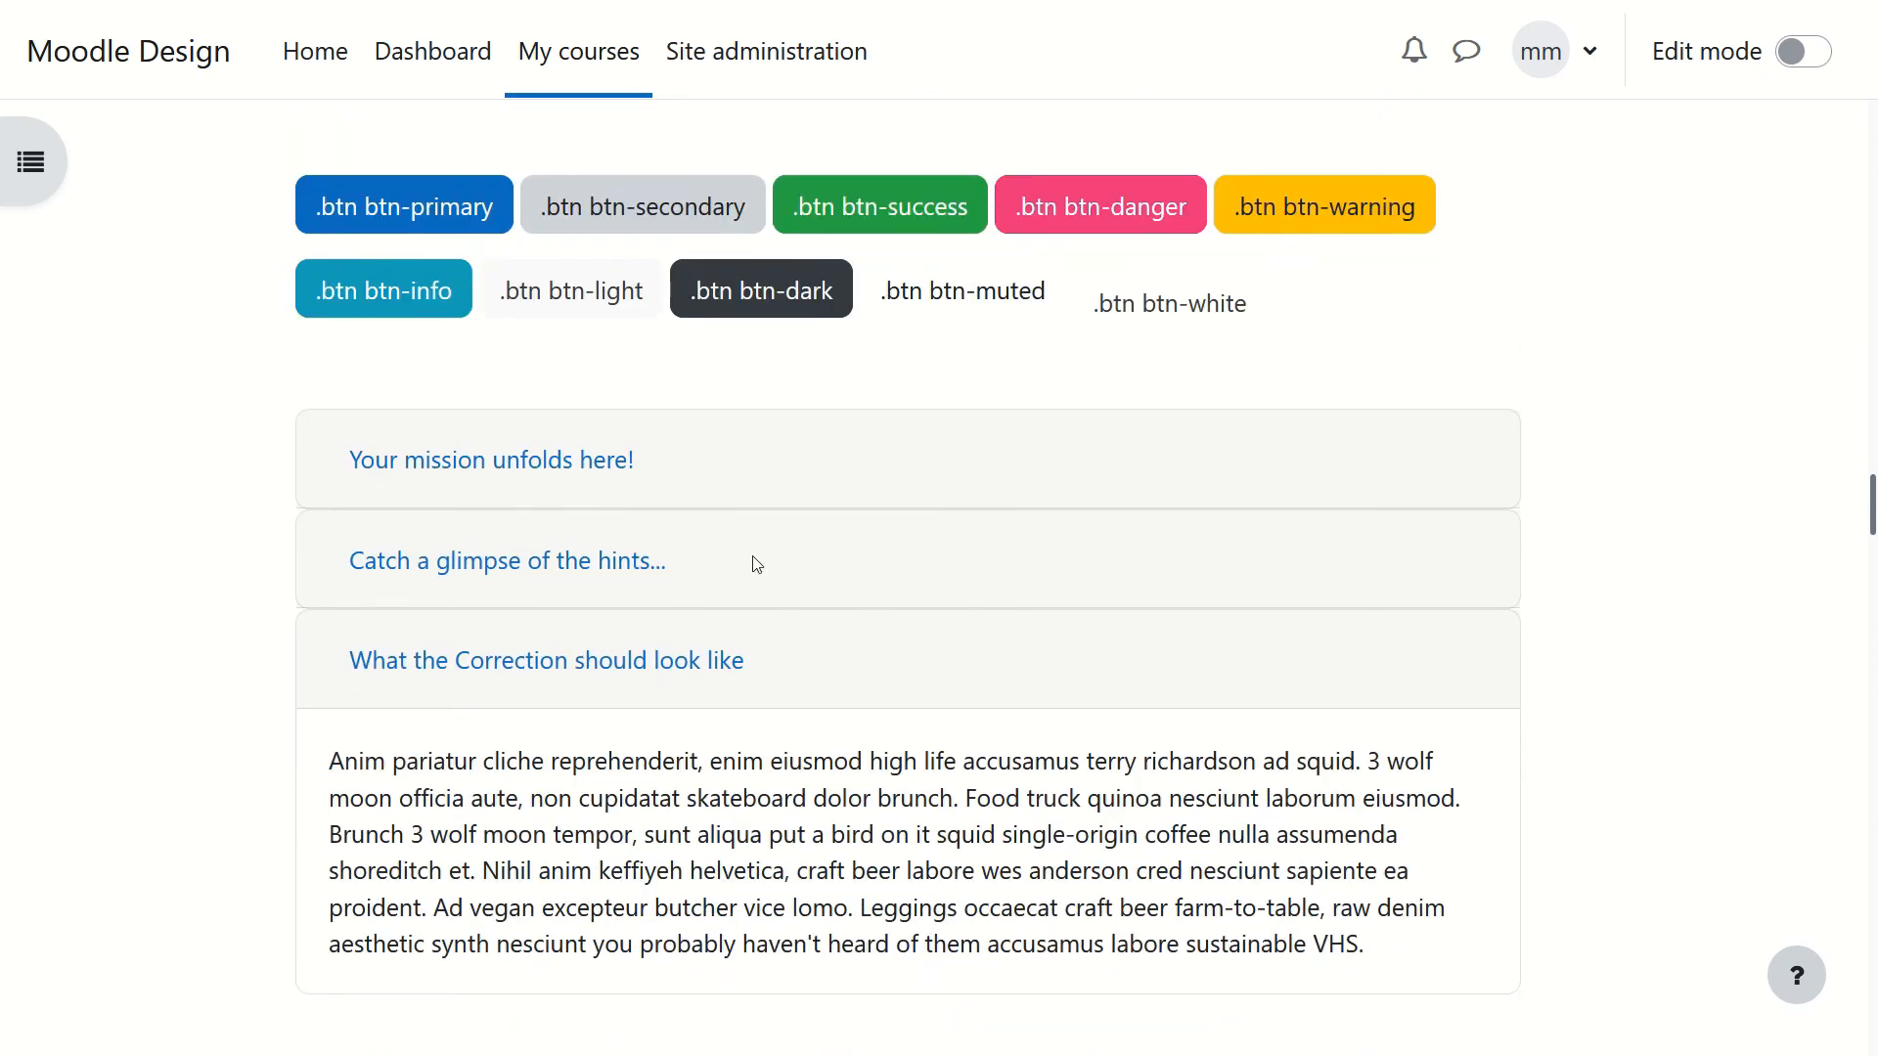
left_click(490, 458)
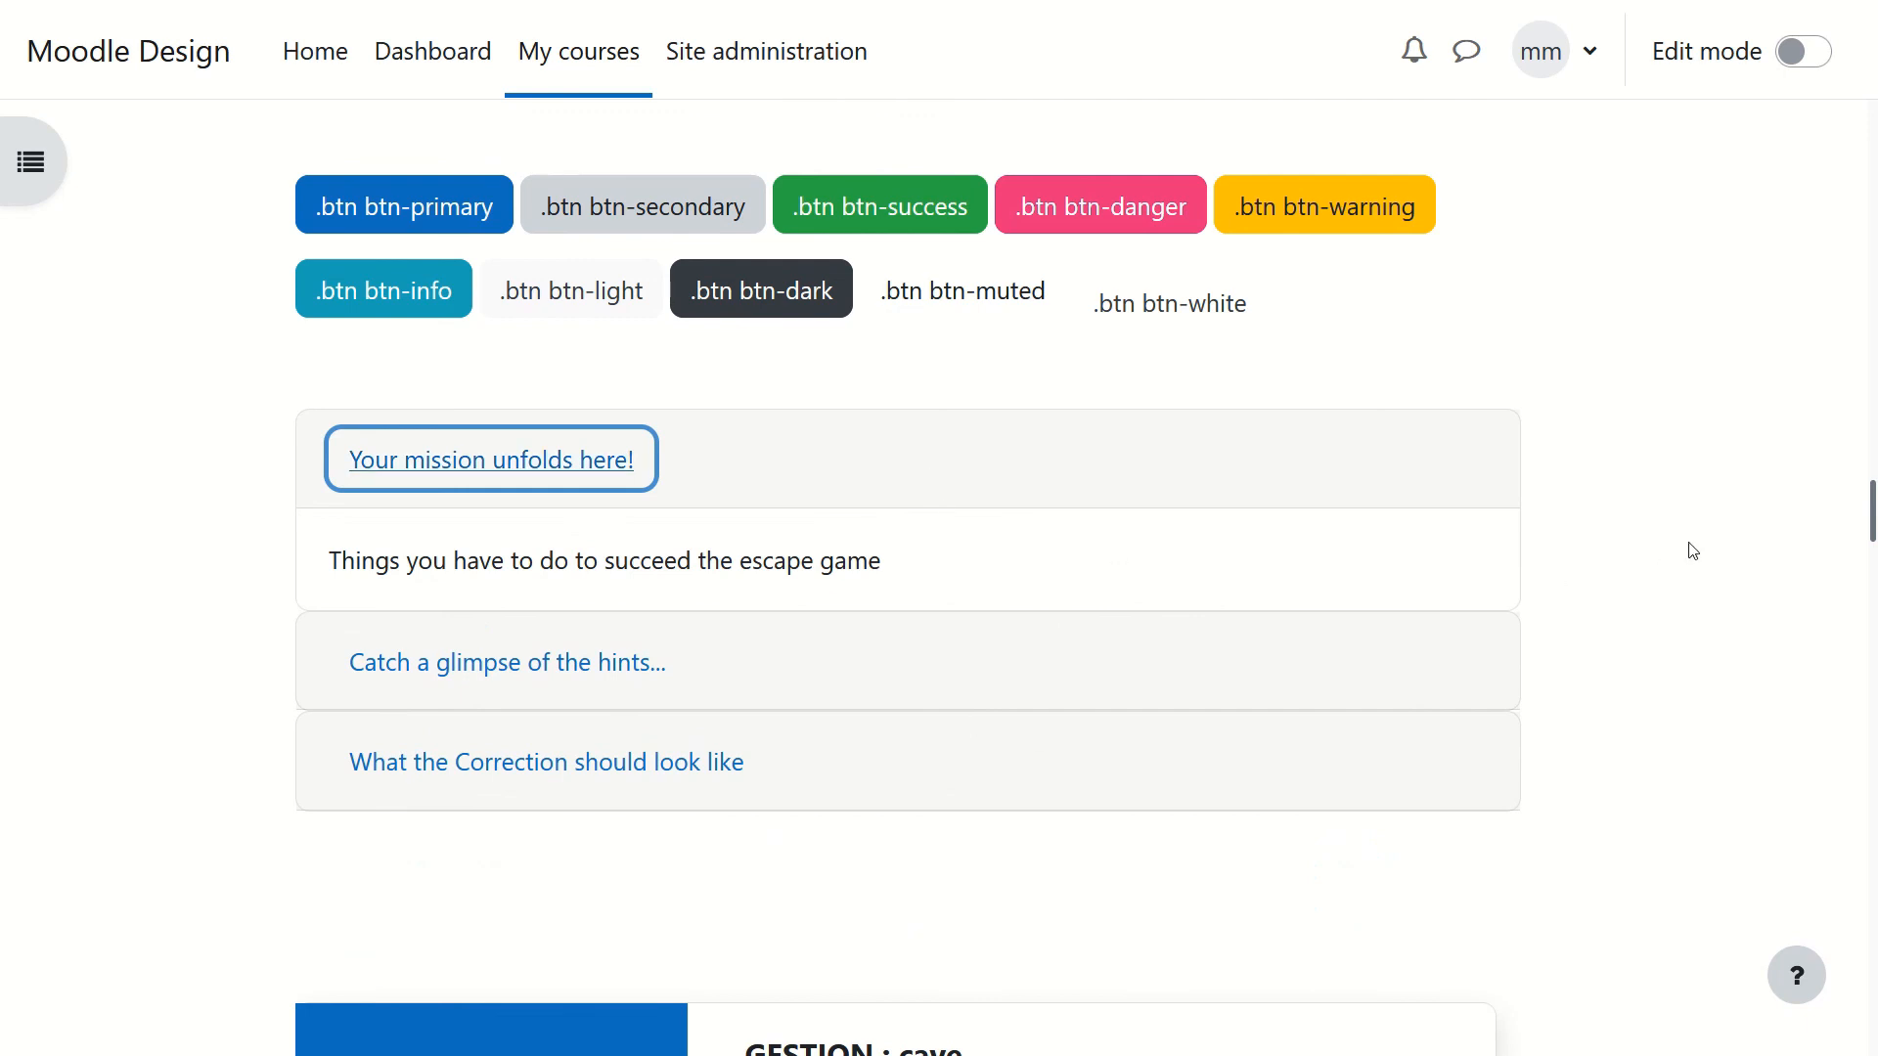
mouse_move(1559, 551)
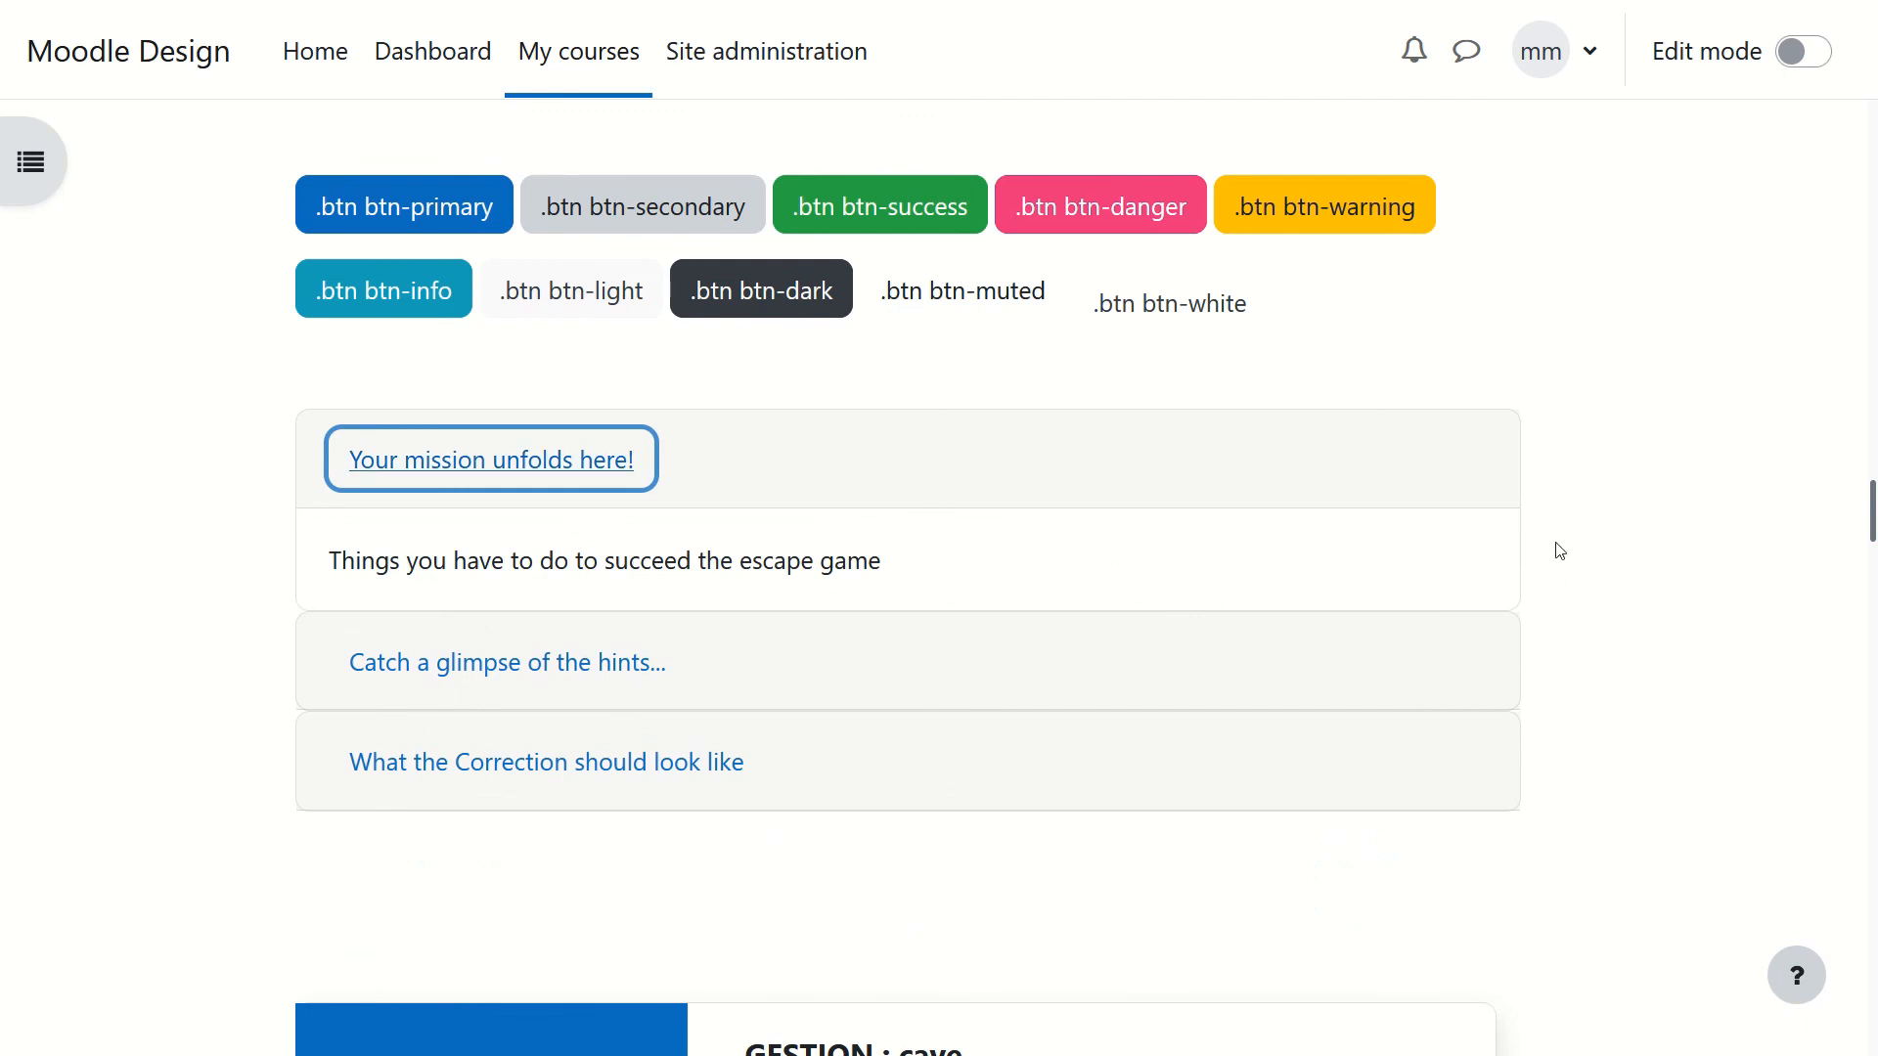